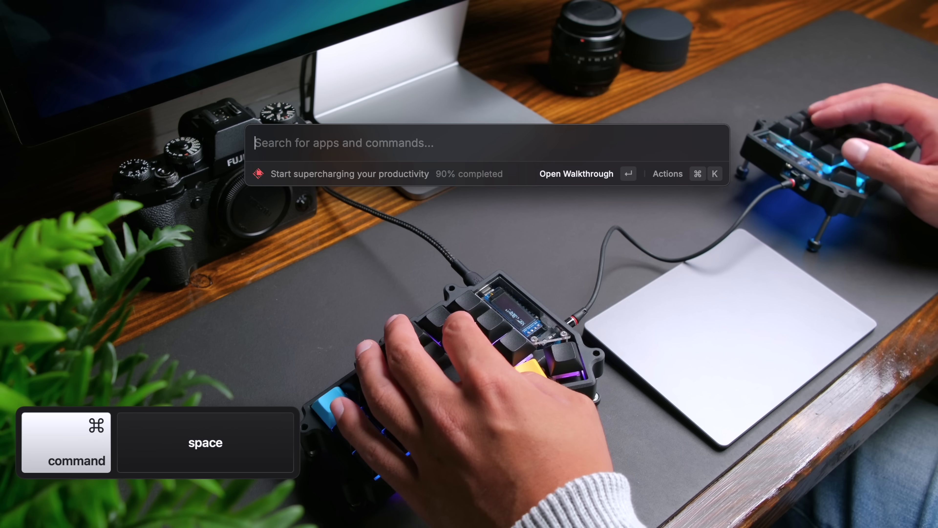
Launch Terminal from Spotlight and run the official Homebrew install script.
{"action": "type", "text": "terminal"}
{"action": "type", "text": "edho"}
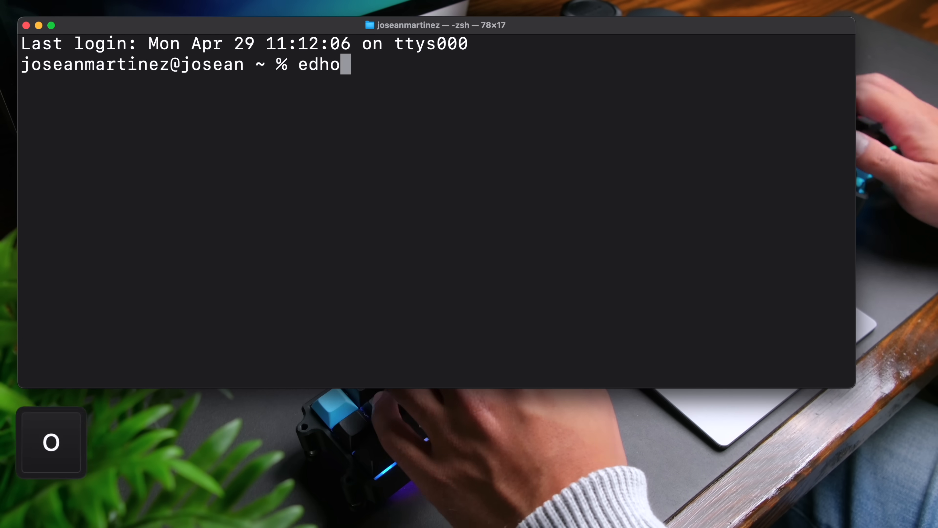
{"action": "key", "text": "return"}
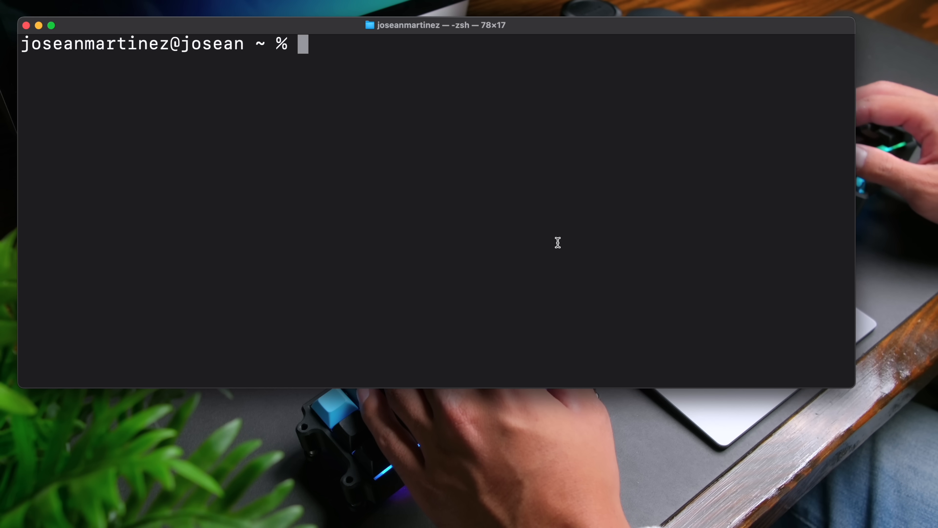
{"action": "key", "text": "cmd"}
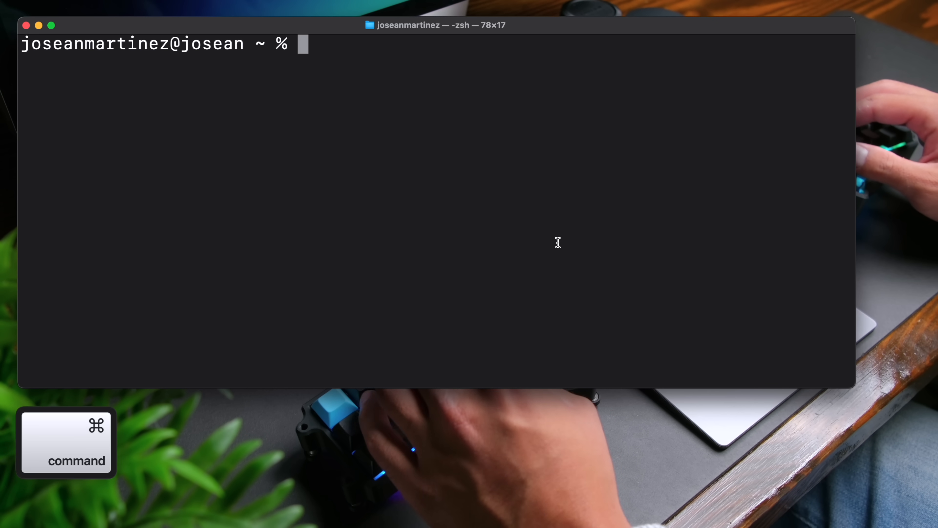
{"action": "type", "text": "/bin/bash -c \"$(curl -fsSL https://raw.githubusercontent.com/Homebrew/install/HEAD/install.sh)\""}
{"action": "type", "text": "brew --version"}
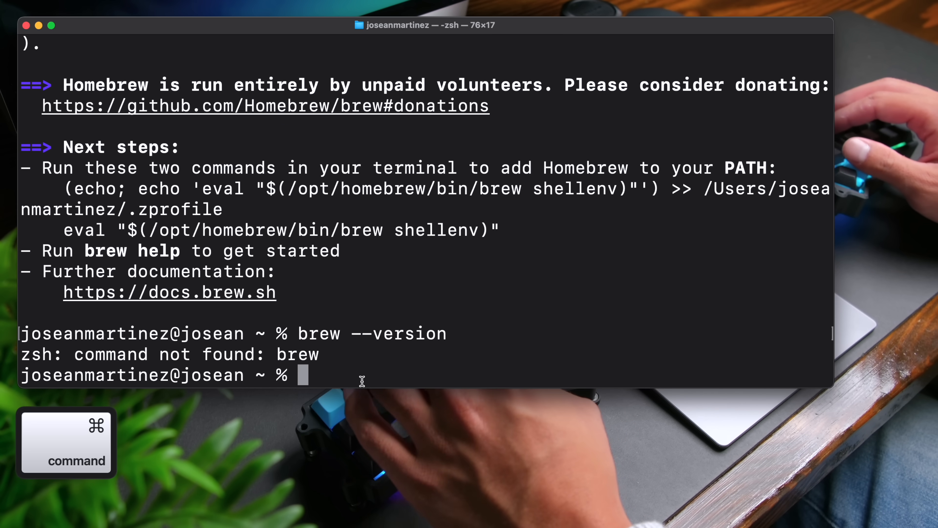
Add brew shellenv to ~/.zprofile, reload it, and verify brew --version works.
{"action": "type", "text": "echo 'eval \"$(/opt/homebrew/bin/brew shellenv)\"' >> ~/.zprofile"}
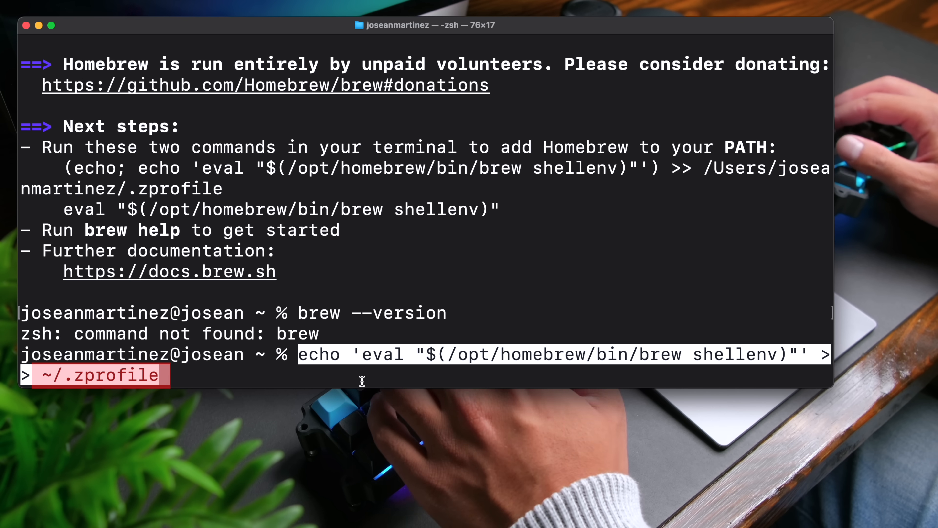
{"action": "type", "text": "source"}
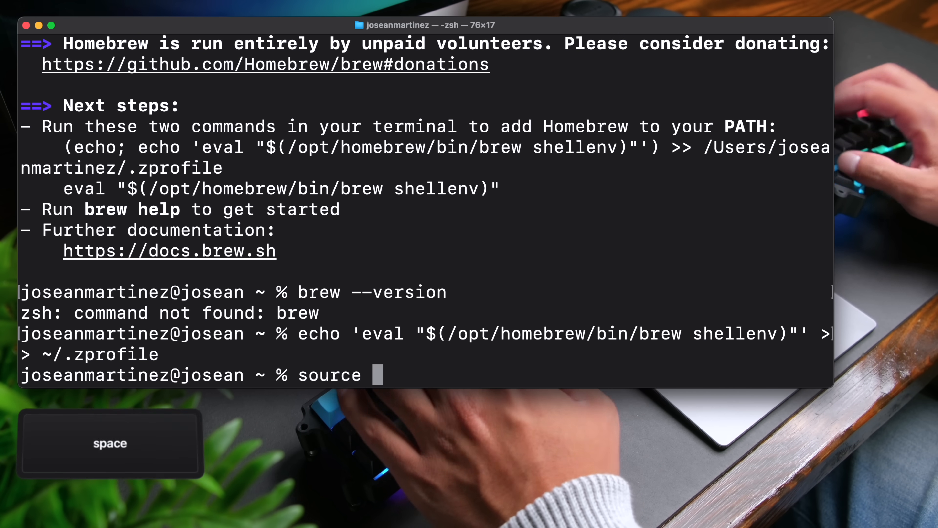
{"action": "type", "text": "~/.zprofi"}
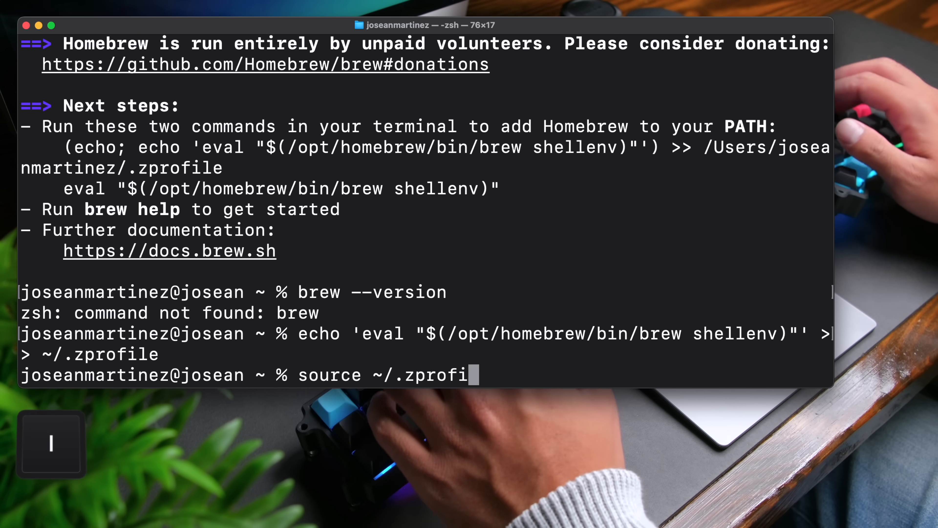
{"action": "key", "text": "Return"}
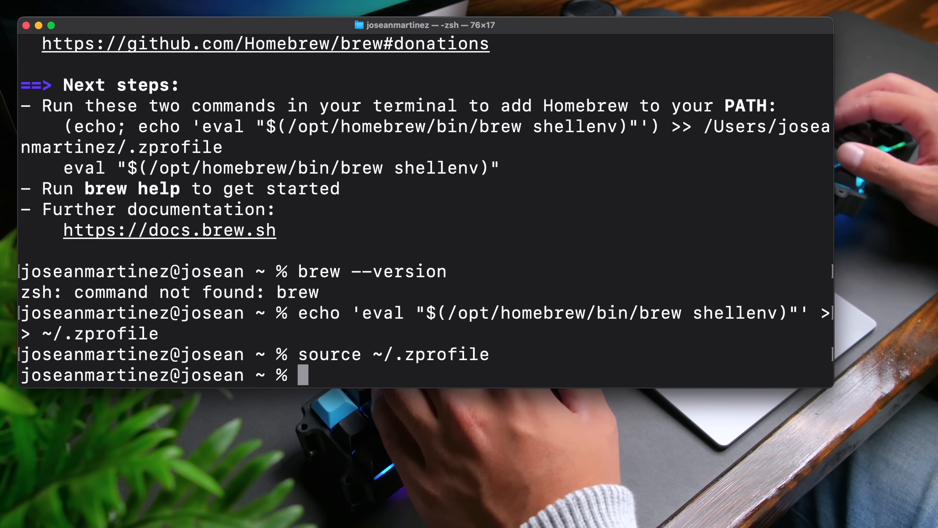
{"action": "type", "text": "brew --"}
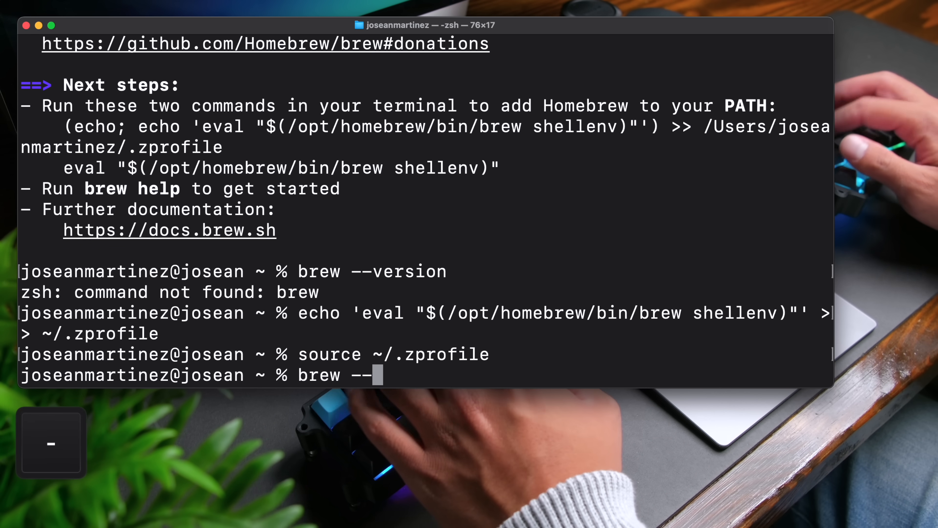
{"action": "key", "text": "Return"}
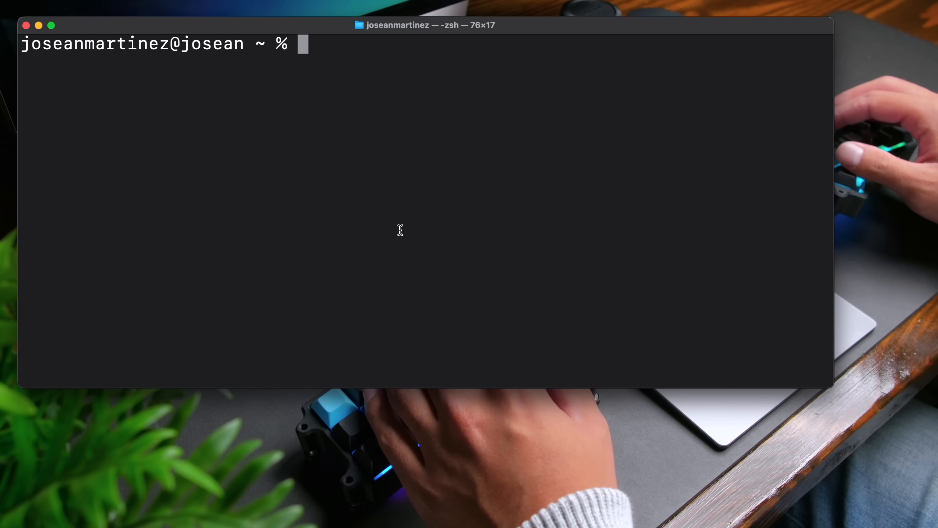
Install the Alacritty app with brew install --cask alacritty.
{"action": "key", "text": "ctrl+1"}
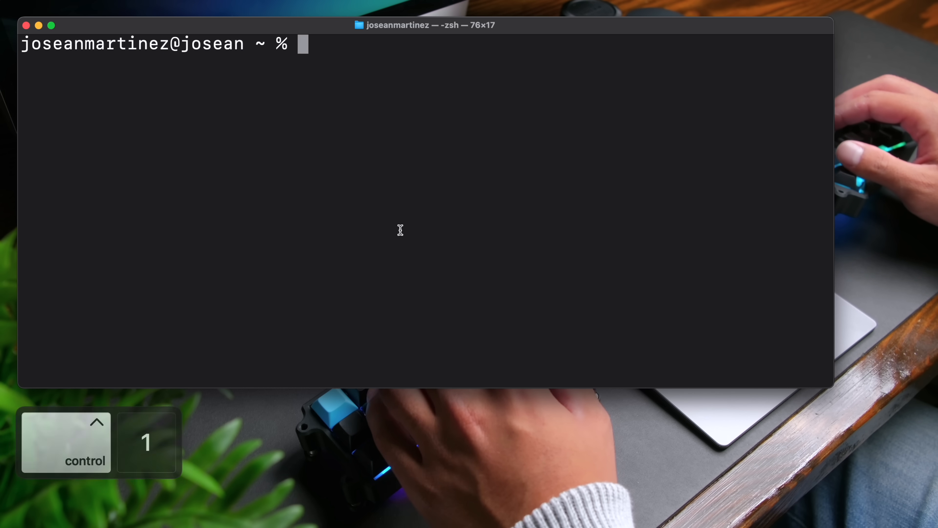
{"action": "type", "text": "brew install --cask"}
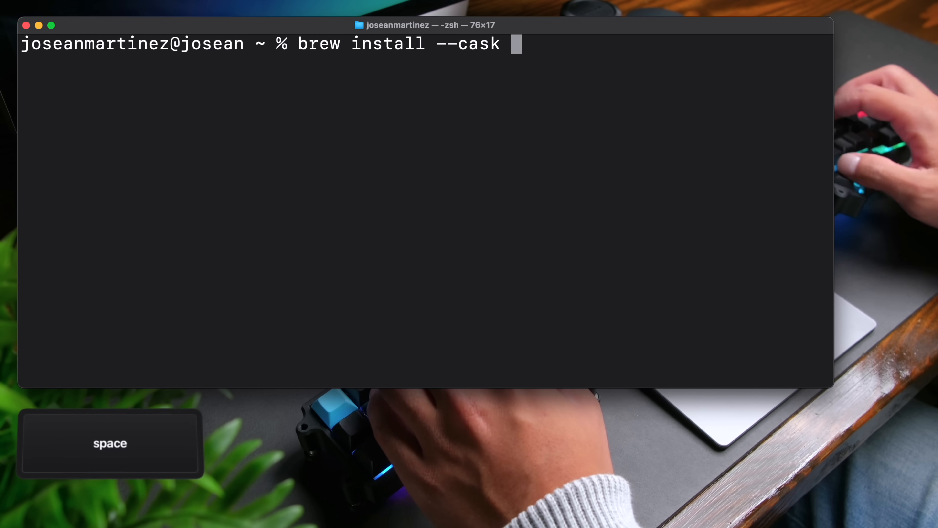
{"action": "type", "text": "alacritty"}
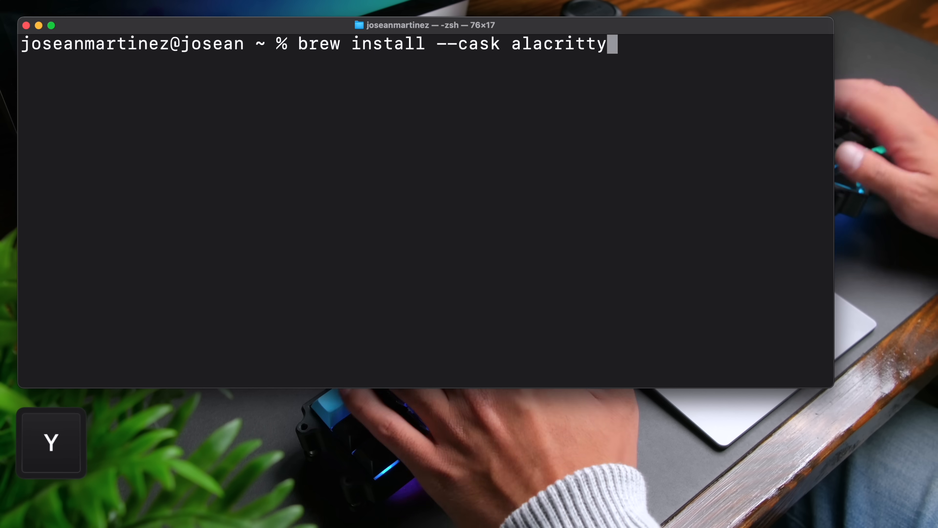
{"action": "key", "text": "Return"}
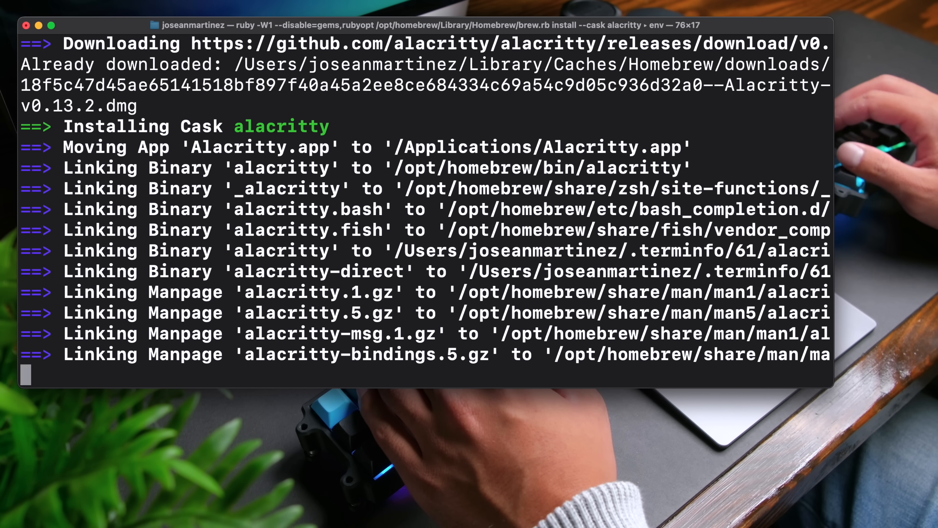
{"action": "key", "text": "cmd+space"}
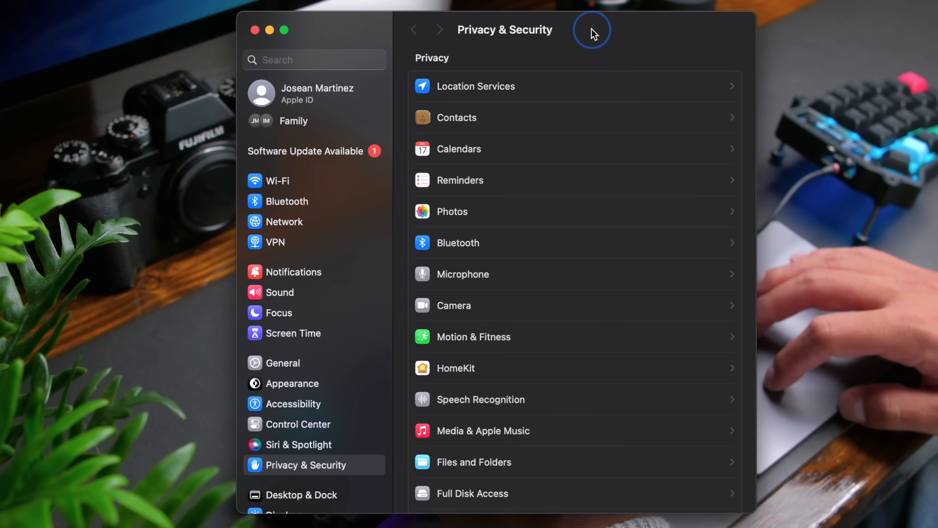
Approve Alacritty with Open Anyway in Privacy & Security and confirm.
{"action": "scroll", "scroll_direction": "down", "scroll_amount": 3}
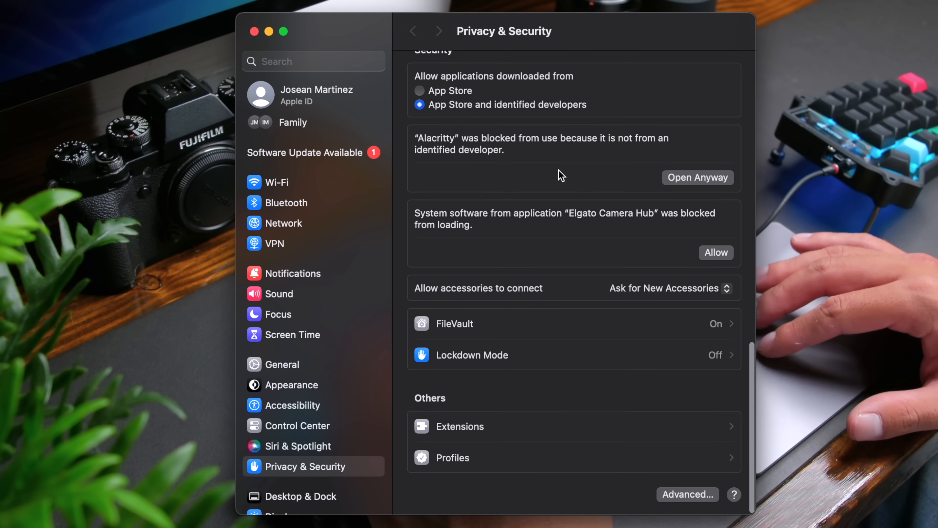
{"action": "scroll", "scroll_direction": "up", "scroll_amount": 3}
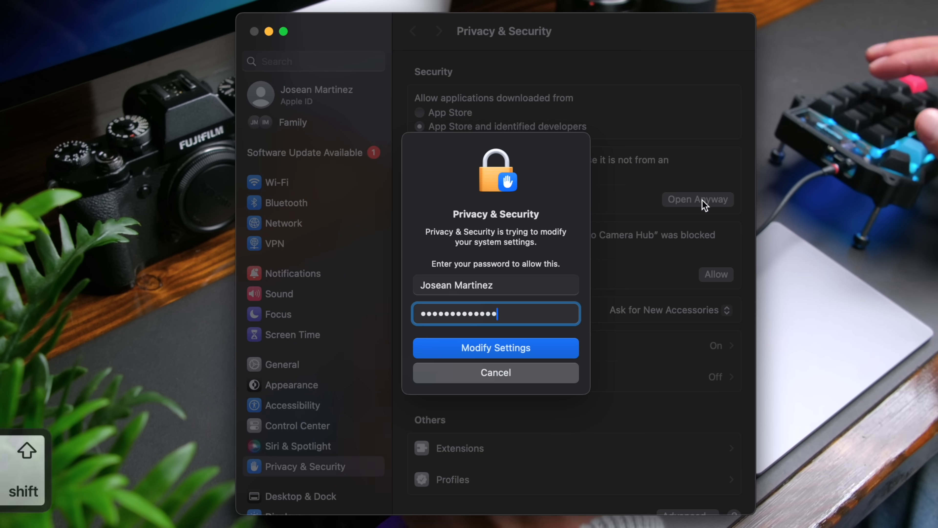
{"action": "left_click", "coordinate": [496, 348]}
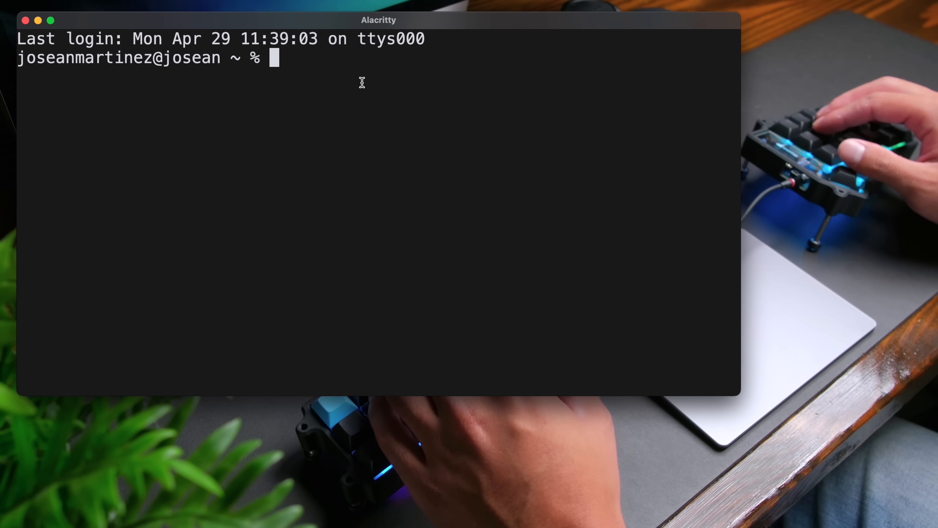
Add the homebrew/cask-fonts tap.
{"action": "type", "text": "brew"}
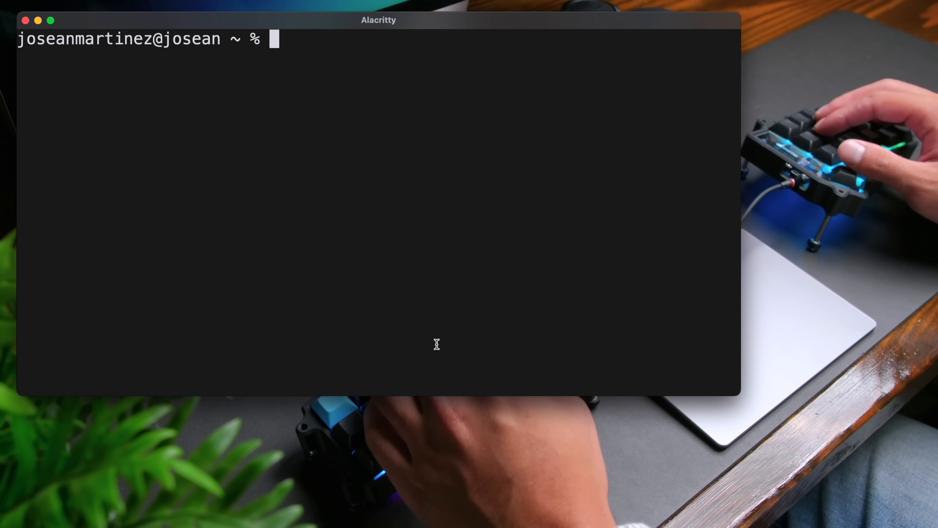
{"action": "type", "text": "brew tap homebrew/"}
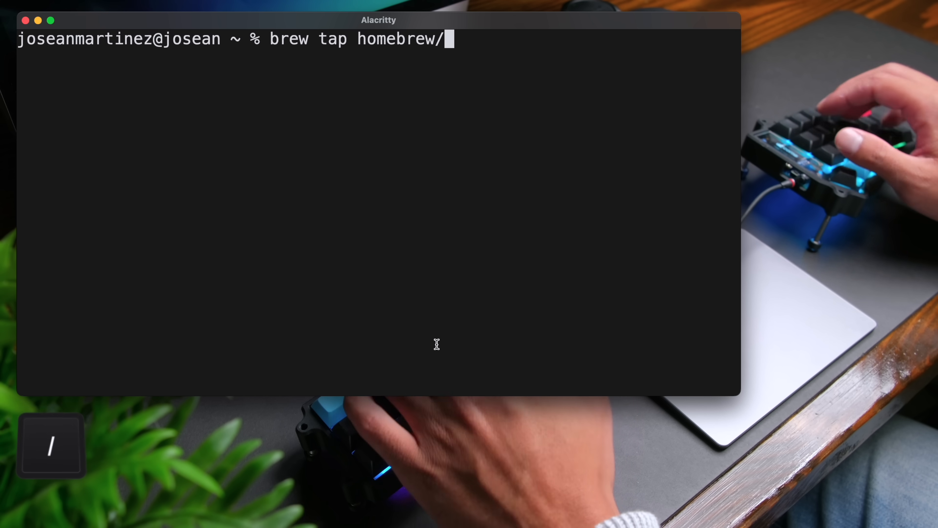
{"action": "type", "text": "cask-fonts"}
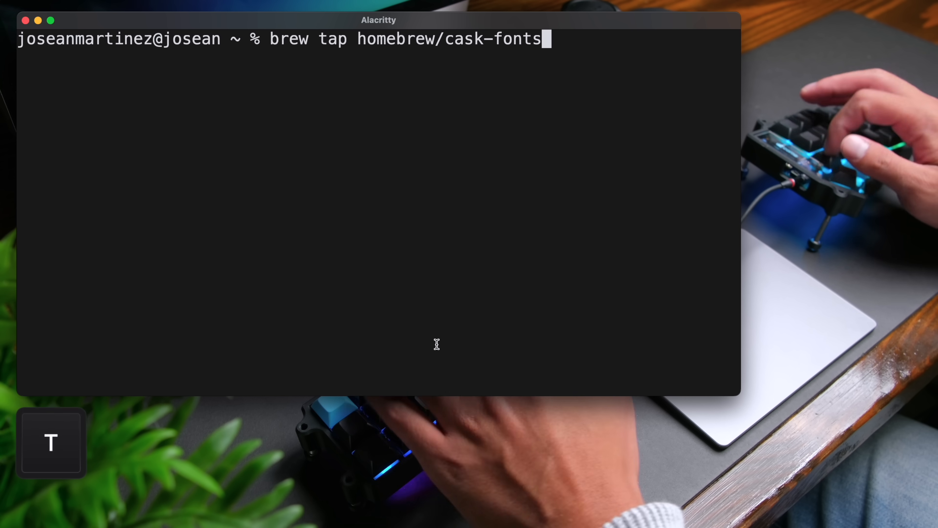
{"action": "key", "text": "Return"}
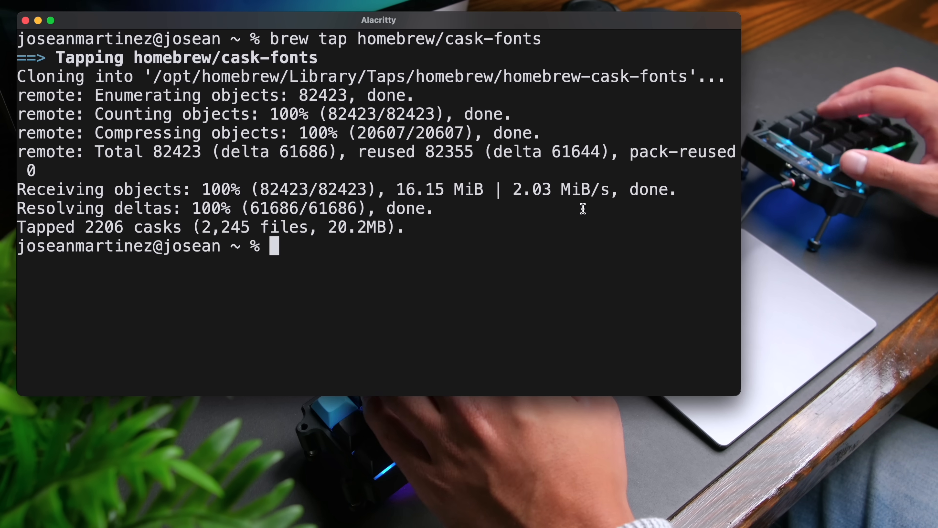
Install font-meslo-lg-nerd-font with brew and clear the screen.
{"action": "type", "text": "brew install"}
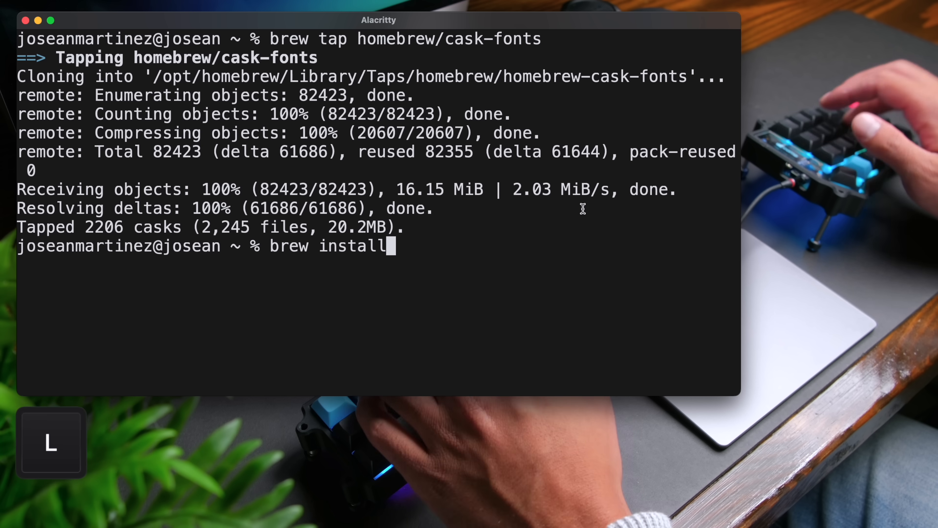
{"action": "type", "text": "font-meslo"}
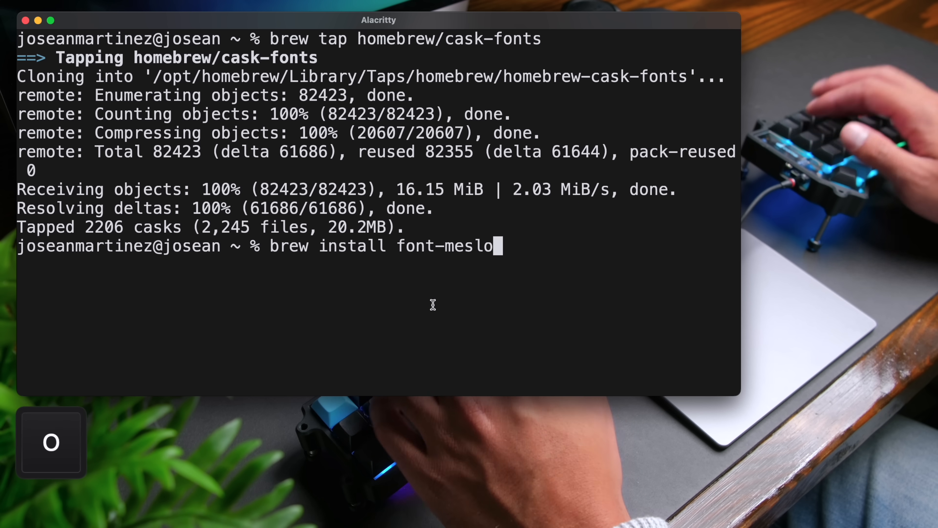
{"action": "type", "text": "-lg-nerd"}
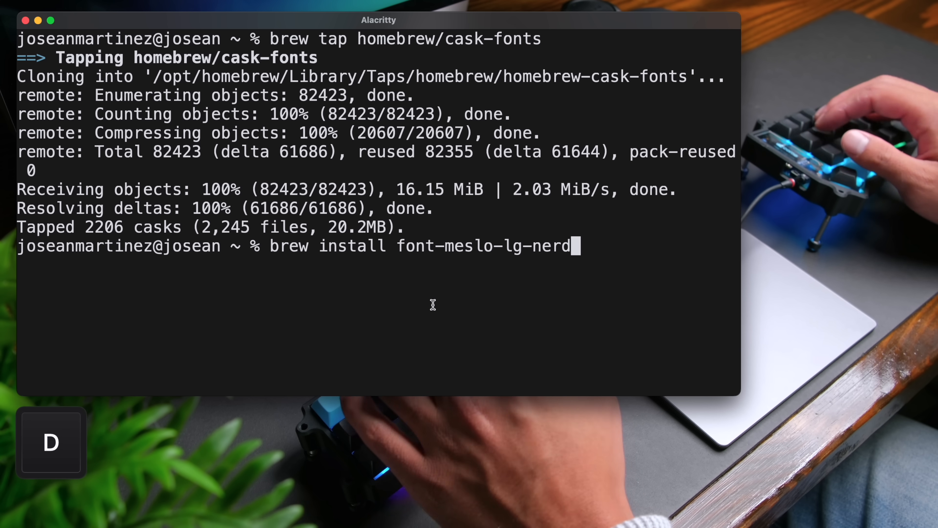
{"action": "key", "text": "Return"}
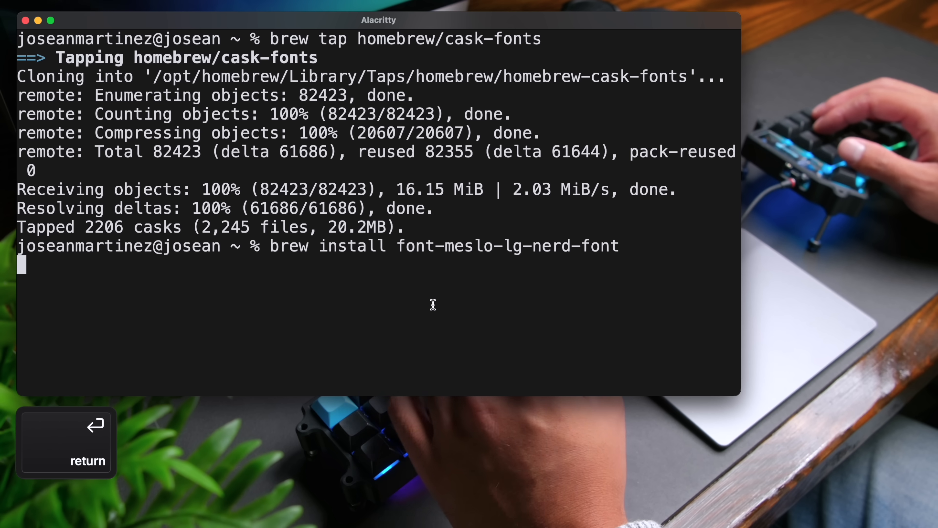
{"action": "key", "text": "Return"}
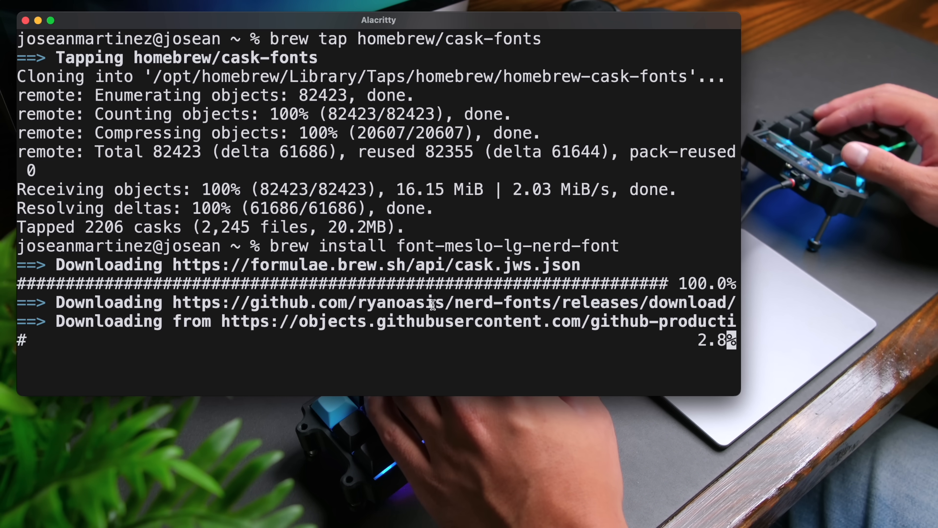
{"action": "type", "text": "clear"}
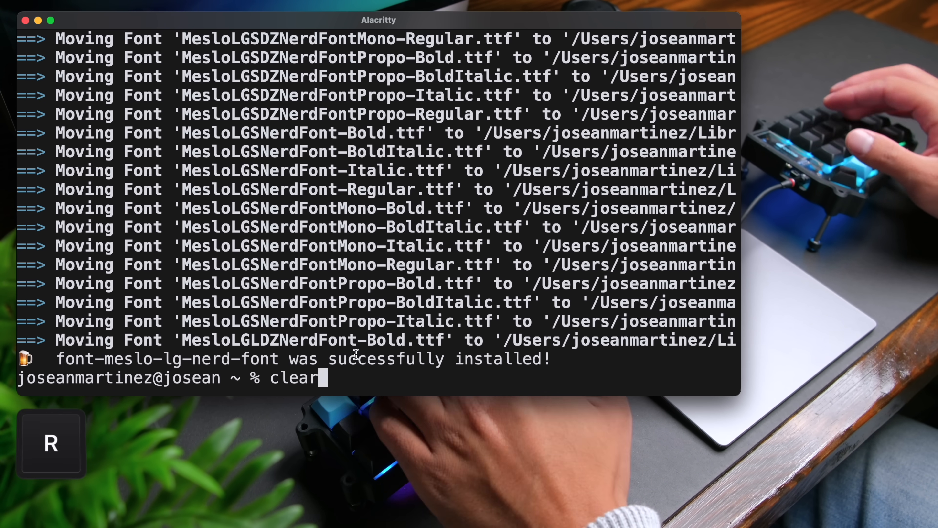
Create ~/.config/alacritty with mkdir -p and move into it.
{"action": "key", "text": "Return"}
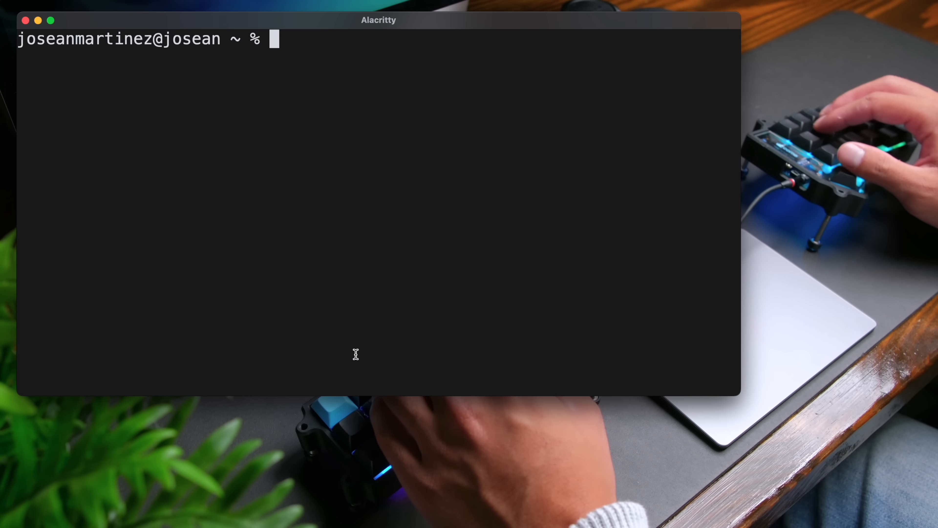
{"action": "type", "text": "mkdir"}
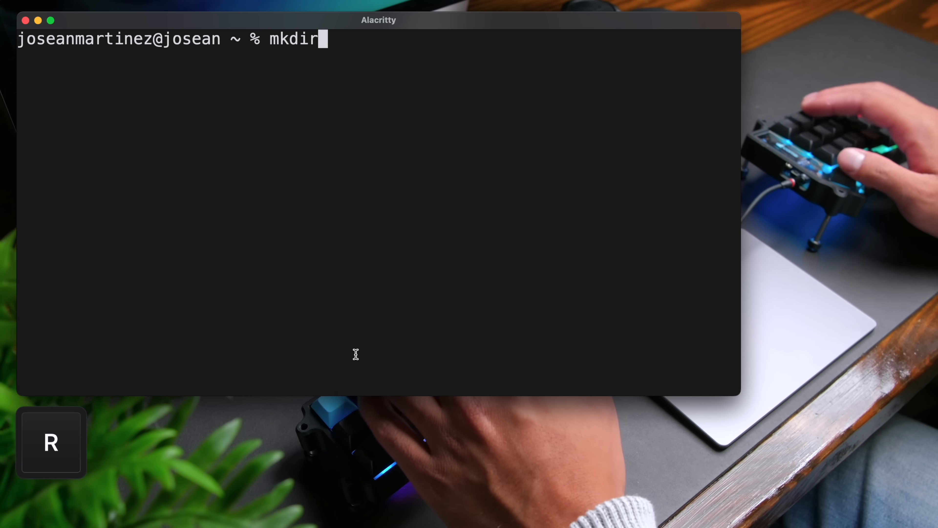
{"action": "type", "text": "-p ~"}
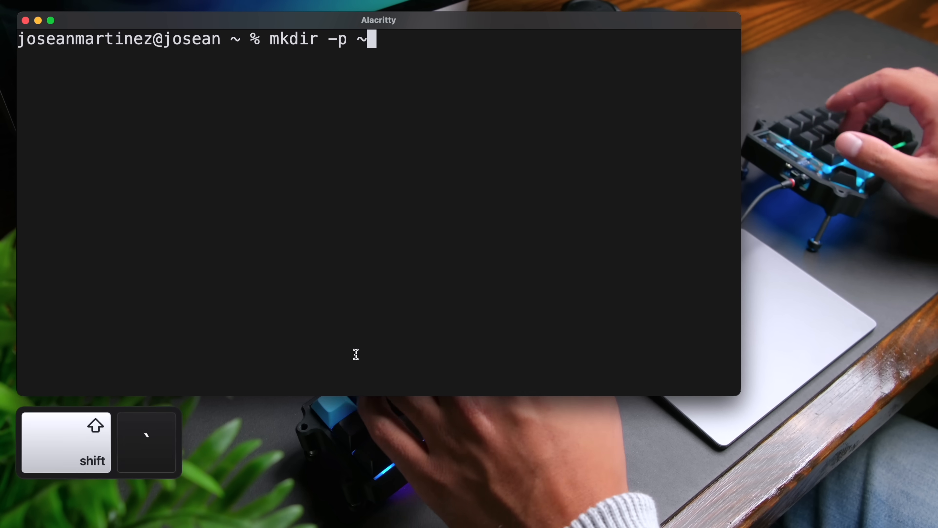
{"action": "type", "text": "/.config/ala"}
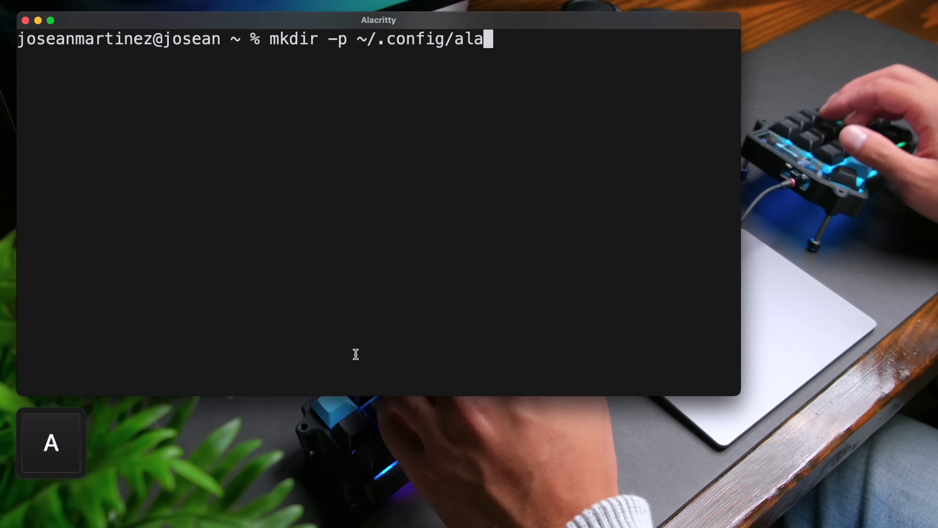
{"action": "key", "text": "Return"}
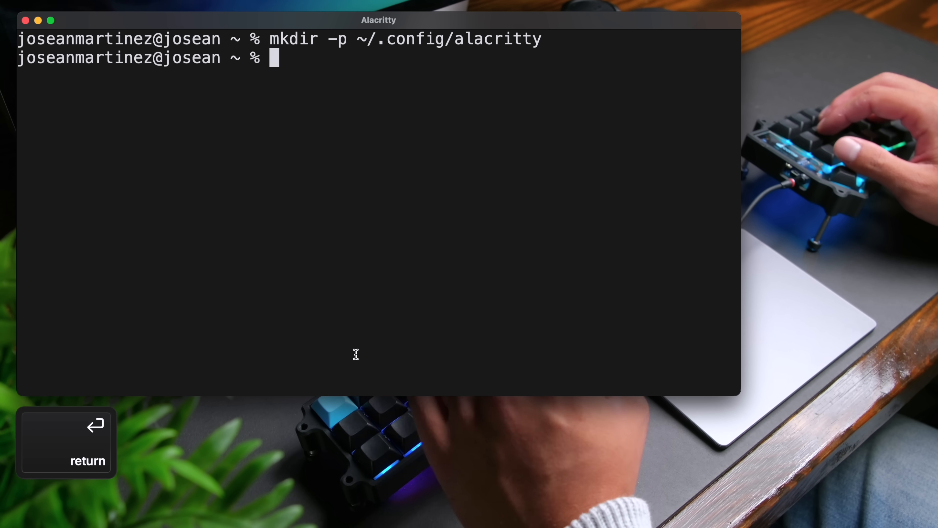
{"action": "type", "text": "cd"}
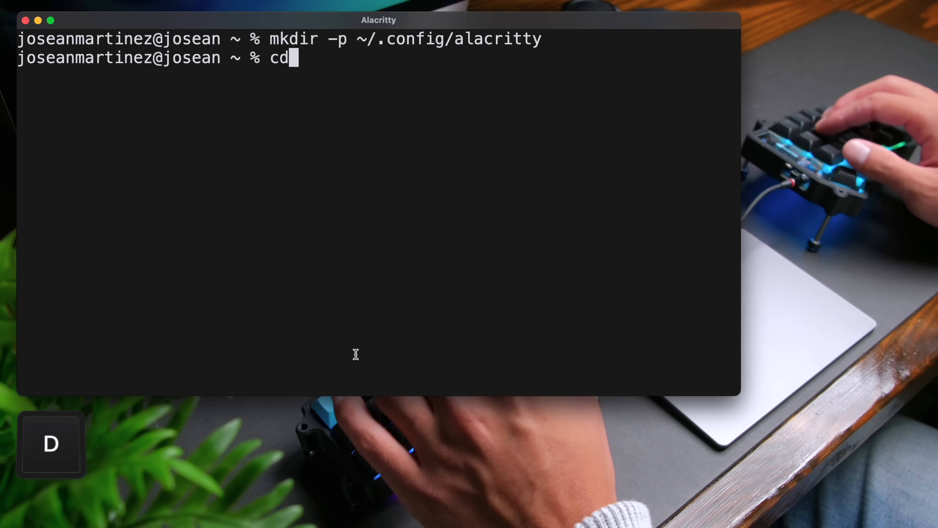
{"action": "type", "text": "~/.config/"}
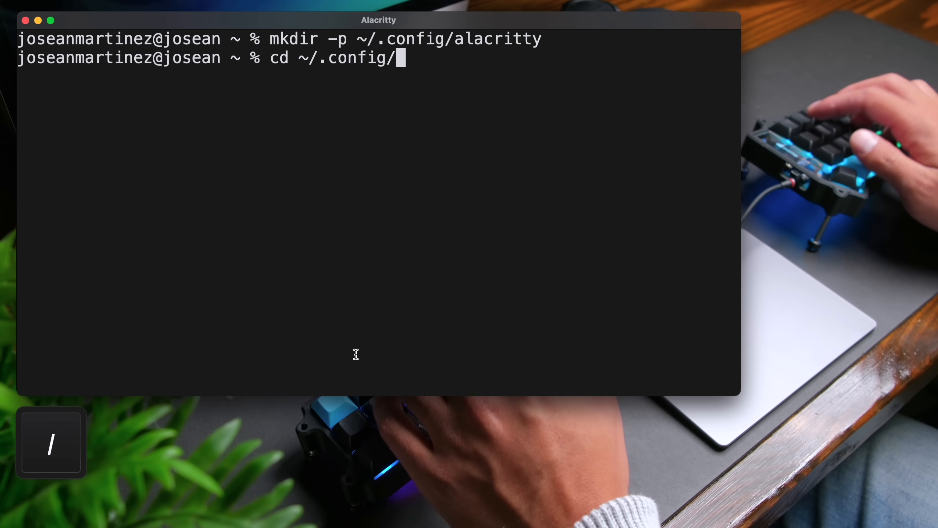
{"action": "key", "text": "Return"}
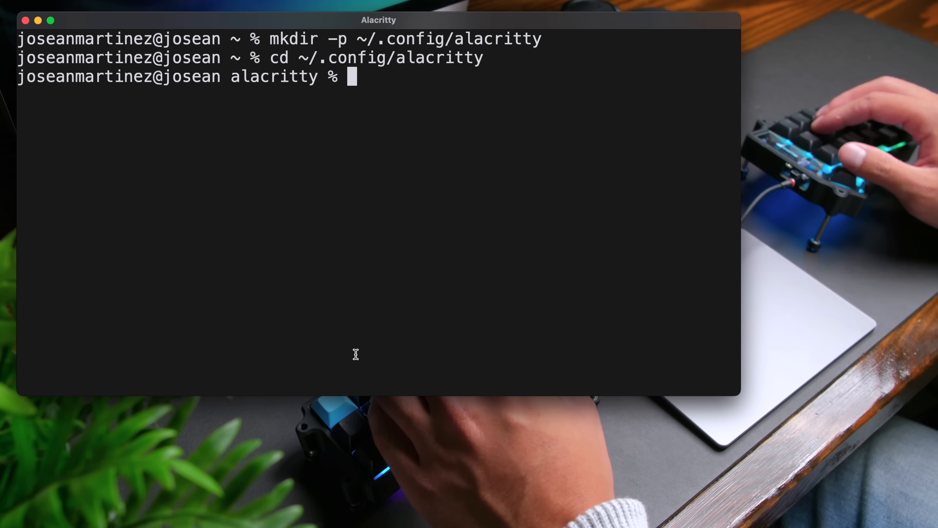
Create an empty alacritty.toml file with touch.
{"action": "type", "text": "touch alacritty"}
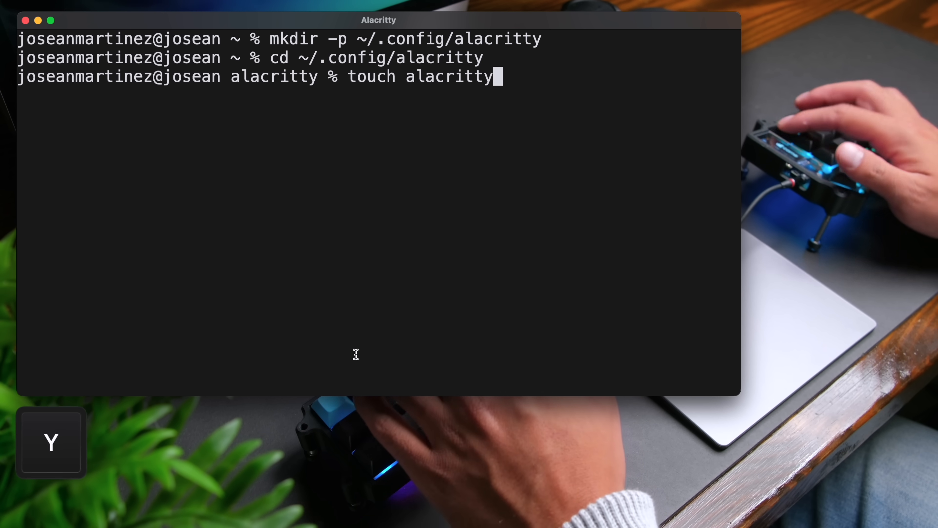
{"action": "type", "text": ".toml"}
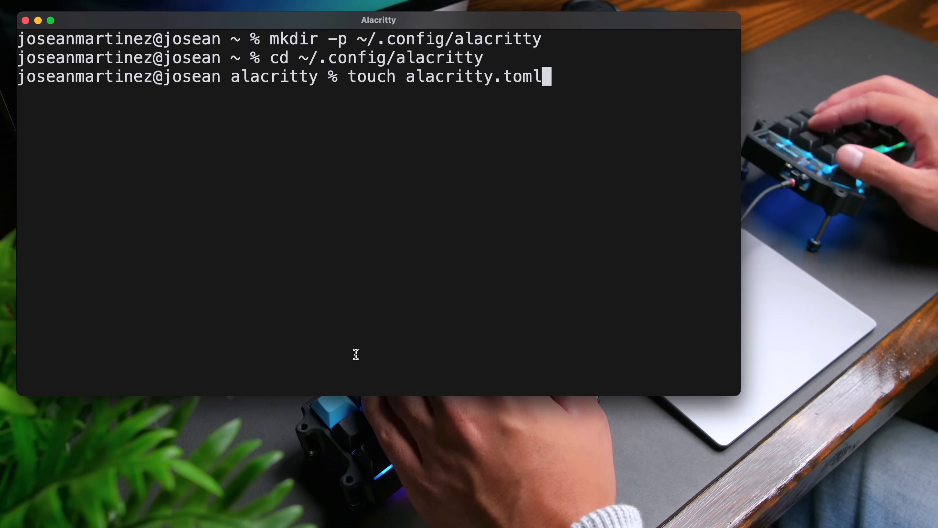
{"action": "key", "text": "Return"}
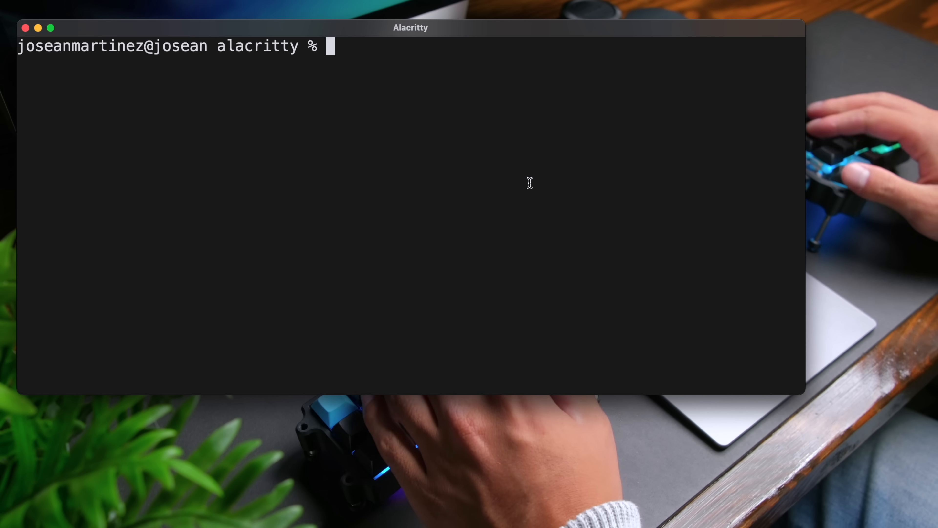
{"action": "type", "text": "nvi"}
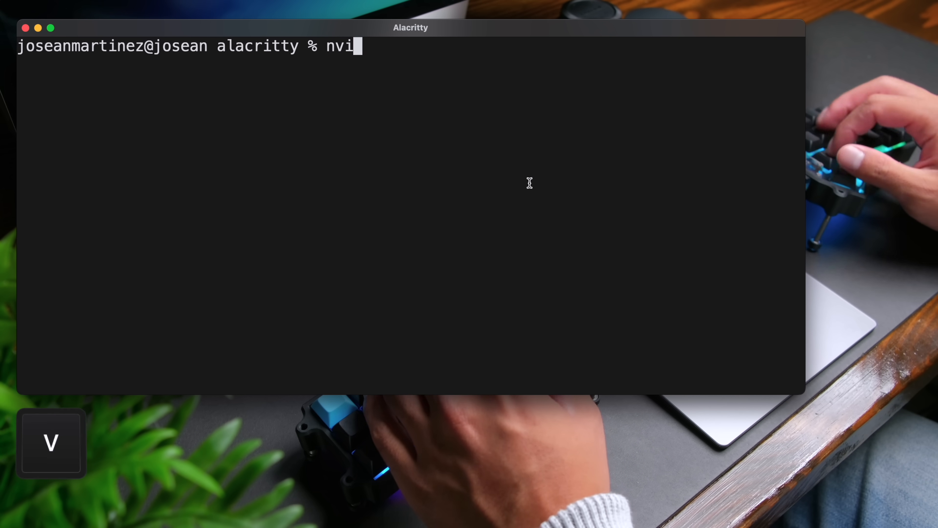
{"action": "type", "text": "m alacritty."}
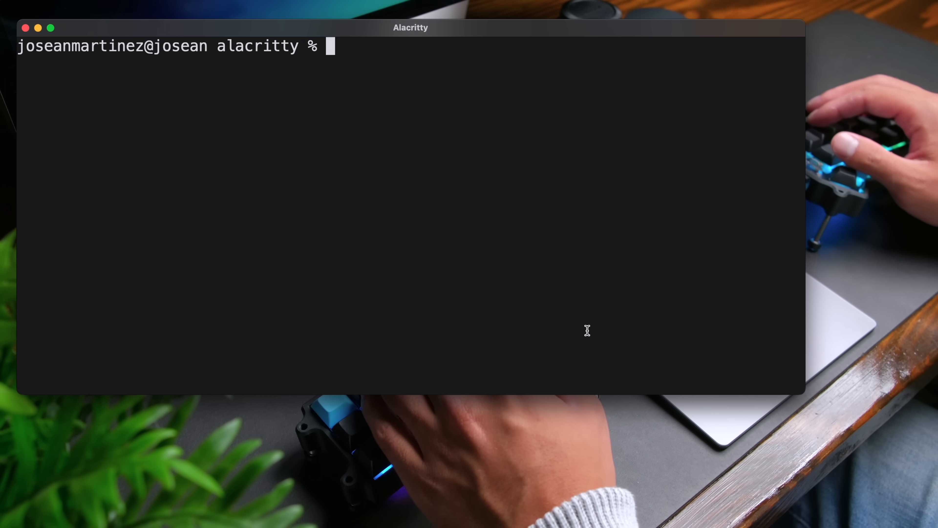
Show opening alacritty.toml with open -a TextEdit and with VS Code.
{"action": "type", "text": "open -"}
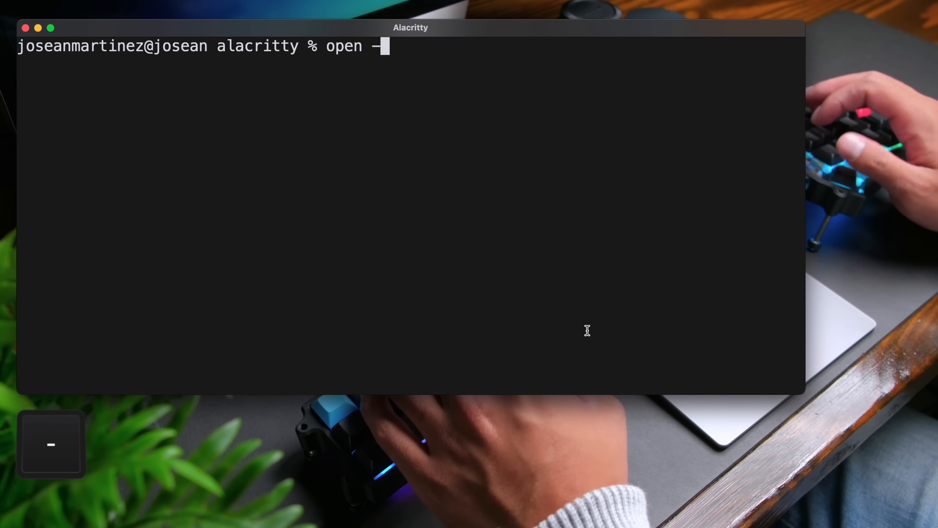
{"action": "type", "text": "a T"}
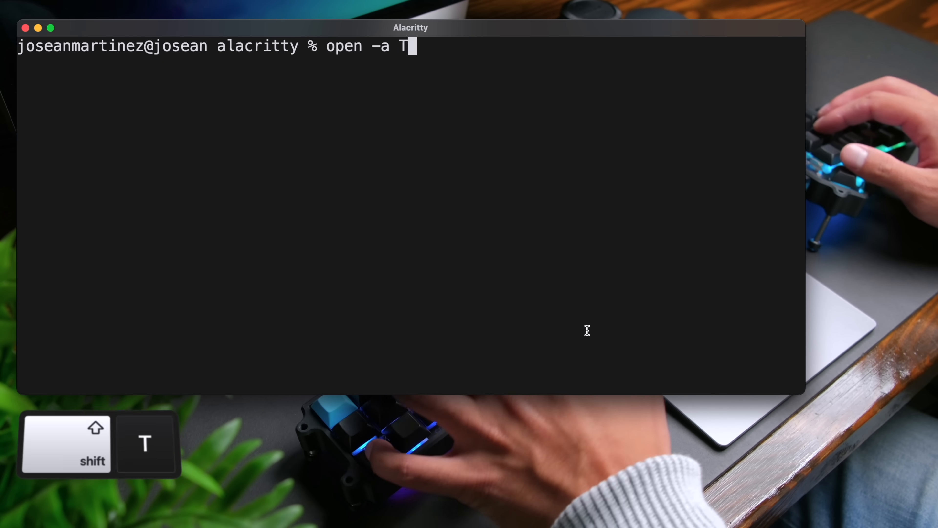
{"action": "type", "text": "extEdit alac"}
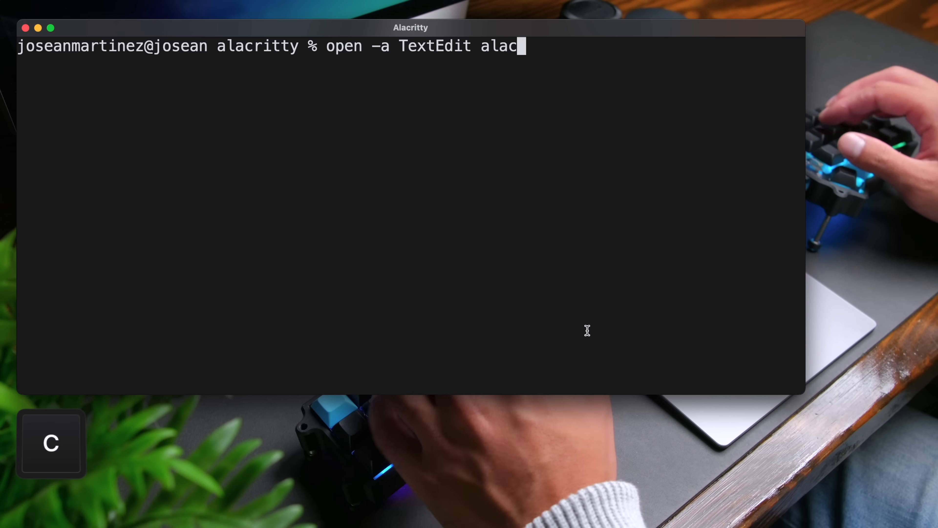
{"action": "key", "text": "Return"}
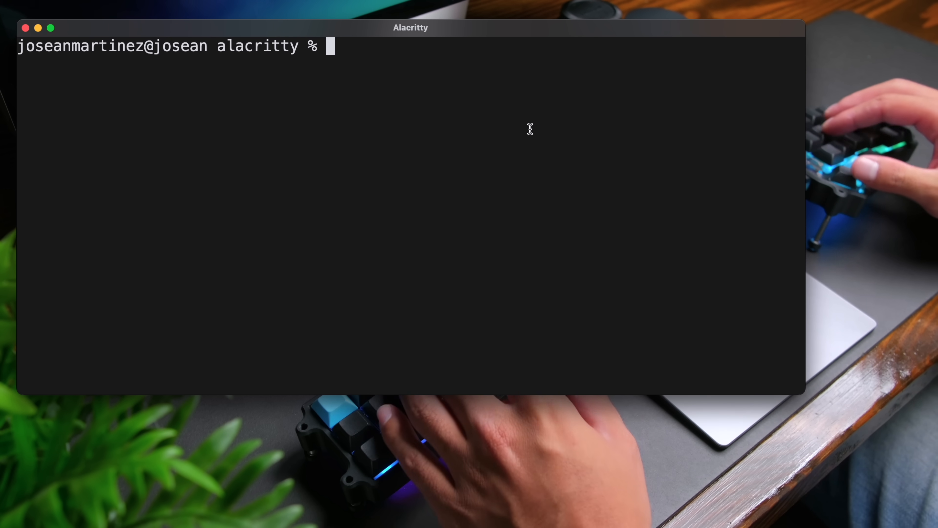
{"action": "type", "text": "code"}
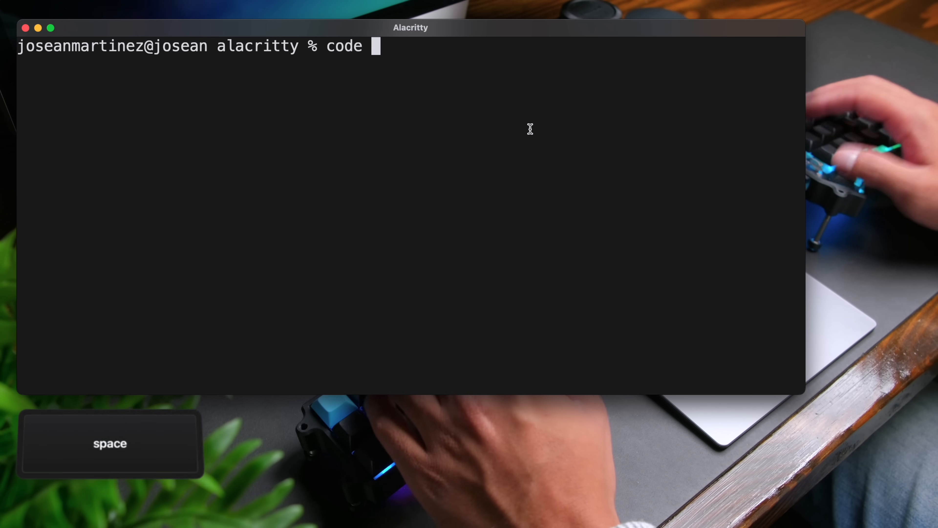
{"action": "type", "text": "alacritty.toml"}
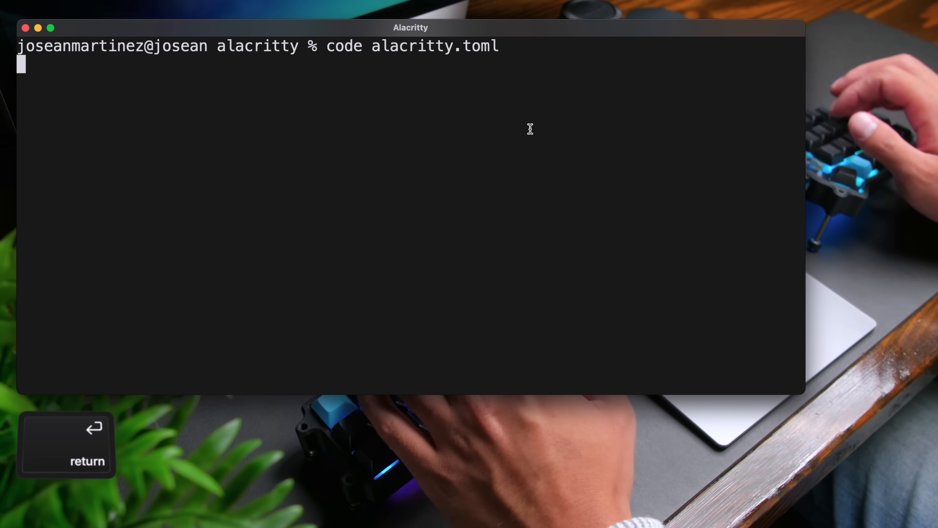
{"action": "key", "text": "Return"}
{"action": "type", "text": "nvim"}
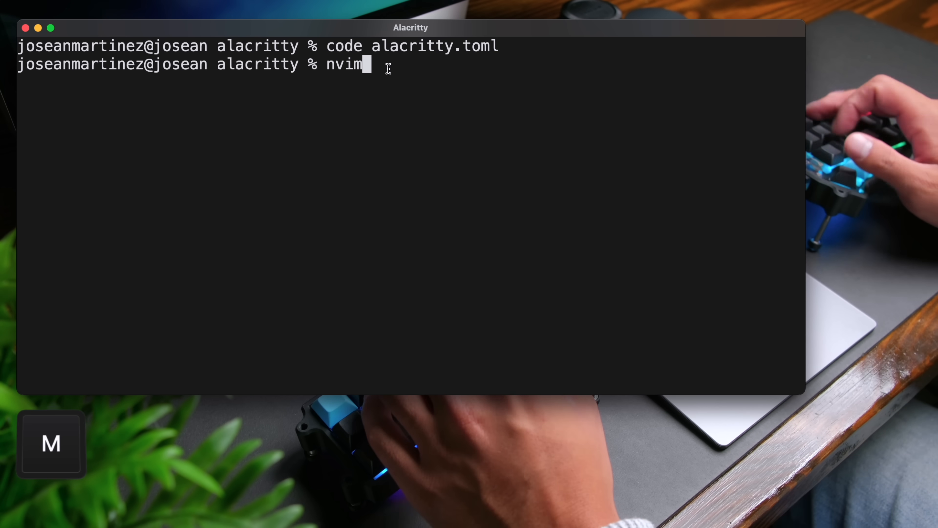
Open alacritty.toml in Neovim for editing.
{"action": "type", "text": "alacritty.t"}
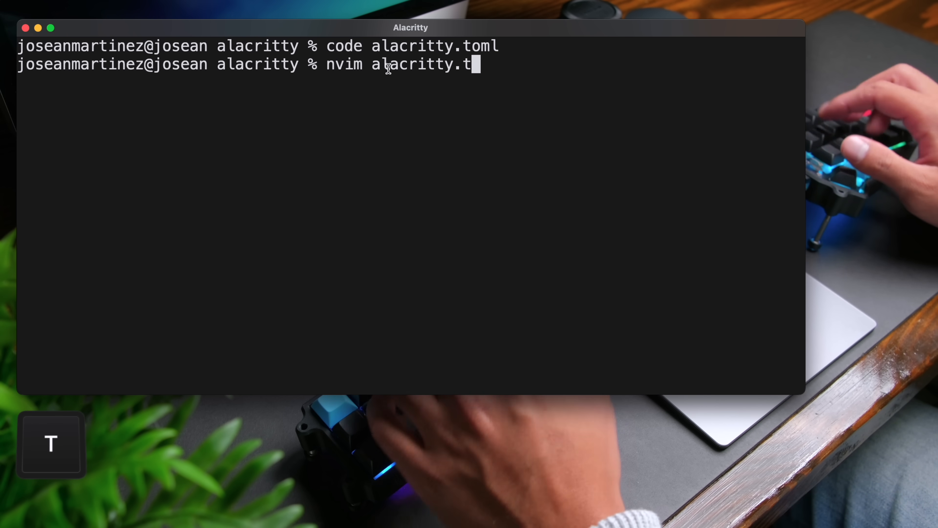
{"action": "key", "text": "Return"}
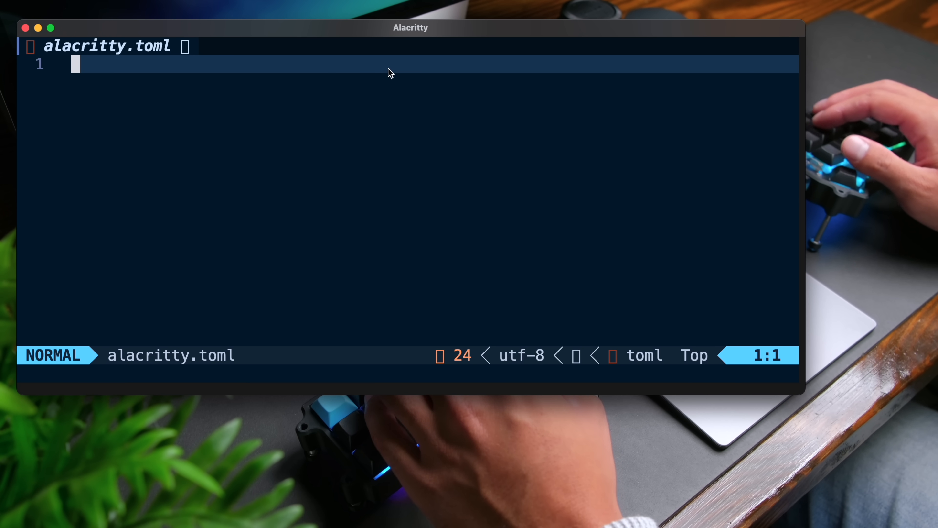
Add a [window] section with padding.x and padding.y set to 10.
{"action": "type", "text": "[window]"}
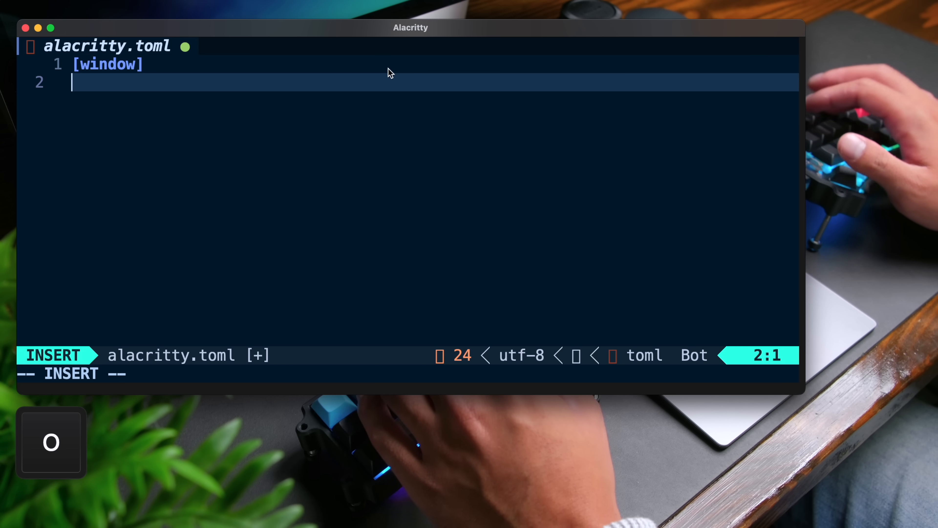
{"action": "type", "text": "padding.x = 10"}
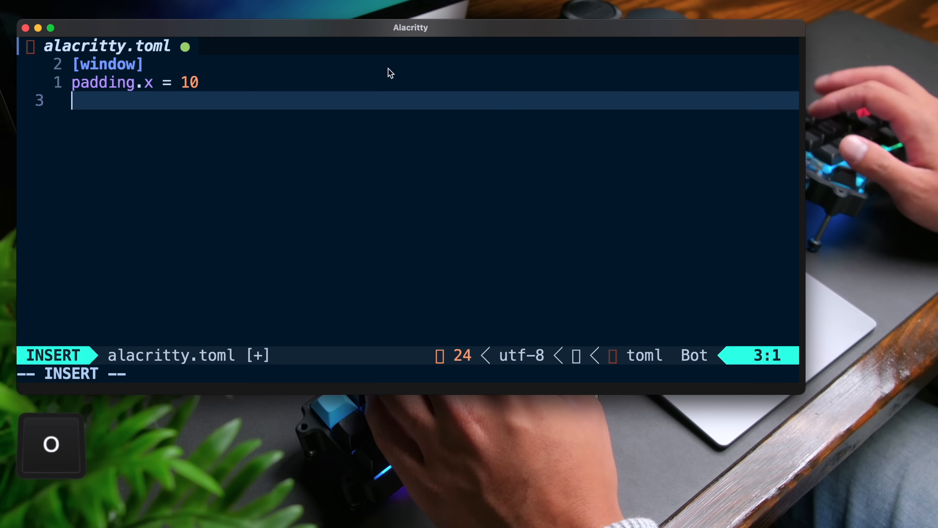
{"action": "type", "text": "padding.y"}
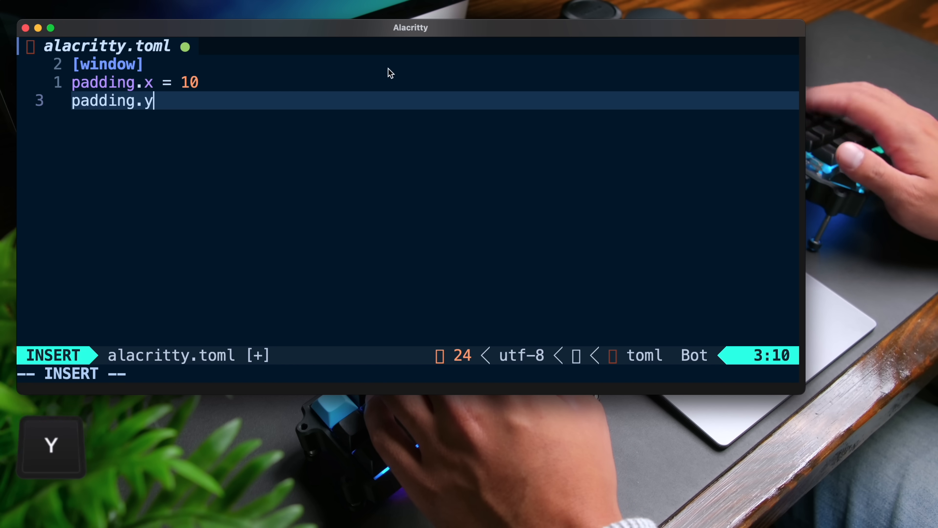
{"action": "type", "text": "= 10"}
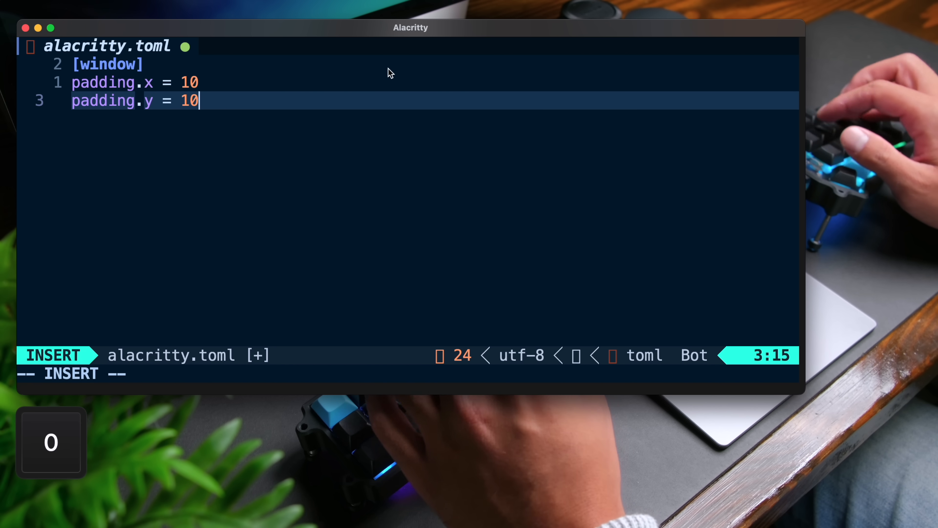
{"action": "key", "text": "Escape"}
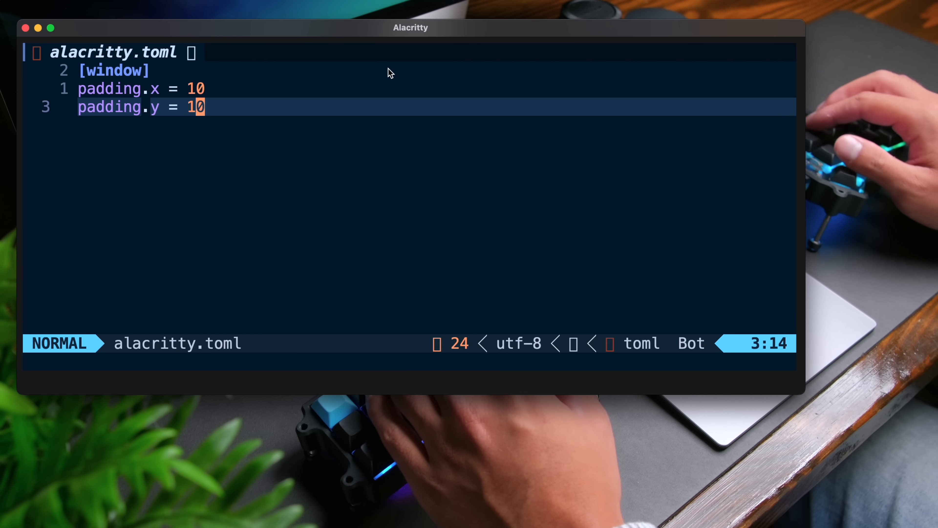
Add decorations = "Buttonless" under [window] and save.
{"action": "key", "text": "o"}
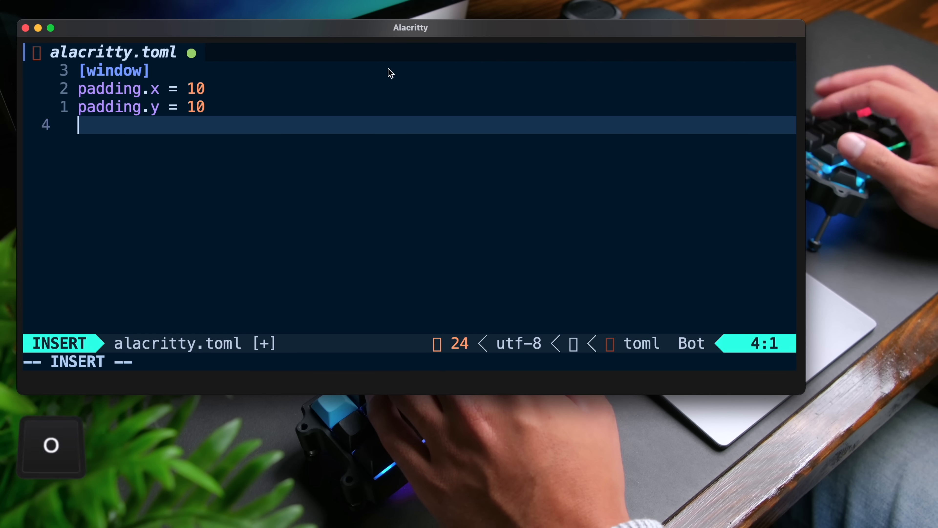
{"action": "type", "text": "decorations"}
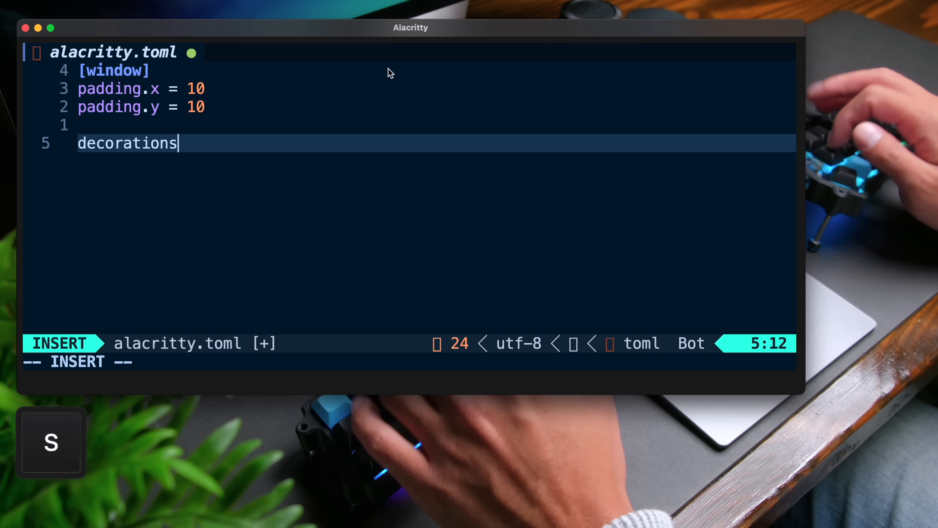
{"action": "type", "text": "= \"bu\""}
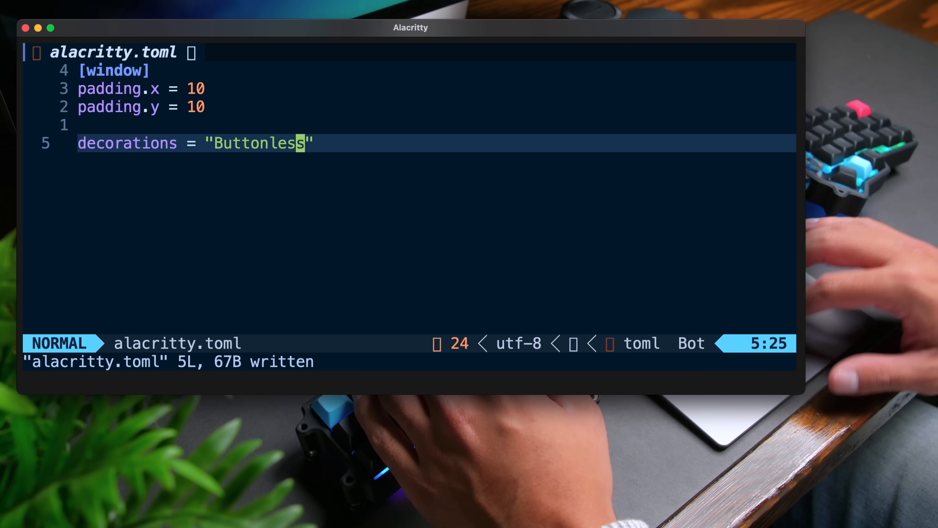
Add opacity = 0.8 and blur = true under [window], save, and quit Neovim.
{"action": "type", "text": "opac"}
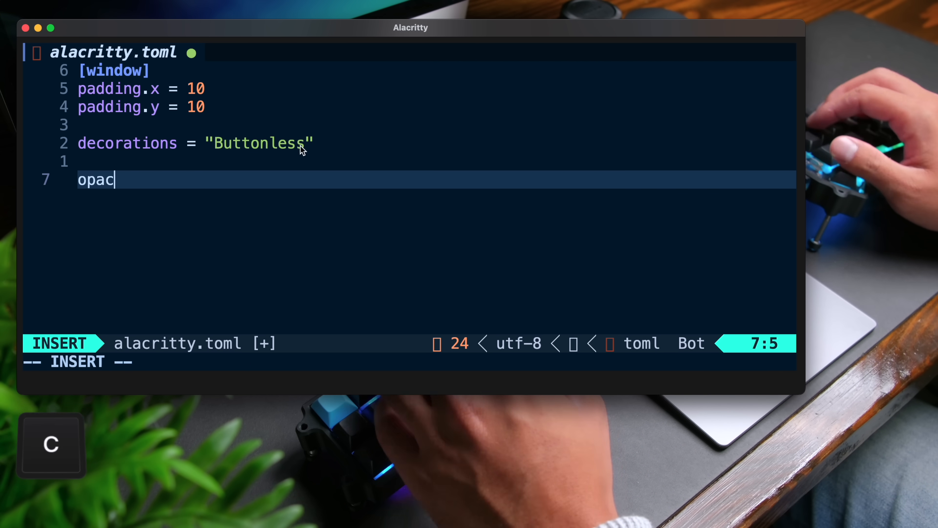
{"action": "type", "text": "ity ="}
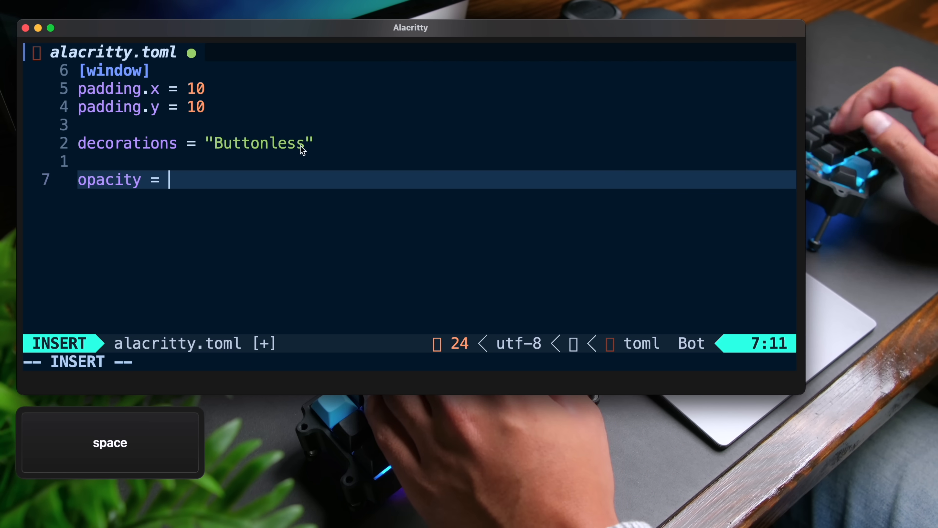
{"action": "type", "text": "0.8"}
{"action": "left_click", "coordinate": [409, 362]}
{"action": "type", "text": ":w"}
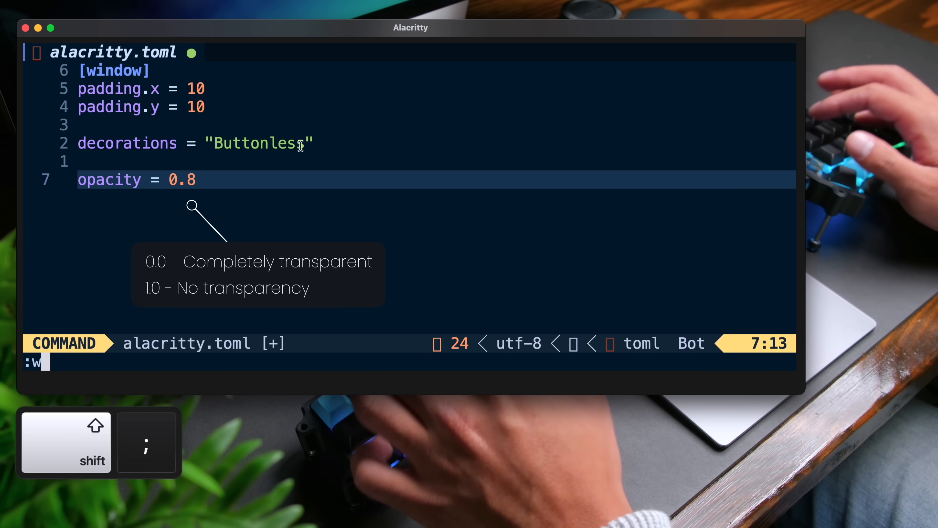
{"action": "type", "text": "q"}
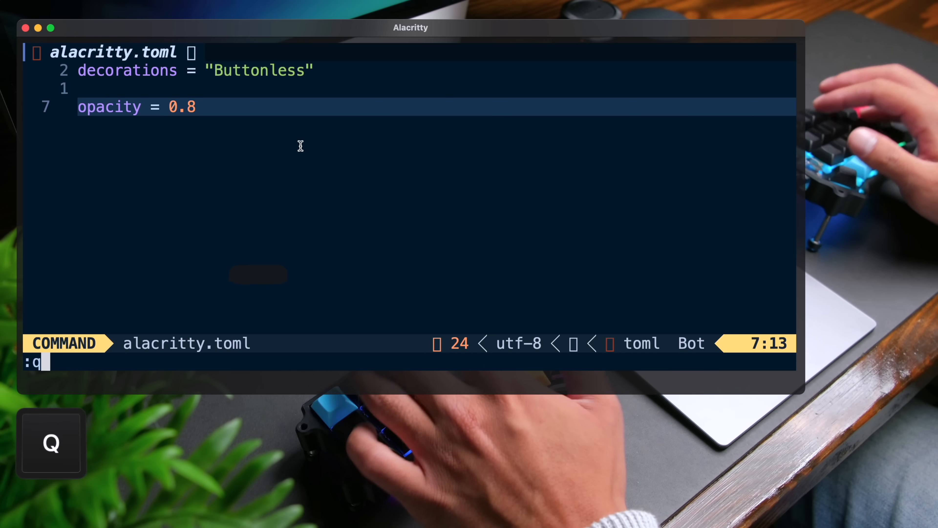
{"action": "key", "text": "Return"}
{"action": "type", "text": "bl"}
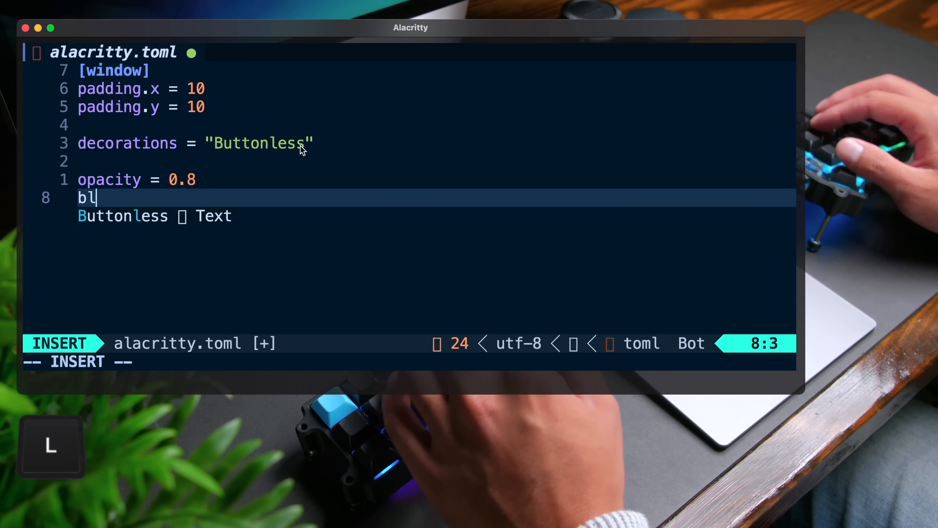
{"action": "type", "text": "ur = true"}
{"action": "left_click", "coordinate": [409, 361]}
{"action": "type", "text": ":q"}
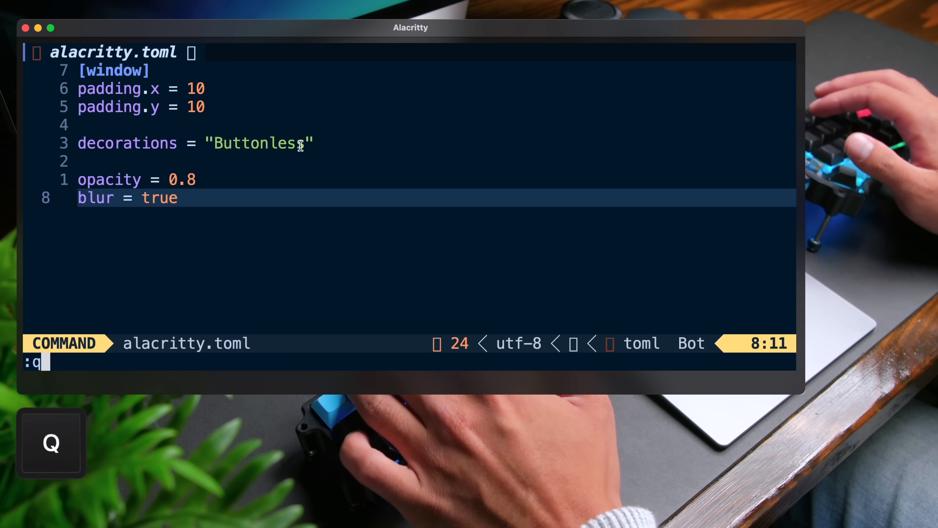
{"action": "key", "text": "Return"}
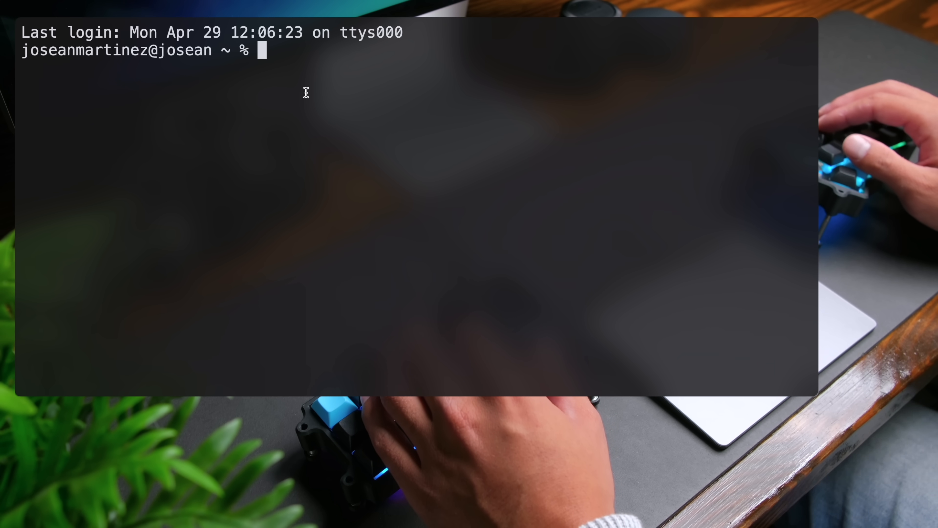
{"action": "mouse_move", "coordinate": [126, 39]}
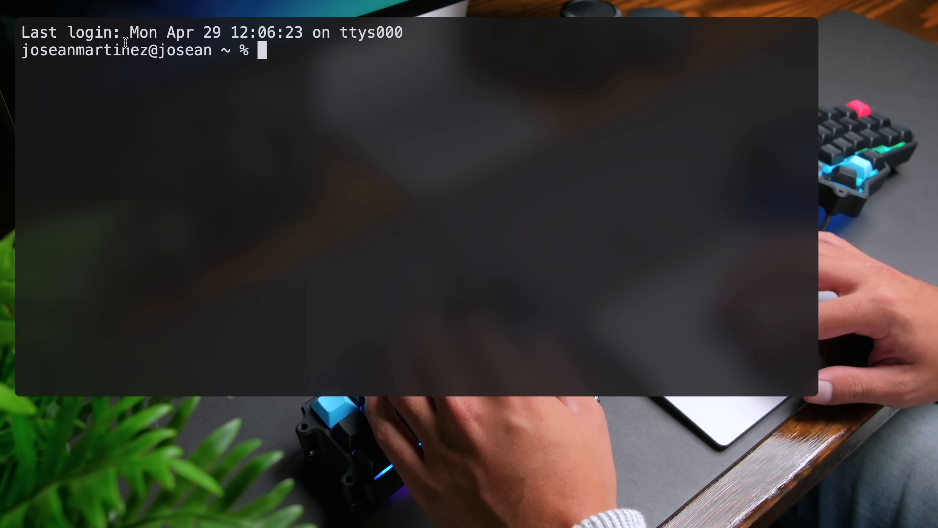
Return to ~/.config/alacritty and reopen alacritty.toml in Neovim.
{"action": "type", "text": "cd"}
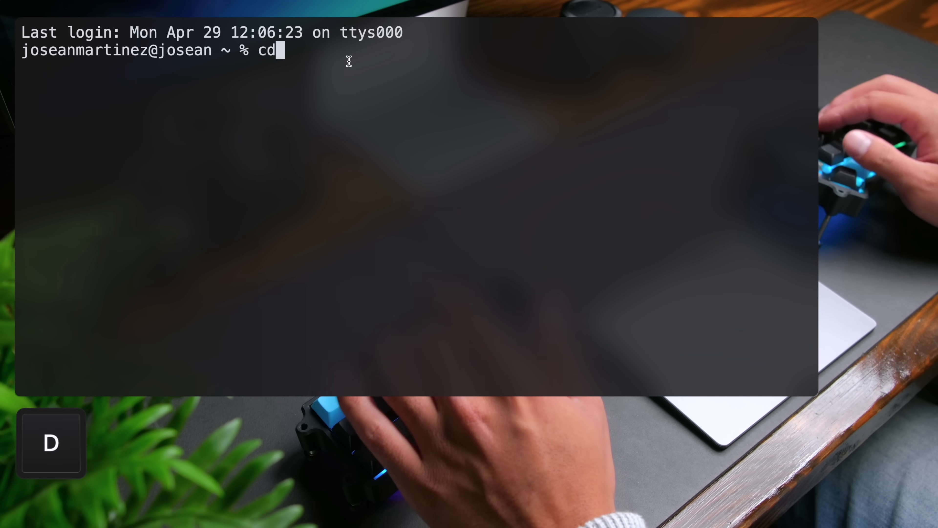
{"action": "type", "text": "~/.config/alacritty"}
{"action": "type", "text": "nvim"}
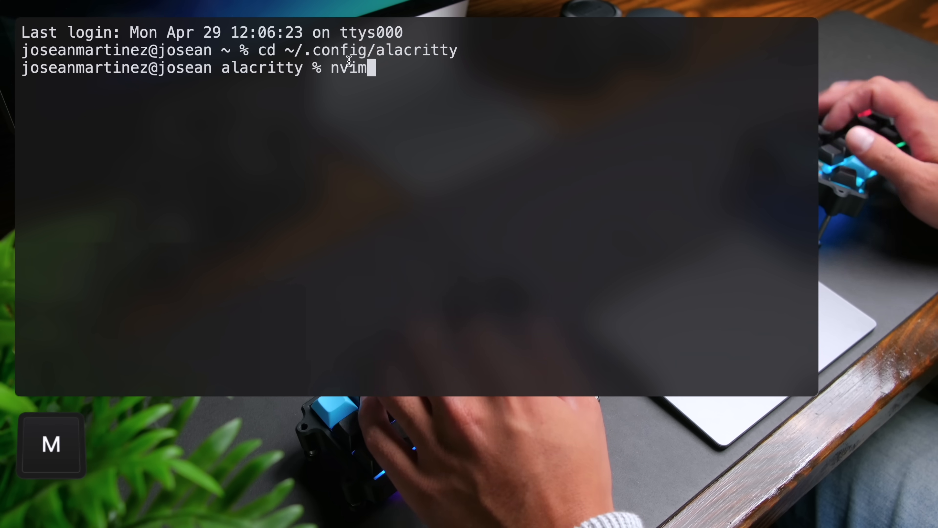
{"action": "key", "text": "return"}
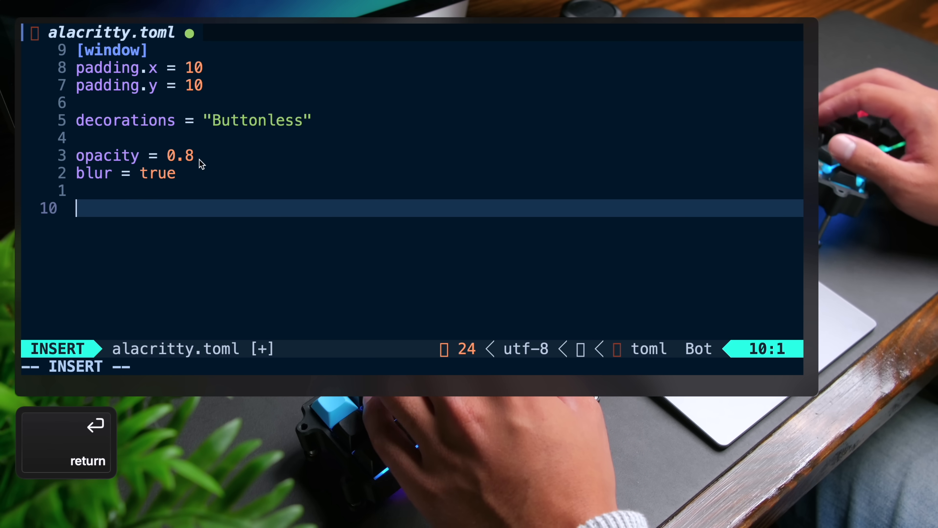
Add option_as_alt = "Both" to the window settings and start a new line.
{"action": "type", "text": "option_as"}
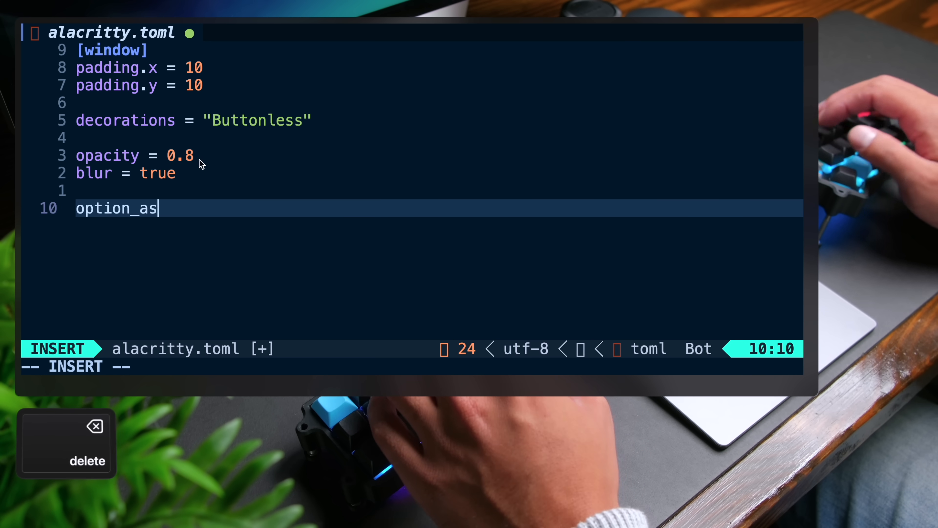
{"action": "type", "text": "_alt ="}
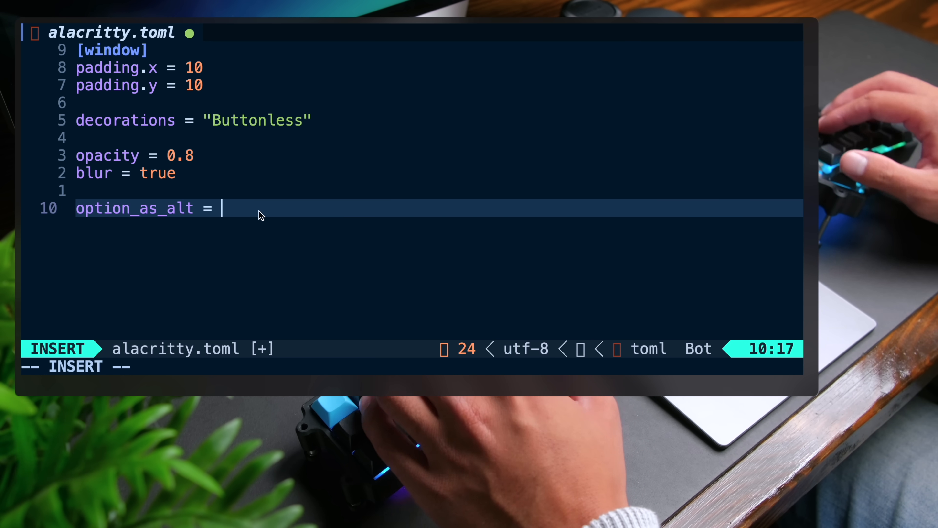
{"action": "type", "text": "\"Both\""}
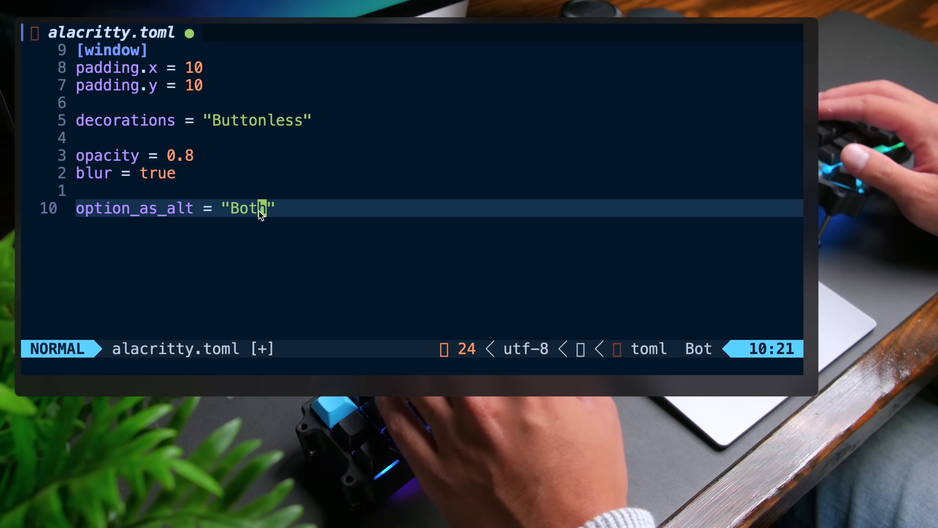
{"action": "mouse_move", "coordinate": [360, 237]}
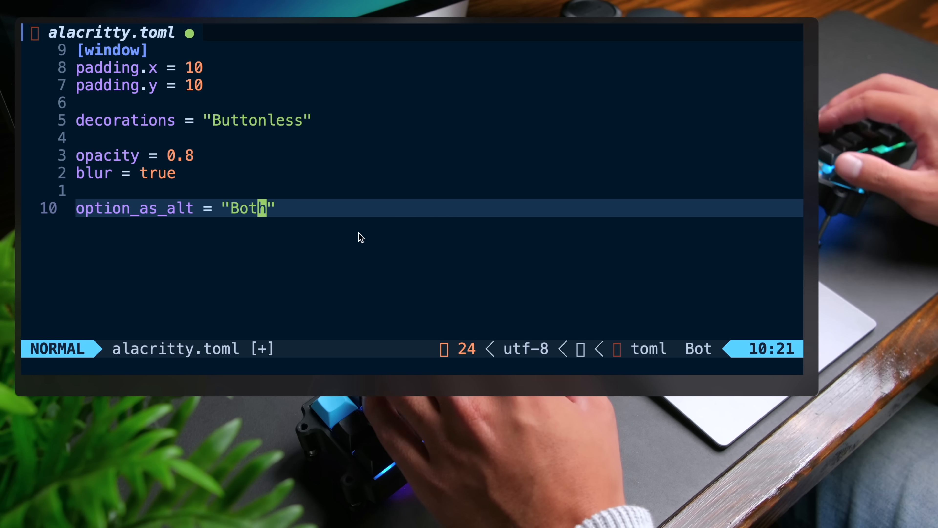
{"action": "key", "text": "o"}
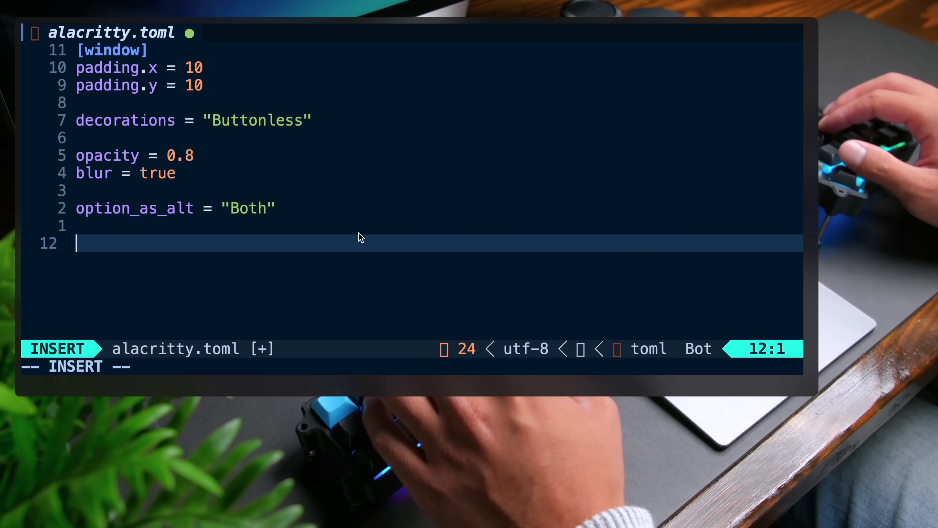
Add a [font] section with normal.family = "MesloLGS Nerd Font Mono" to alacritty.toml.
{"action": "type", "text": "[font]"}
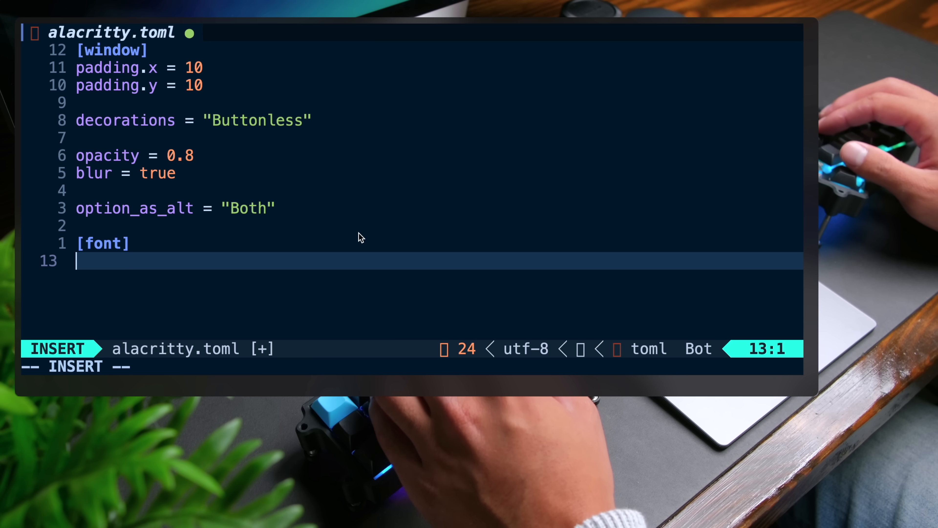
{"action": "type", "text": "n"}
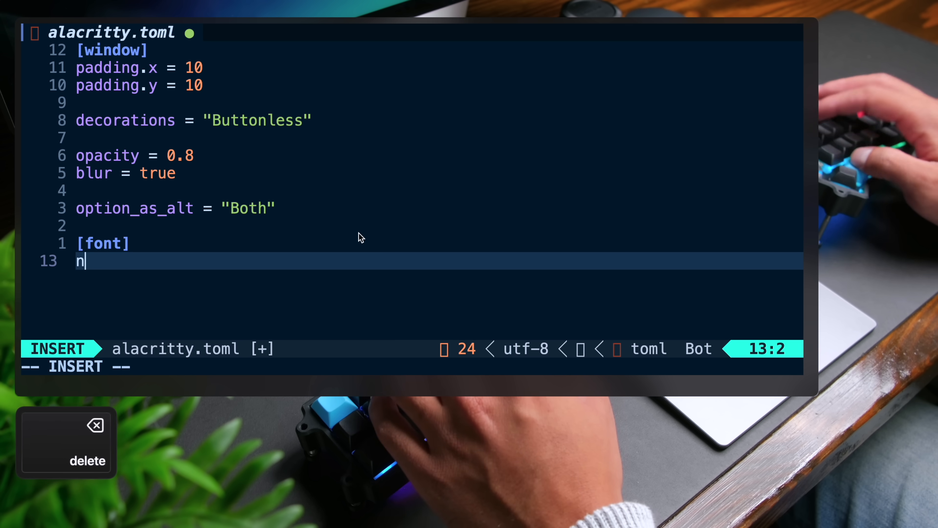
{"action": "type", "text": "ormal.family"}
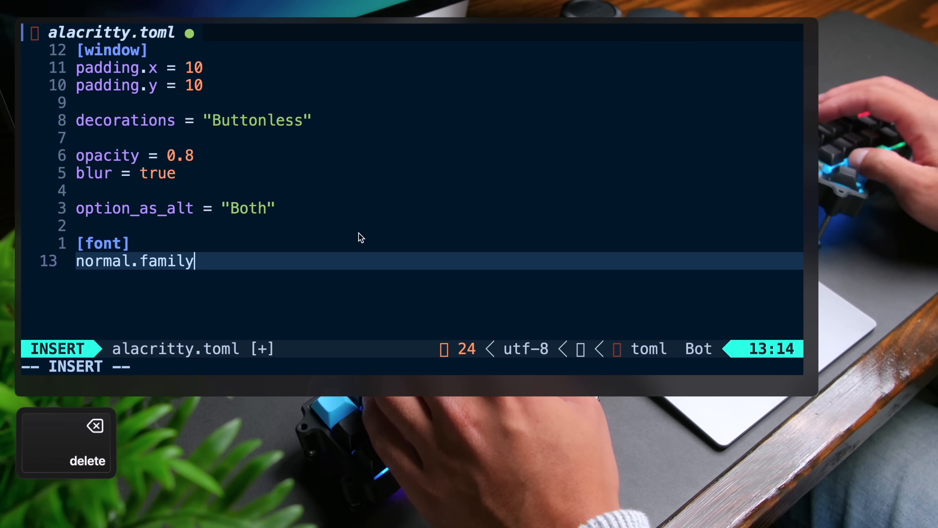
{"action": "type", "text": "= \"\""}
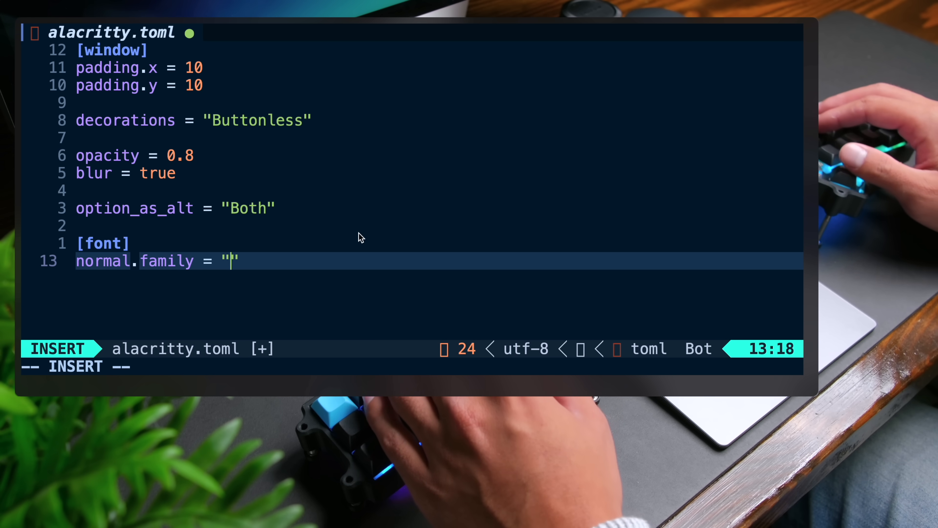
{"action": "type", "text": "M"}
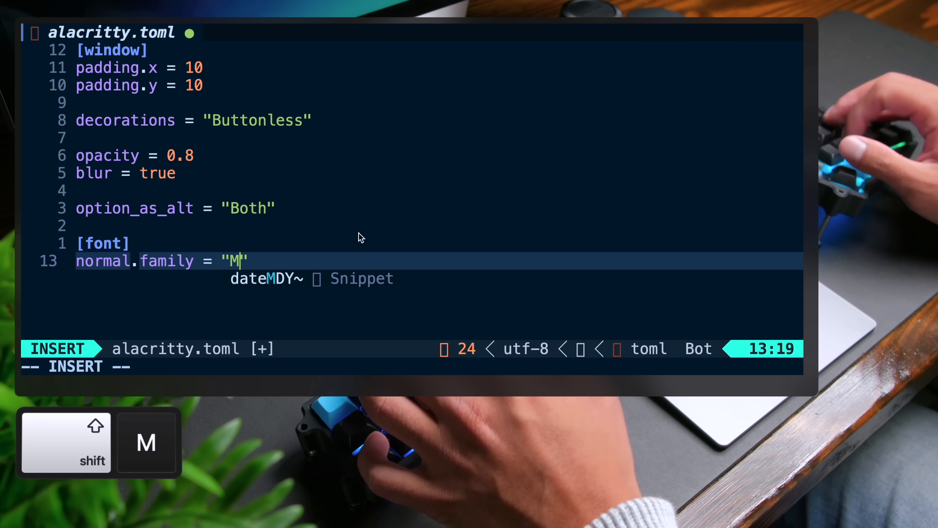
{"action": "type", "text": "esloLGS Ner"}
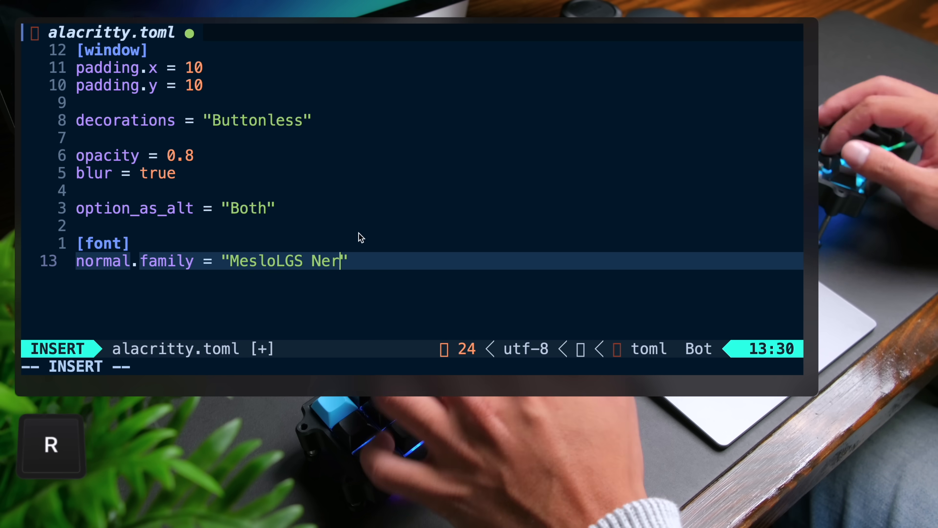
{"action": "type", "text": "d Font Mono"}
{"action": "type", "text": "size = 19"}
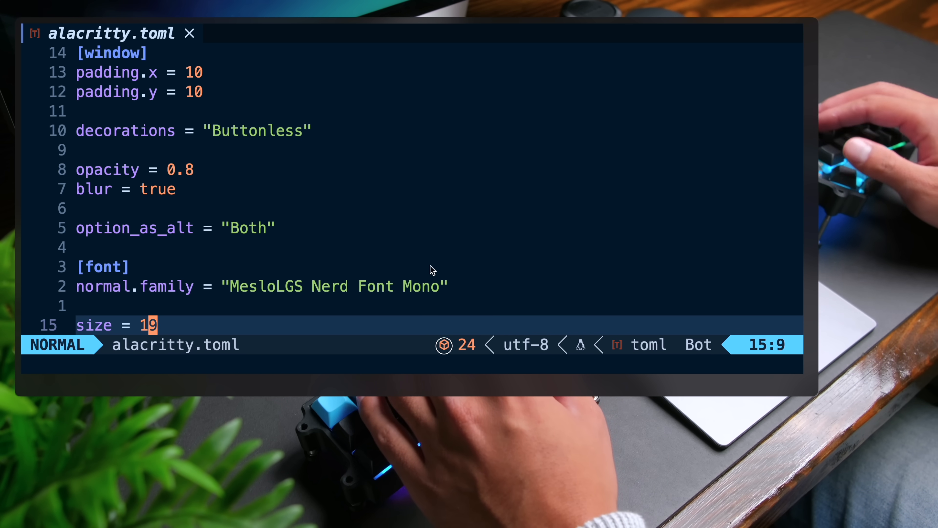
{"action": "mouse_move", "coordinate": [500, 303]}
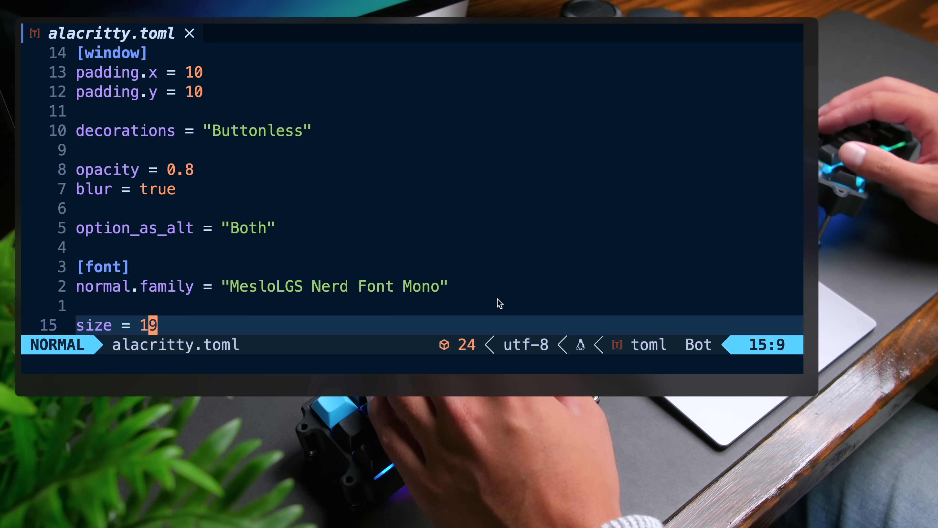
Add an [env] section at the top of alacritty.toml with TERM = "xterm-256color".
{"action": "key", "text": "g"}
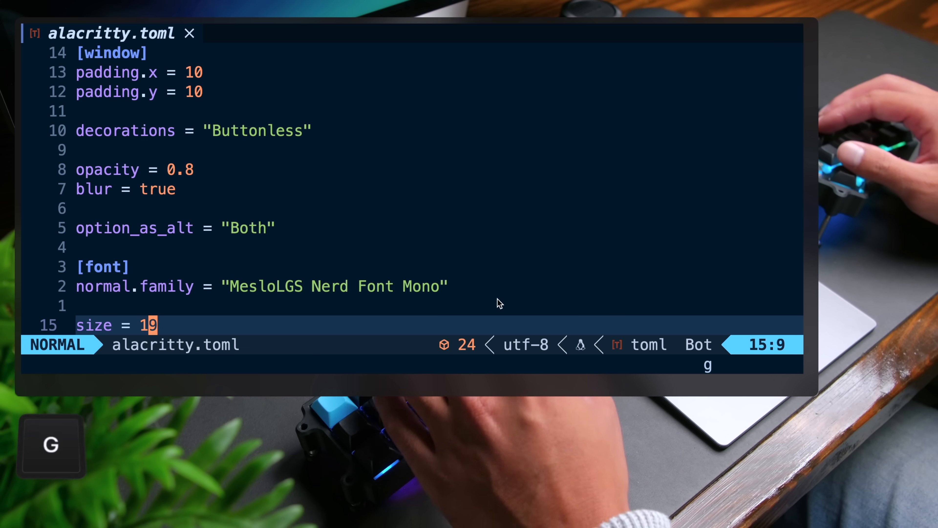
{"action": "key", "text": "shift+o"}
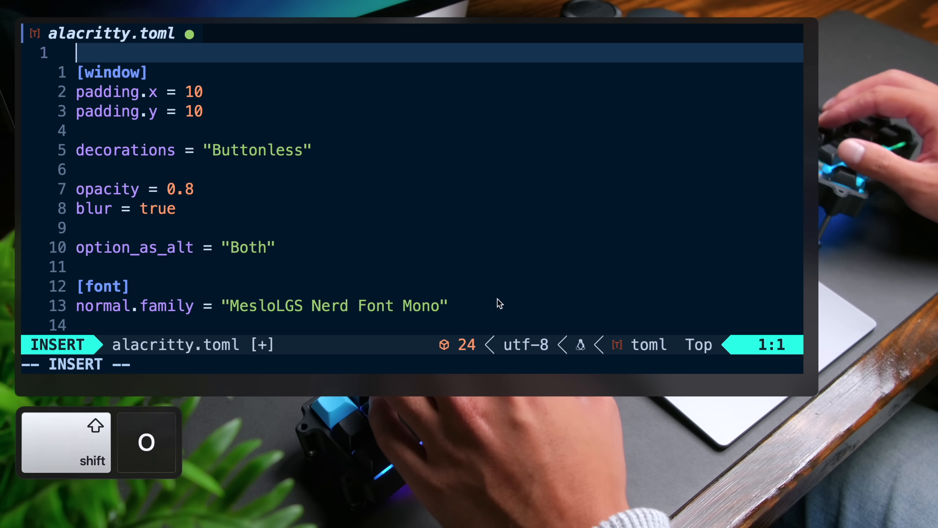
{"action": "type", "text": "[env]"}
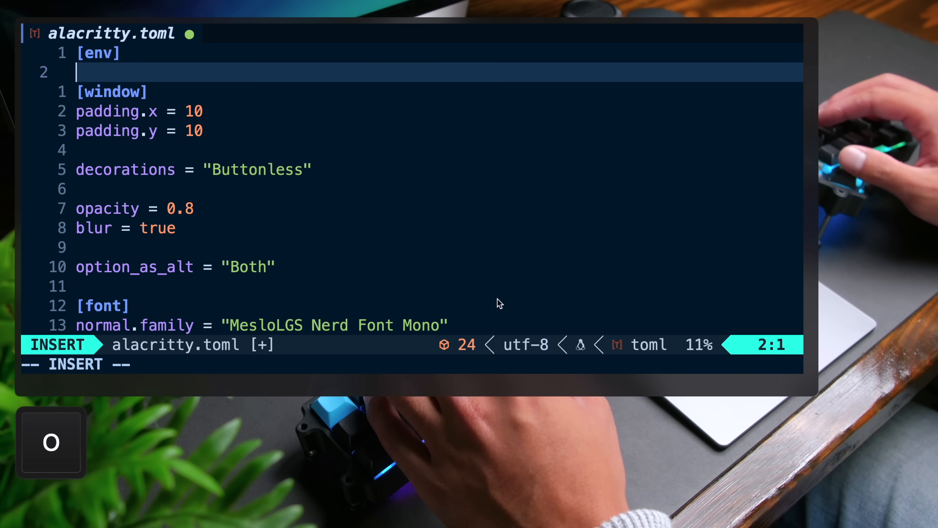
{"action": "type", "text": "TERM"}
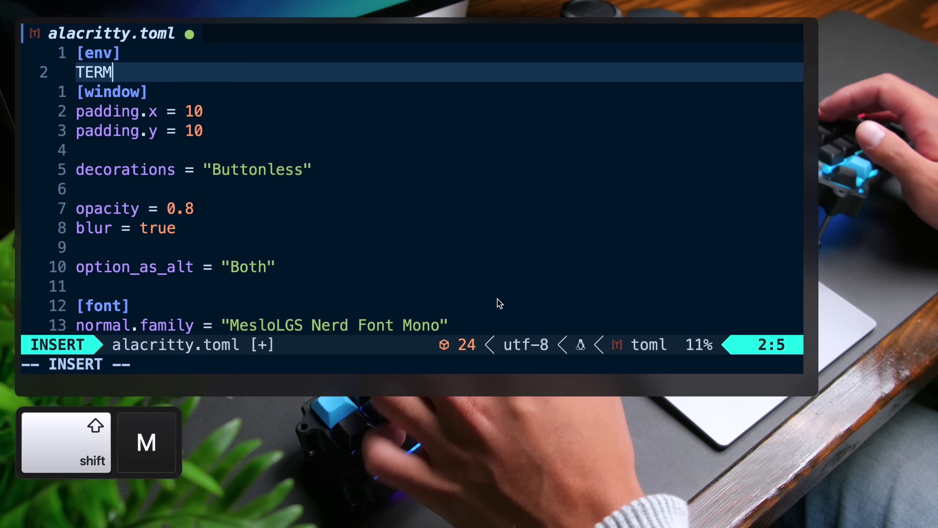
{"action": "type", "text": "= \"xterm-"}
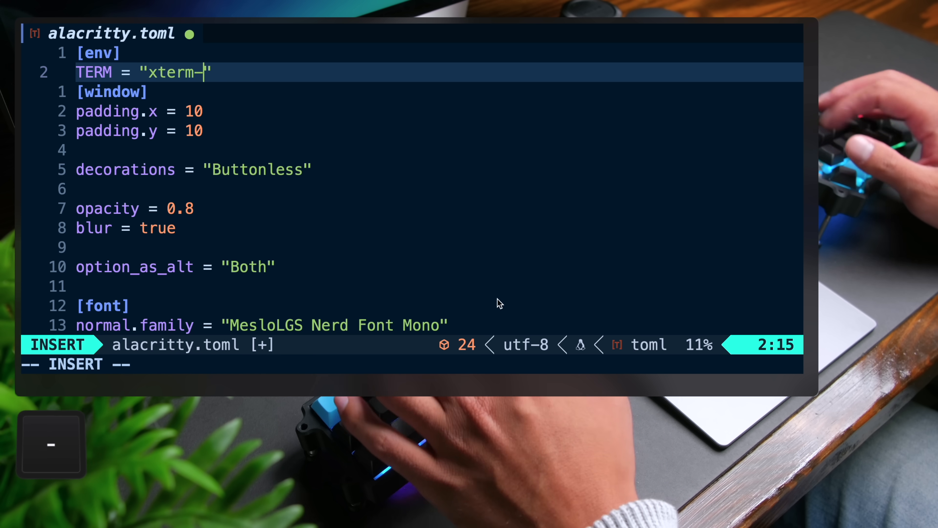
{"action": "type", "text": "256color"}
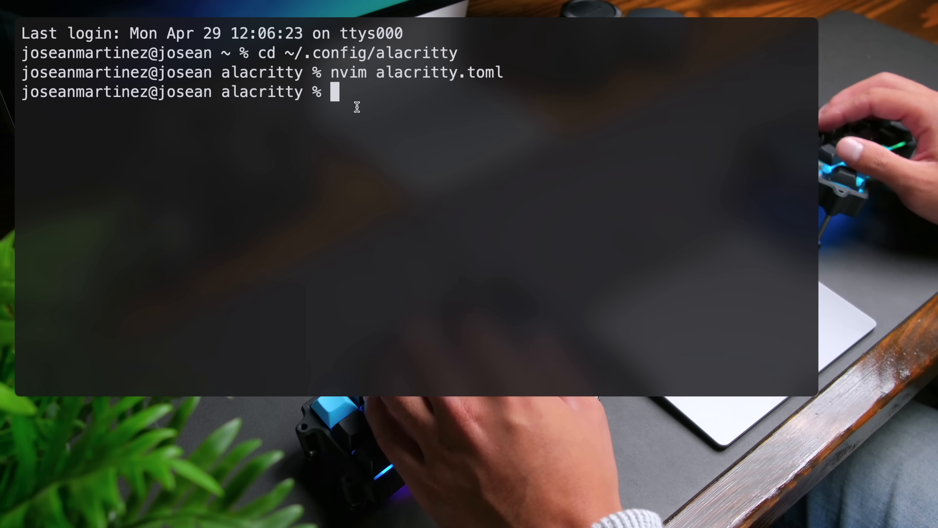
Install Powerlevel10k with brew and append its theme source line to ~/.zshrc.
{"action": "type", "text": "brew in"}
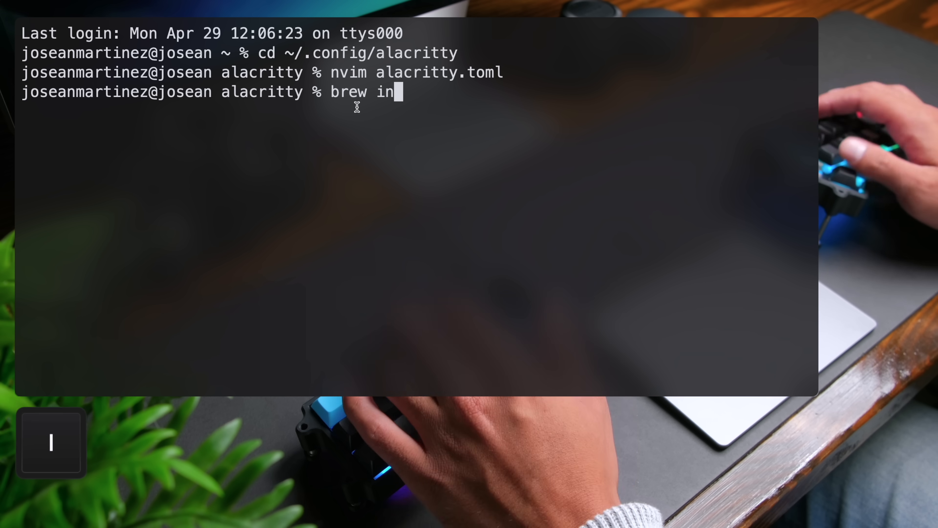
{"action": "type", "text": "stall powerlevel1"}
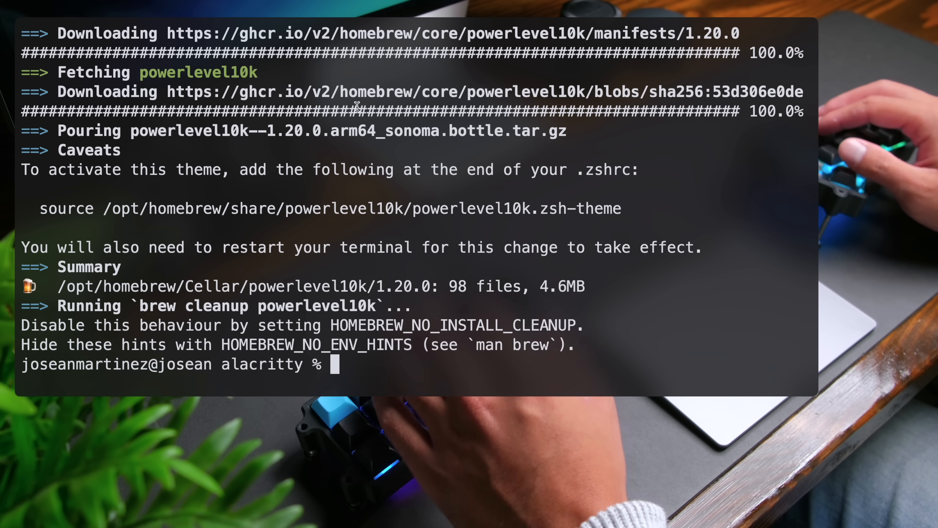
{"action": "type", "text": "echo \"source $(brew --prefix)/share/powerlevel10k/powerlevel10k.zsh-theme\" >>~/.zshrc"}
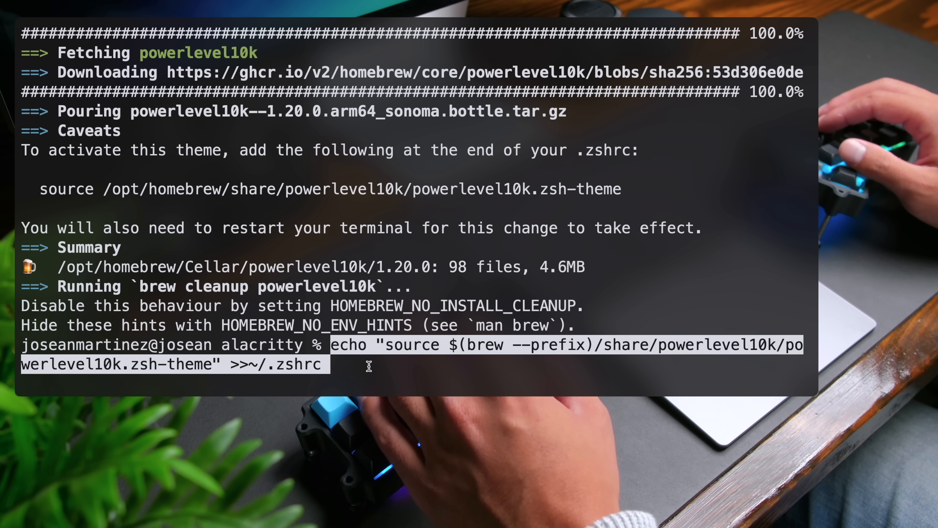
{"action": "key", "text": "Return"}
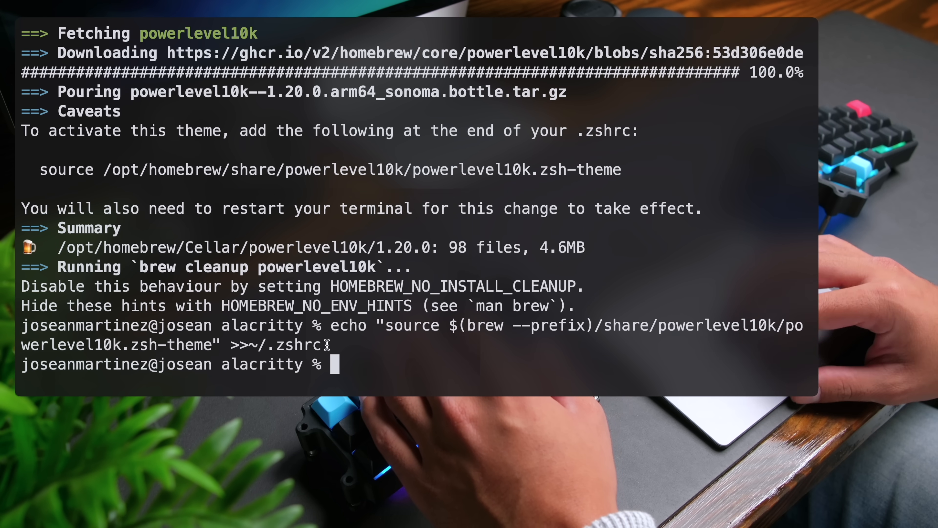
Reload the shell configuration with source ~/.zshrc to start the Powerlevel10k wizard.
{"action": "double_click", "coordinate": [287, 344]}
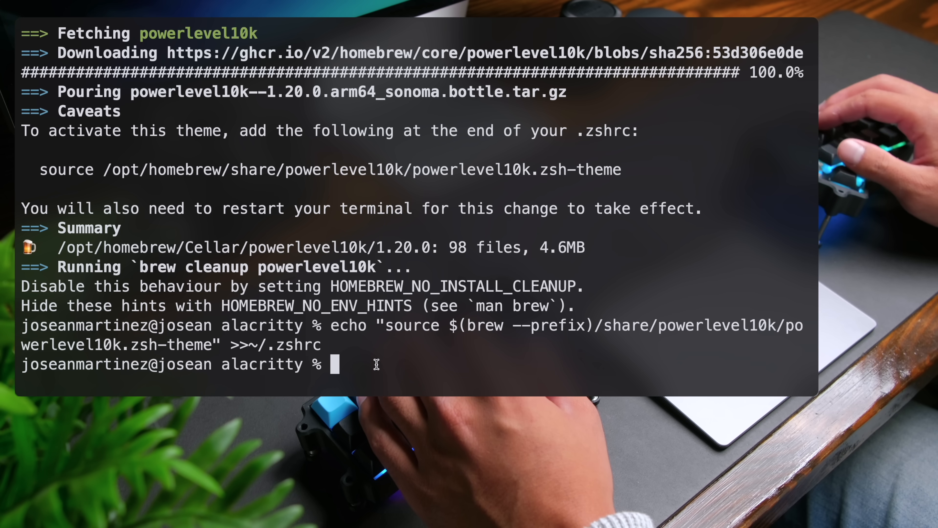
{"action": "type", "text": "sour"}
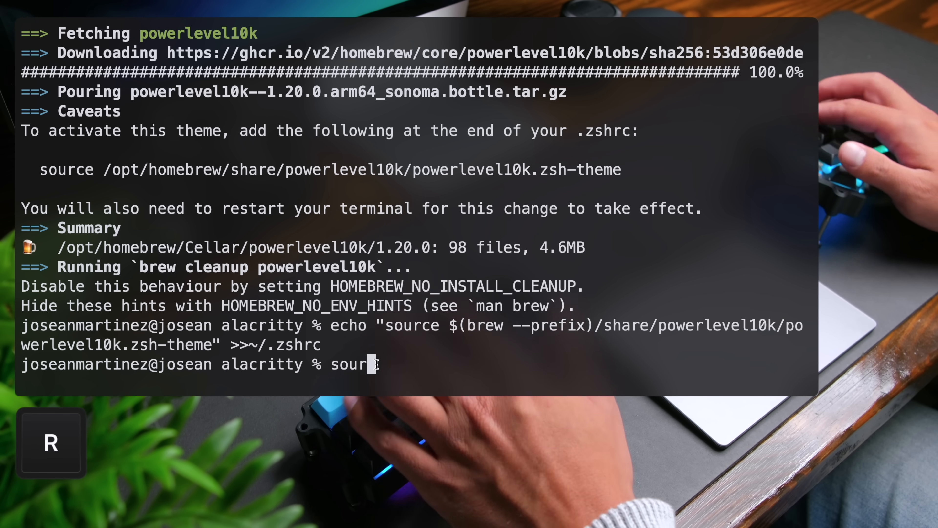
{"action": "type", "text": "ce ~/.zshrc"}
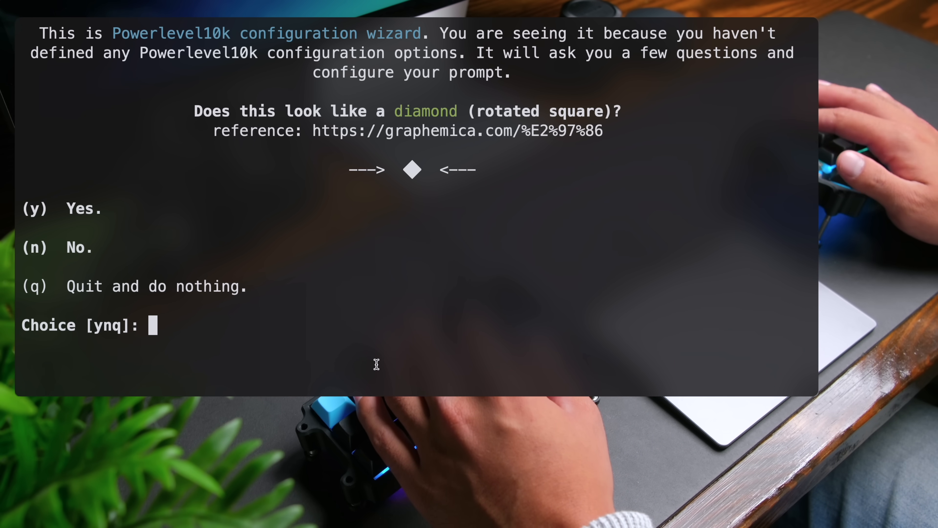
Confirm the diamond and lock symbols display correctly in the Powerlevel10k wizard.
{"action": "key", "text": "y"}
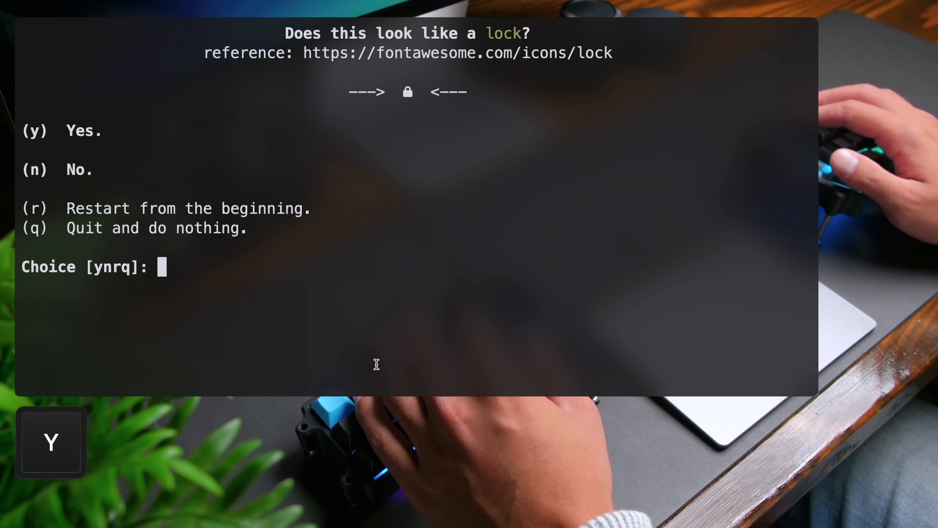
{"action": "key", "text": "y"}
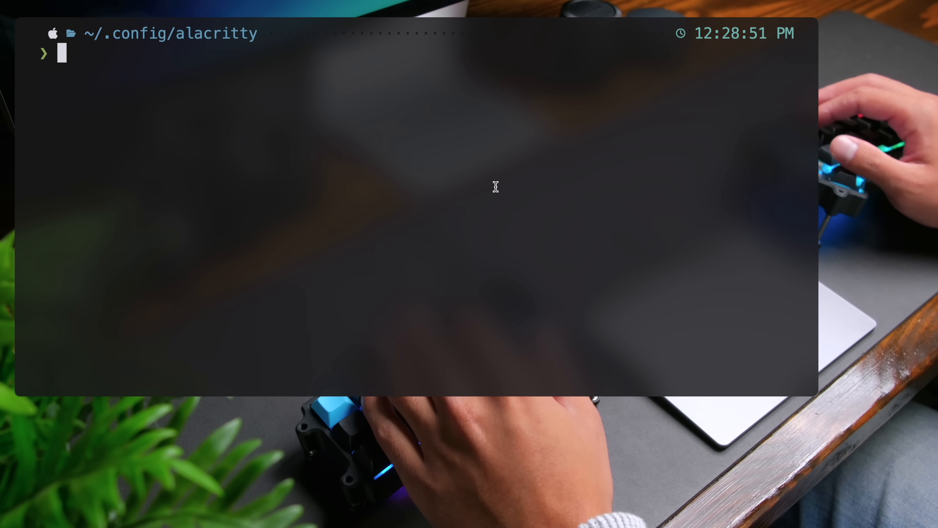
{"action": "type", "text": "p"}
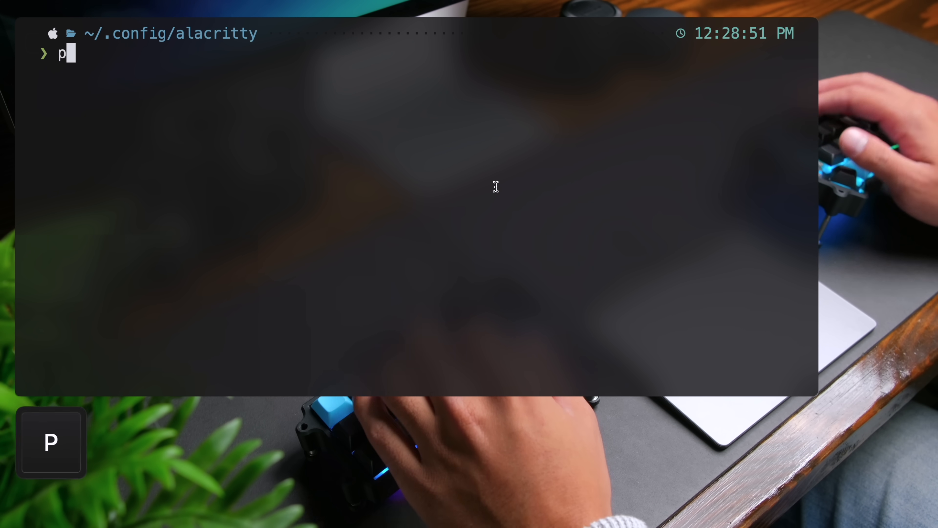
{"action": "type", "text": "10k configure"}
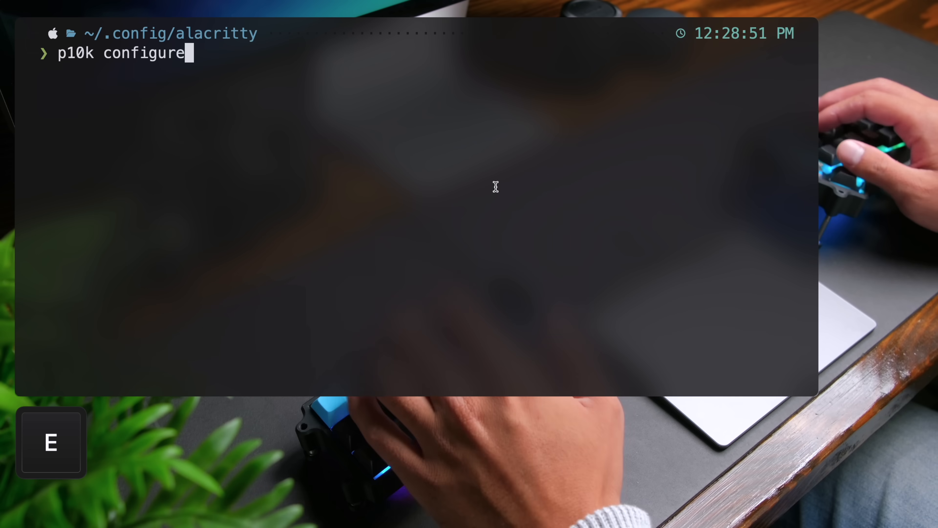
{"action": "key", "text": "Return"}
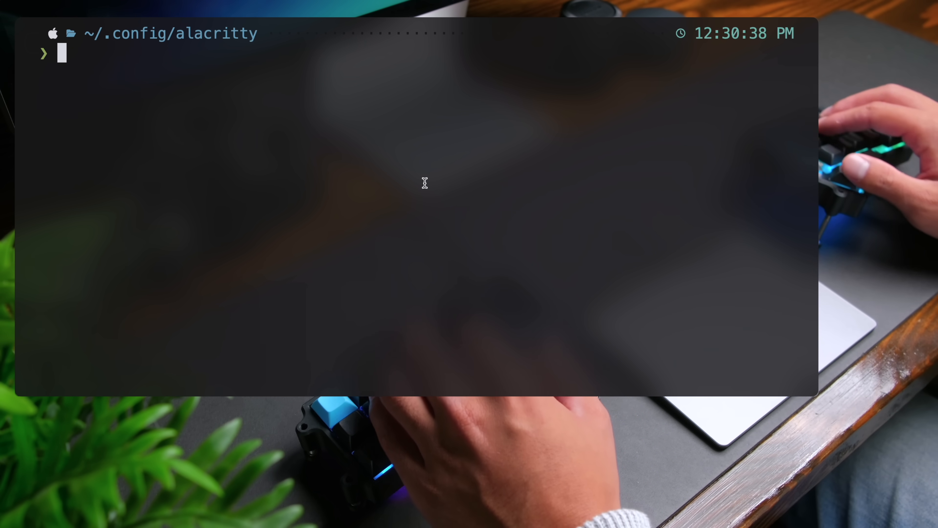
Git clone the alacritty-theme repository into a themes folder and list the directory.
{"action": "type", "text": "git clone"}
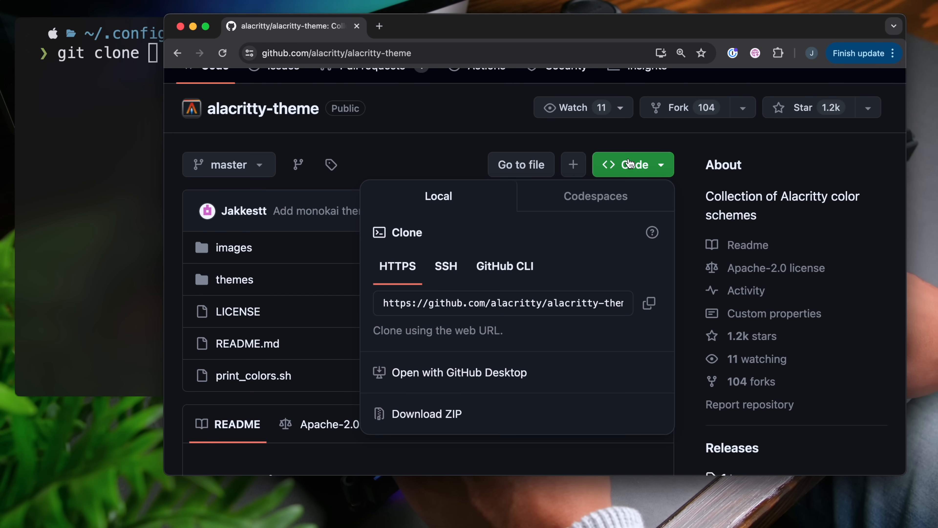
{"action": "left_click", "coordinate": [648, 304]}
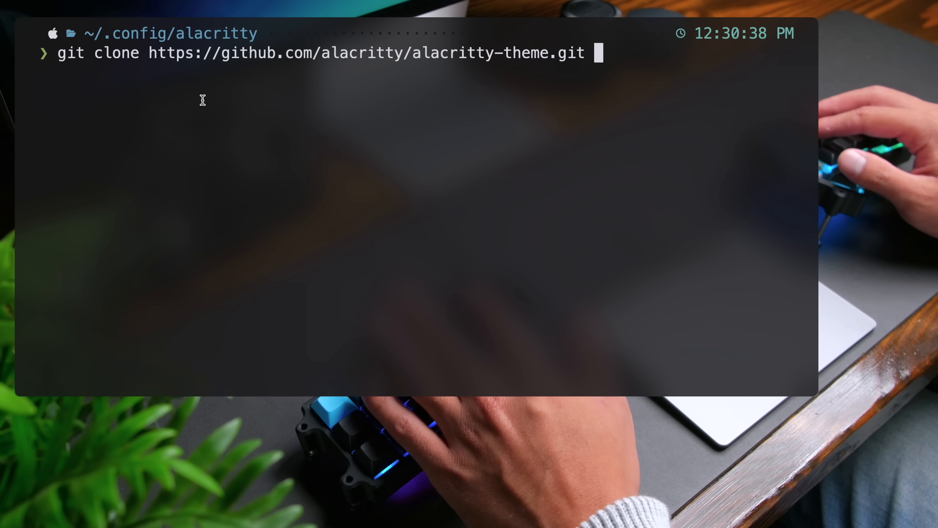
{"action": "type", "text": "themes"}
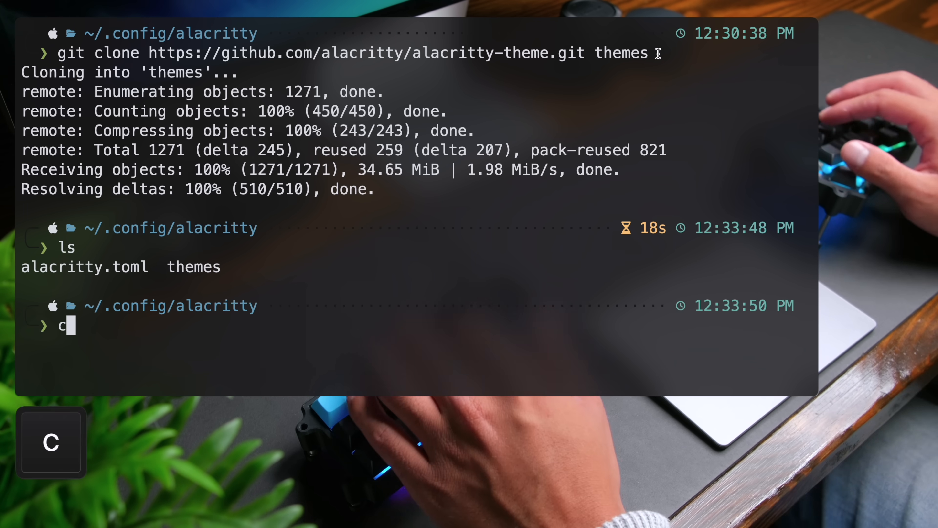
{"action": "key", "text": "Return"}
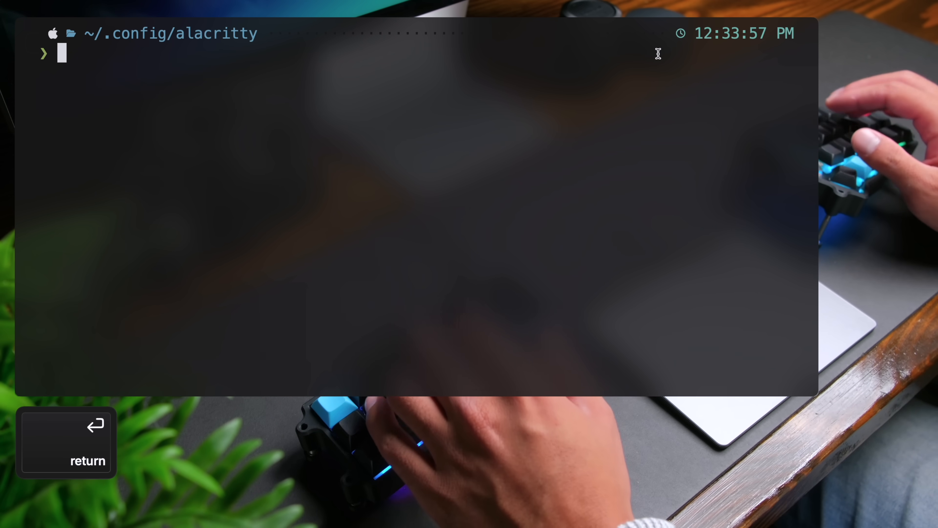
{"action": "key", "text": "Return"}
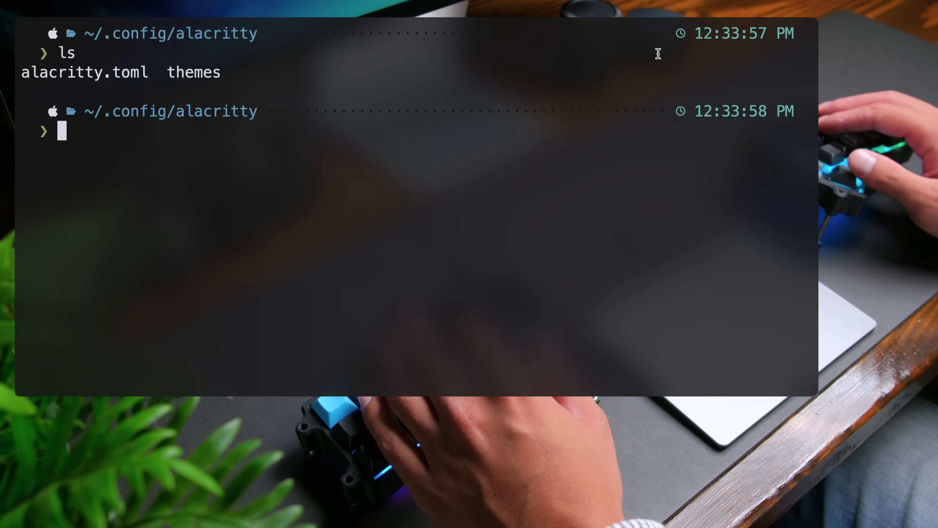
{"action": "mouse_move", "coordinate": [529, 214]}
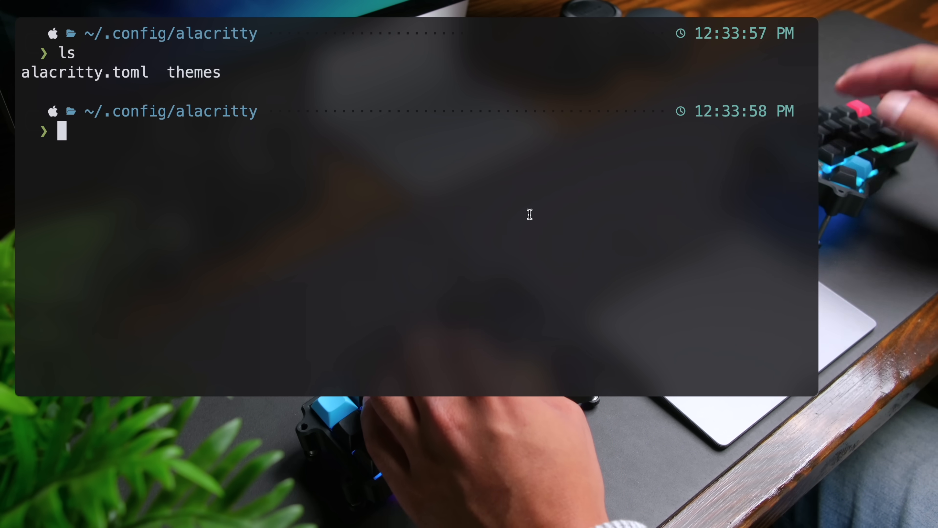
{"action": "key", "text": "cmd+v"}
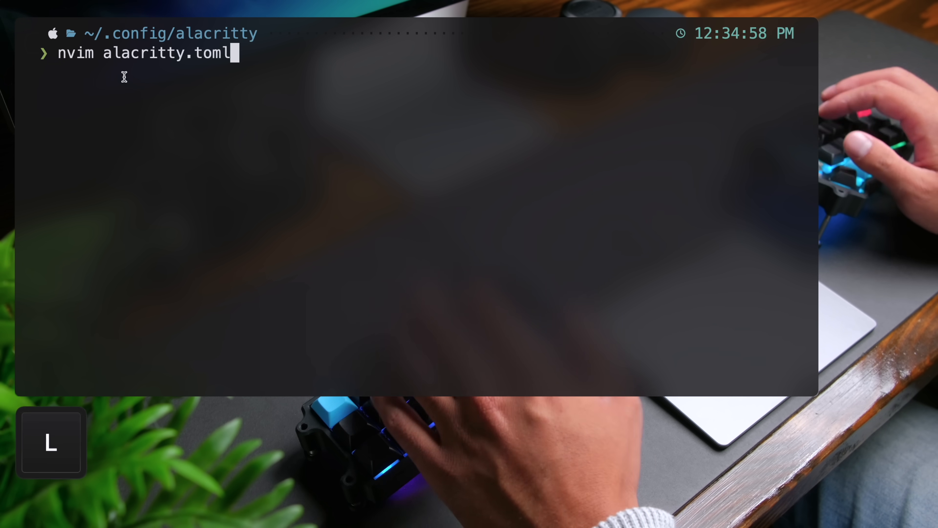
Start an import = [ list in alacritty.toml with the path ~/.config/alacritty/themes.
{"action": "key", "text": "Return"}
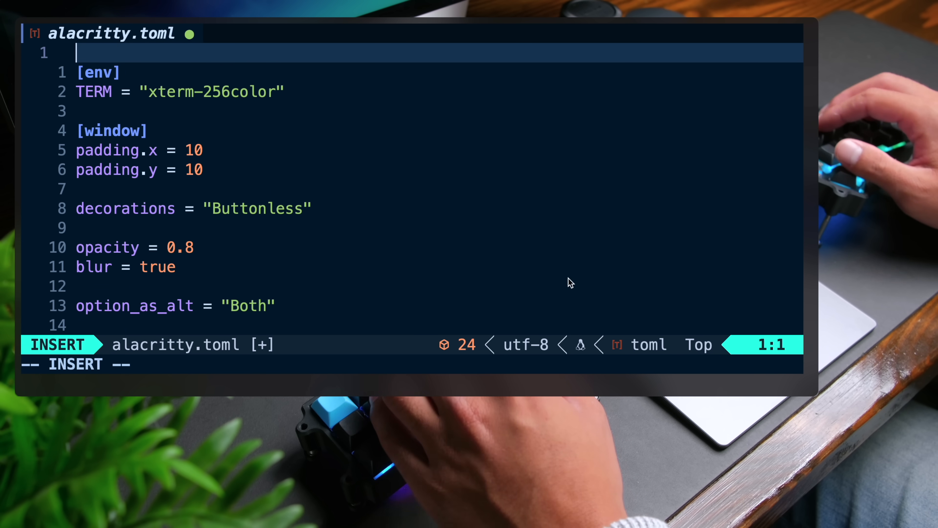
{"action": "type", "text": "import"}
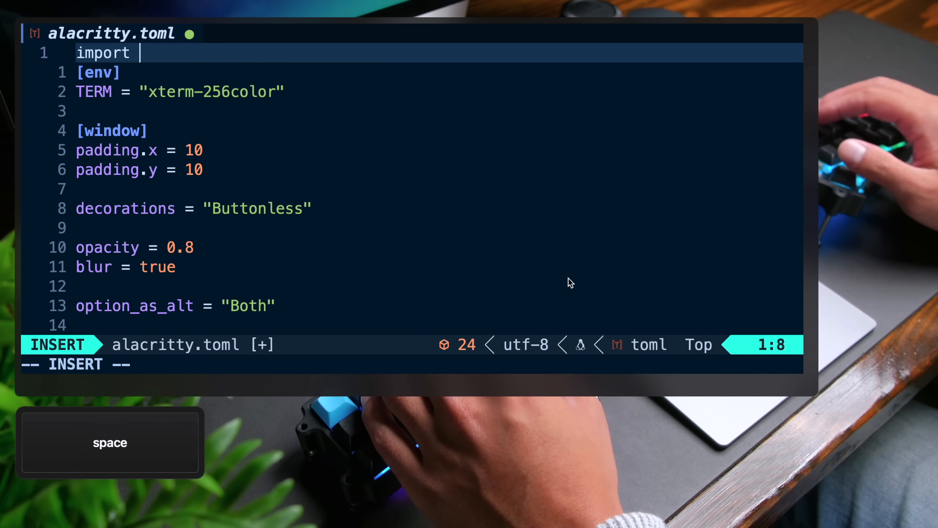
{"action": "type", "text": "= ["}
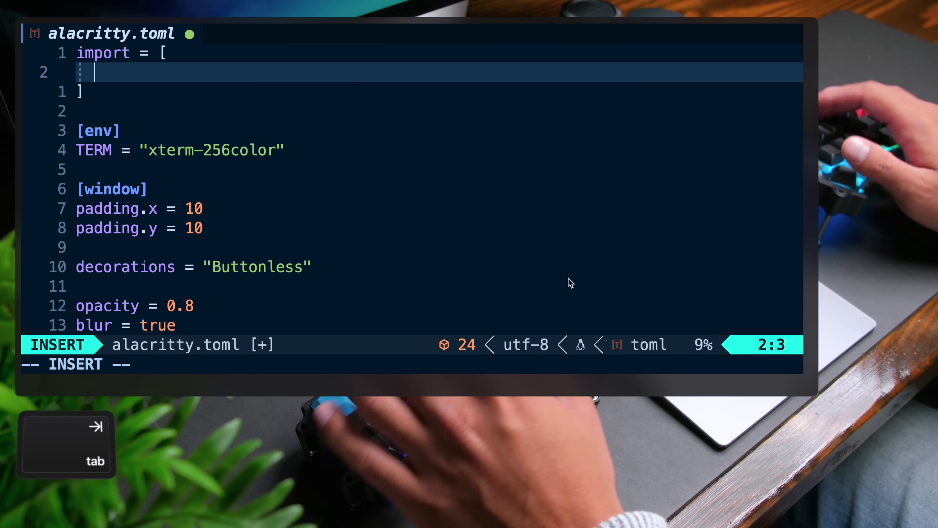
{"action": "type", "text": "~/\""}
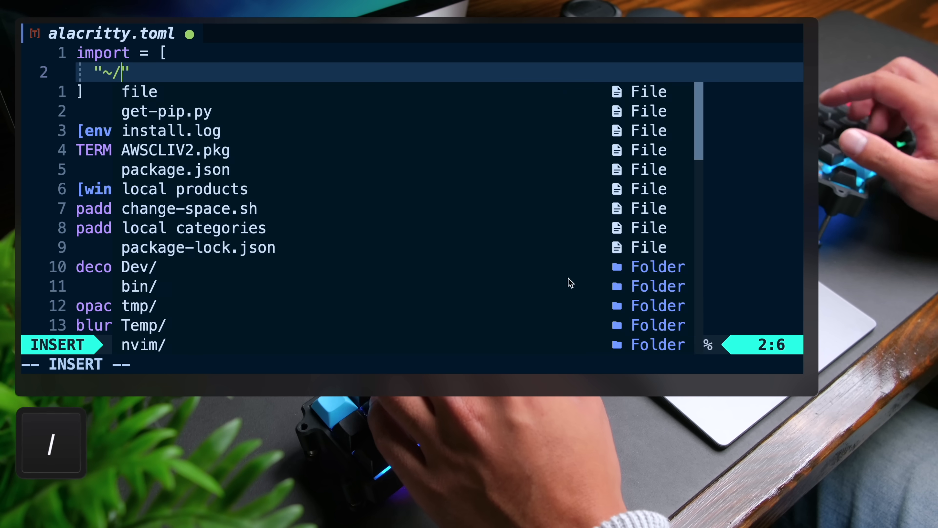
{"action": "type", "text": ".config/ala"}
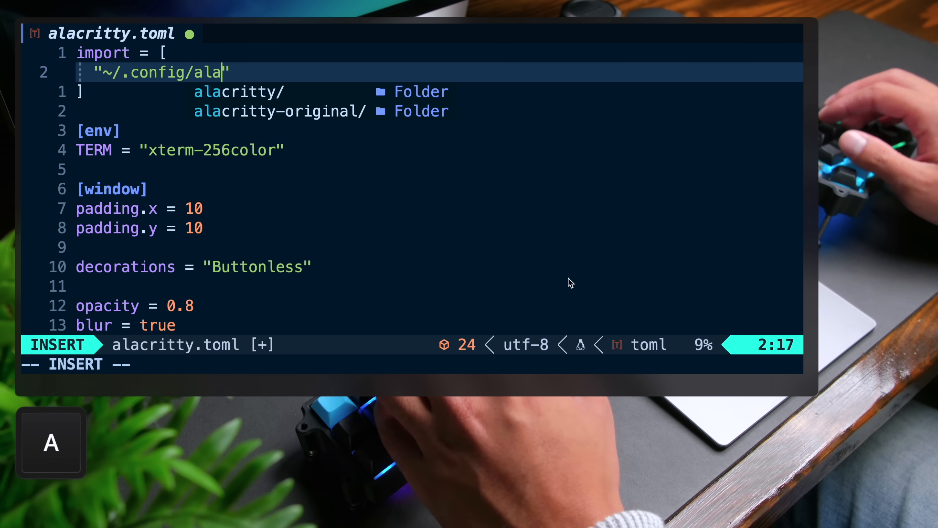
{"action": "type", "text": "critty/themes"}
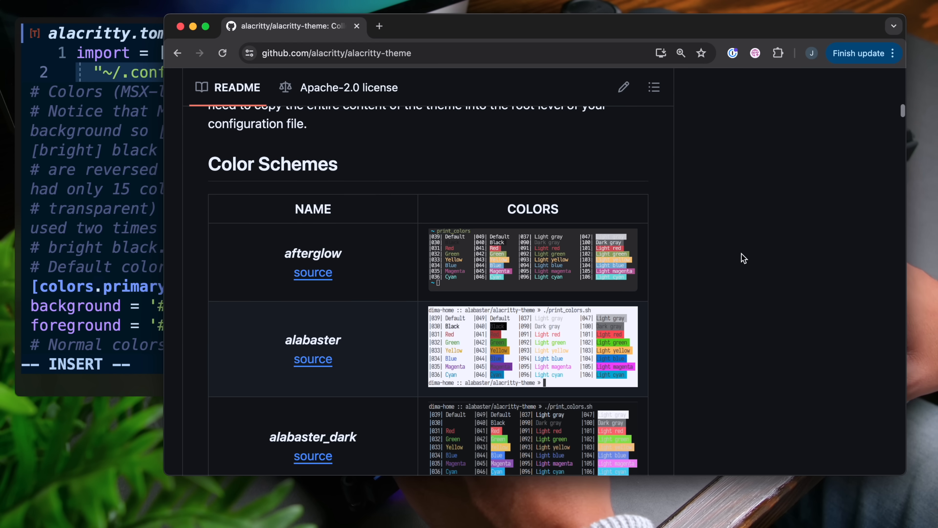
{"action": "scroll", "scroll_direction": "down", "scroll_amount": 3}
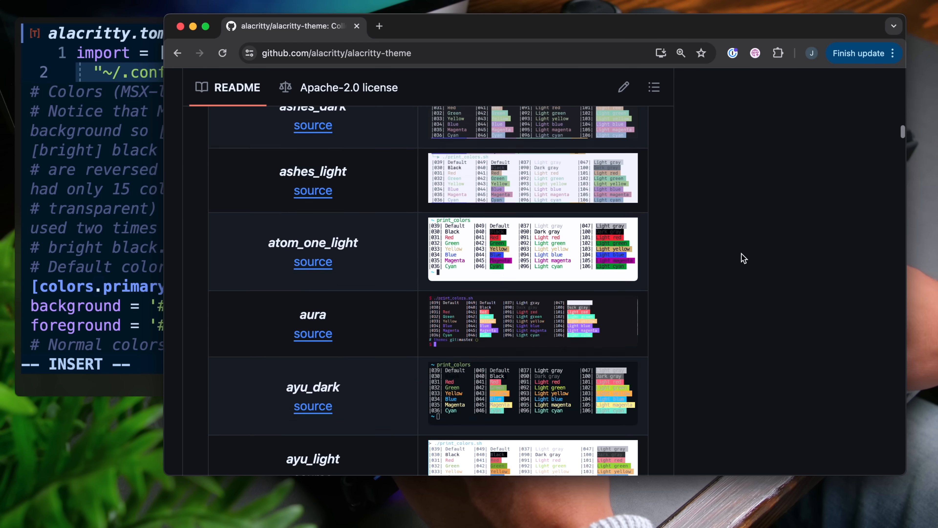
{"action": "scroll", "scroll_direction": "down", "scroll_amount": 3}
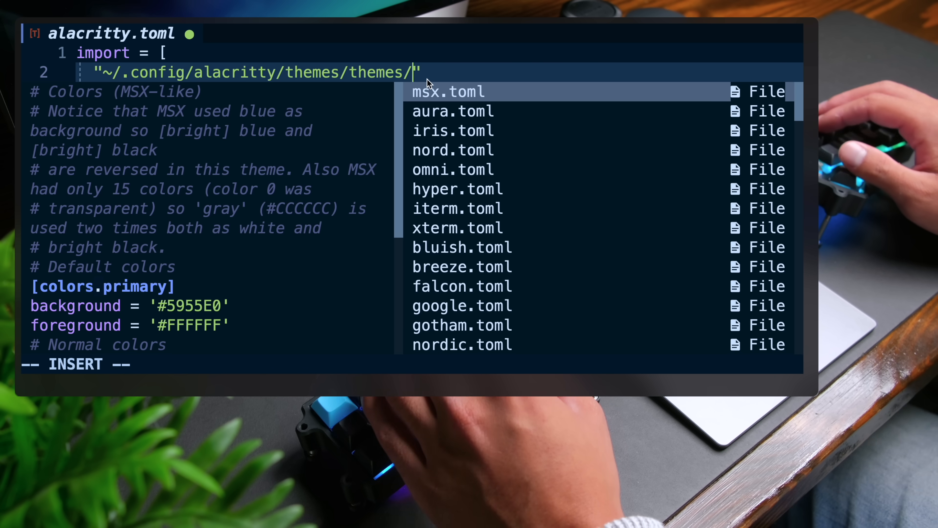
Complete the import path with the coolnight.toml theme file.
{"action": "type", "text": "coolnigh"}
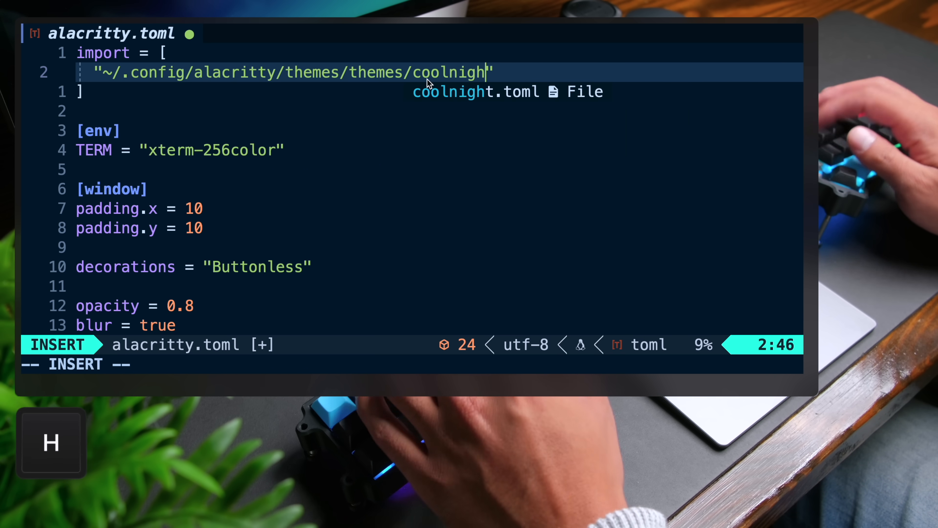
{"action": "key", "text": "Escape"}
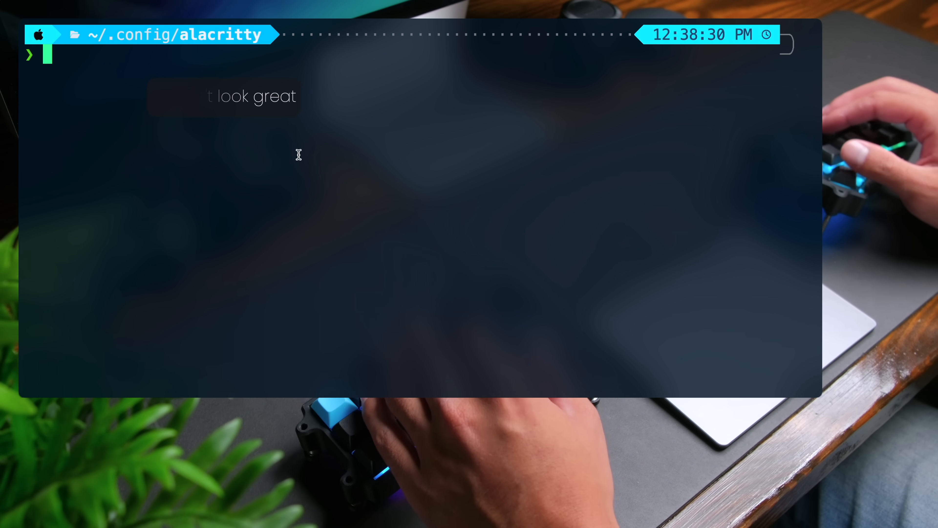
In ~/.p10k.zsh, find POWERLEVEL9K_DIR_BACKGROUND and change its value to 0, then save.
{"action": "type", "text": "nvim ~/.p10k.zsh"}
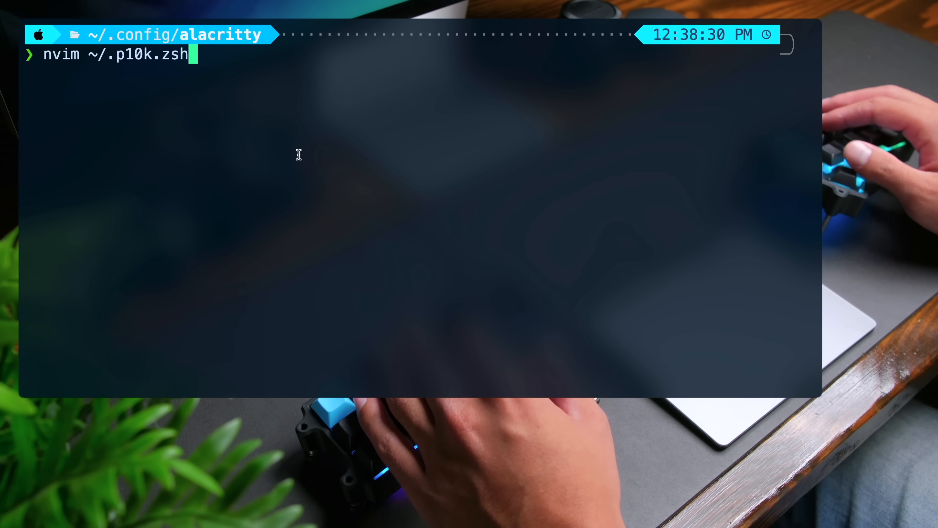
{"action": "key", "text": "Return"}
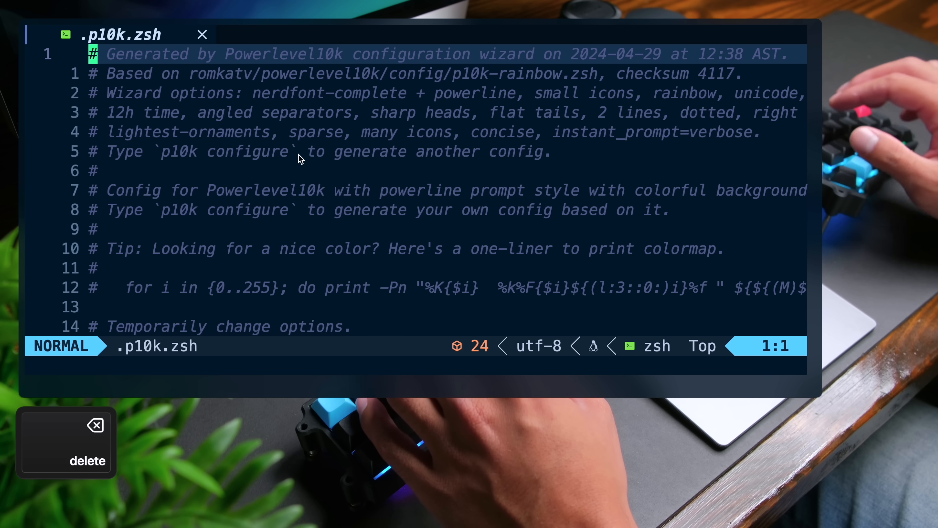
{"action": "type", "text": "/9"}
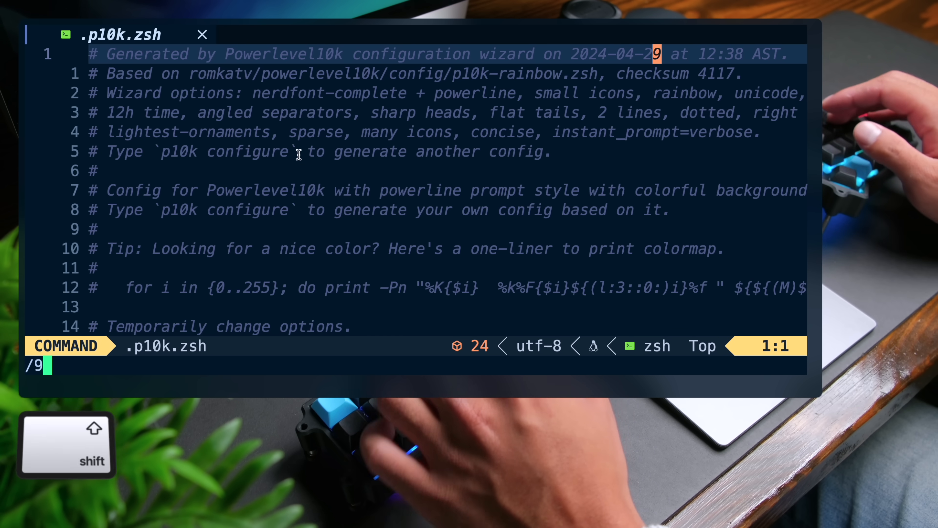
{"action": "type", "text": "K_DIR_BACKGR"}
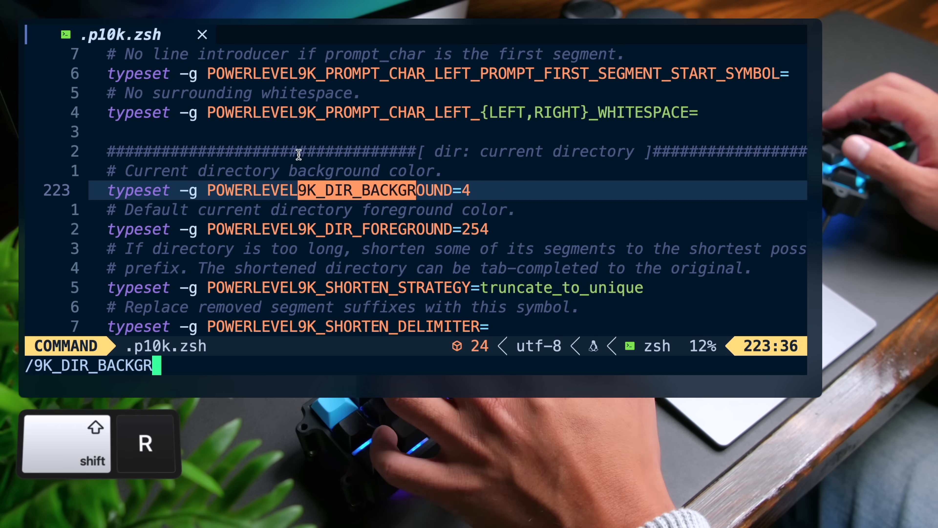
{"action": "key", "text": "Return"}
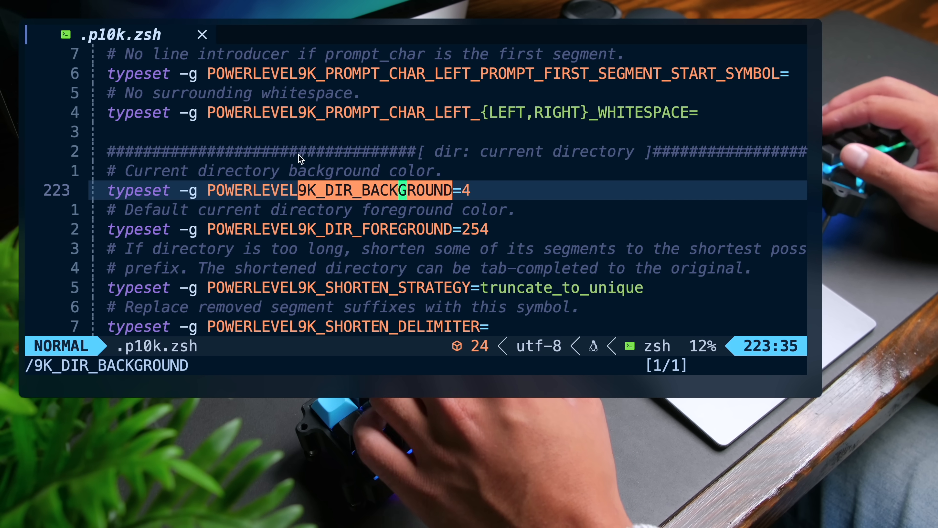
{"action": "key", "text": "L"}
{"action": "type", "text": "0"}
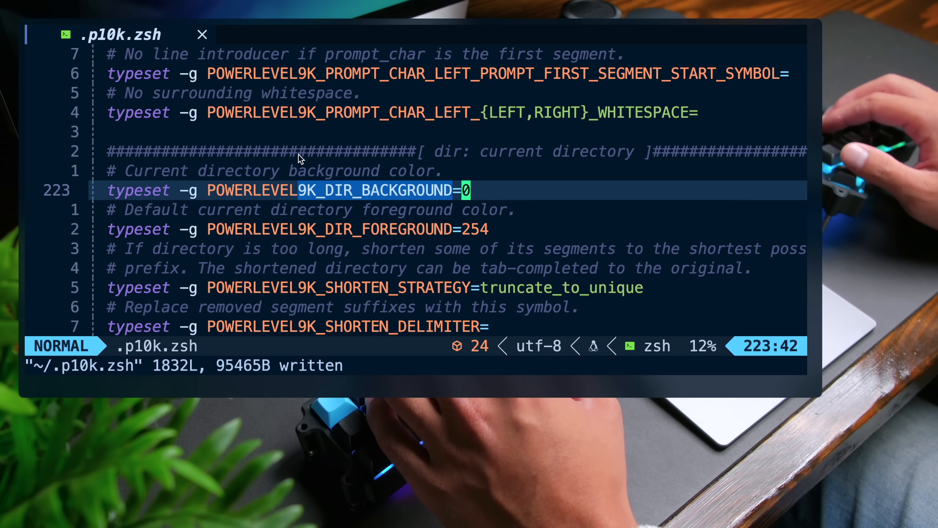
{"action": "key", "text": "Return"}
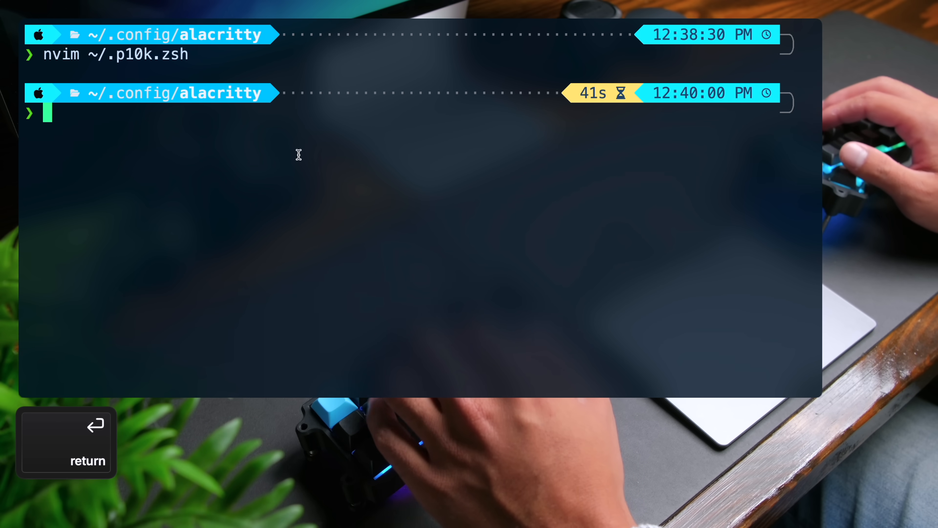
Reload the prompt styling with source ~/.p10k.zsh.
{"action": "type", "text": "source ~/."}
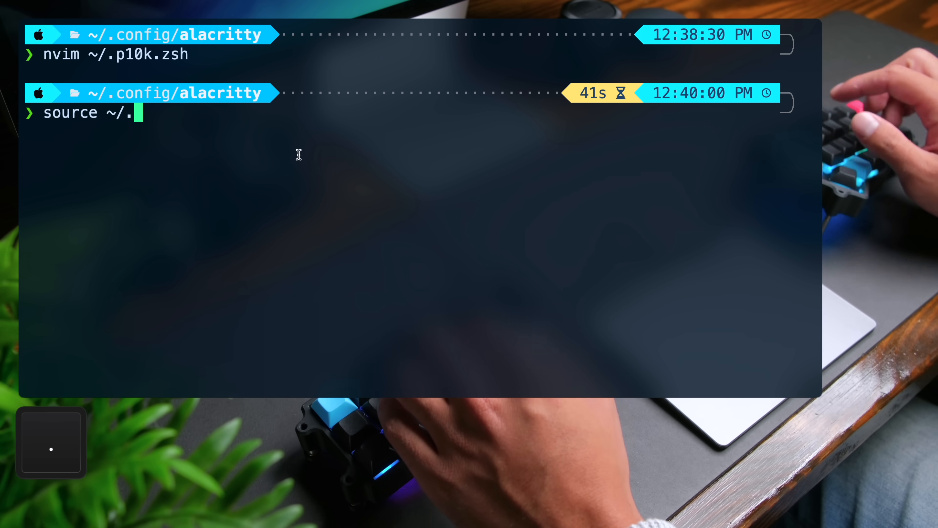
{"action": "type", "text": "p10k.zs"}
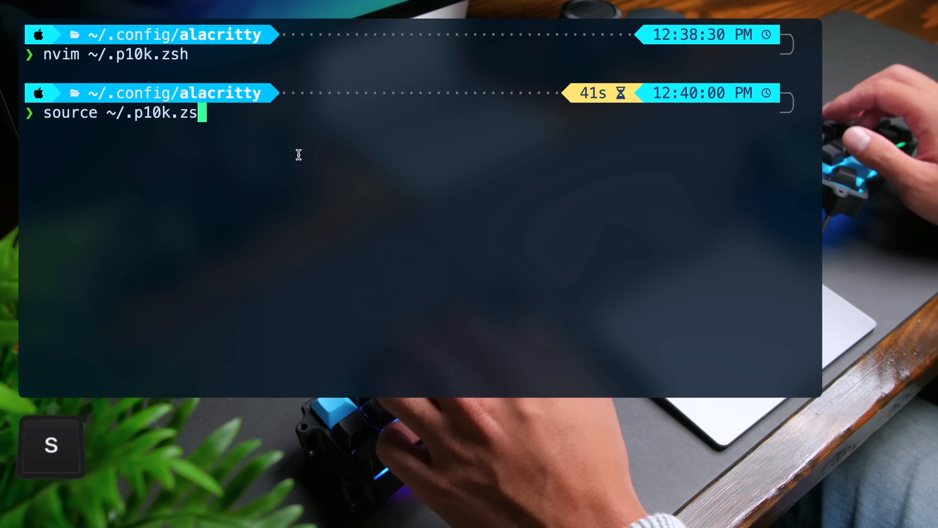
{"action": "key", "text": "Return"}
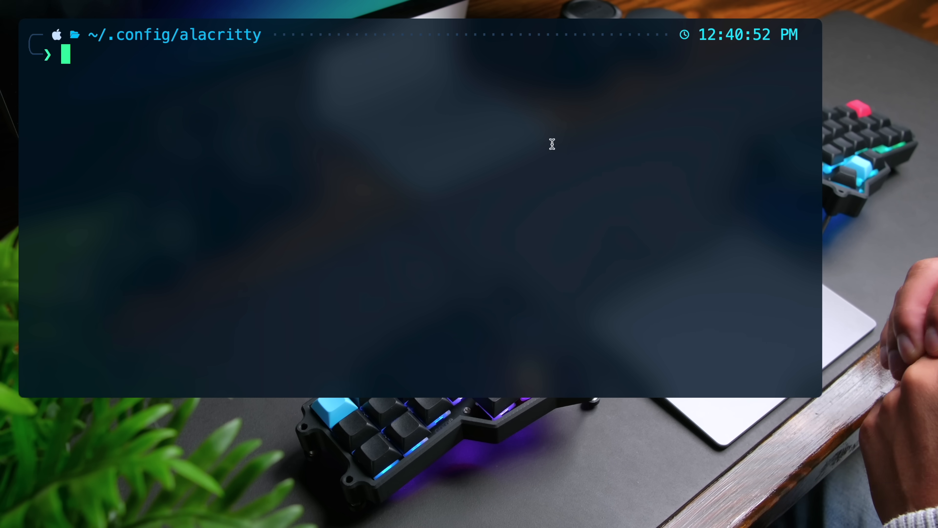
Edit ~/.zshrc in nvim to add the history setup block below the p10k source line.
{"action": "key", "text": "Return"}
{"action": "type", "text": "nvim ~/."}
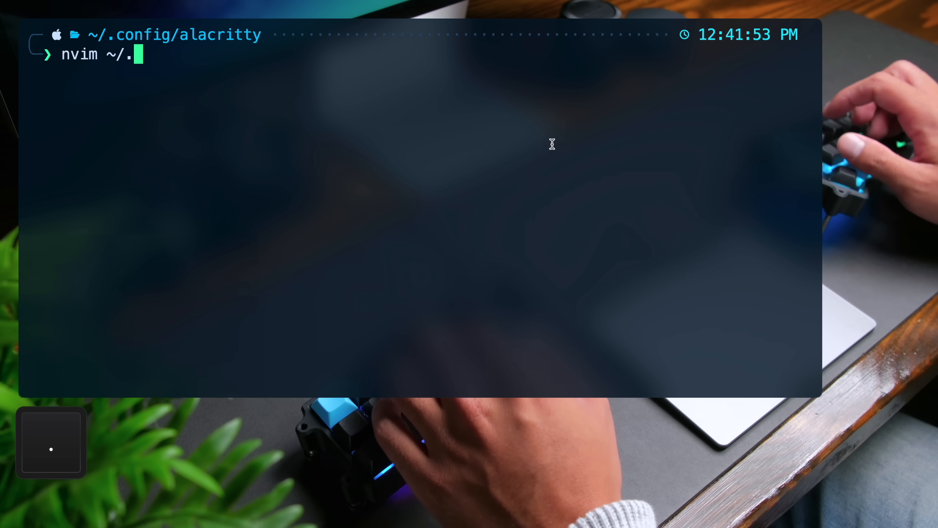
{"action": "type", "text": "zshrc"}
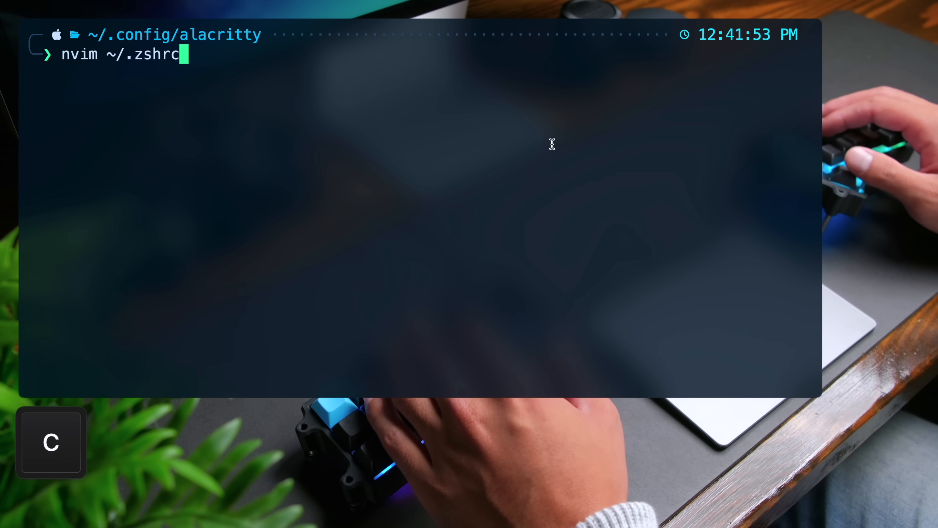
{"action": "key", "text": "Return"}
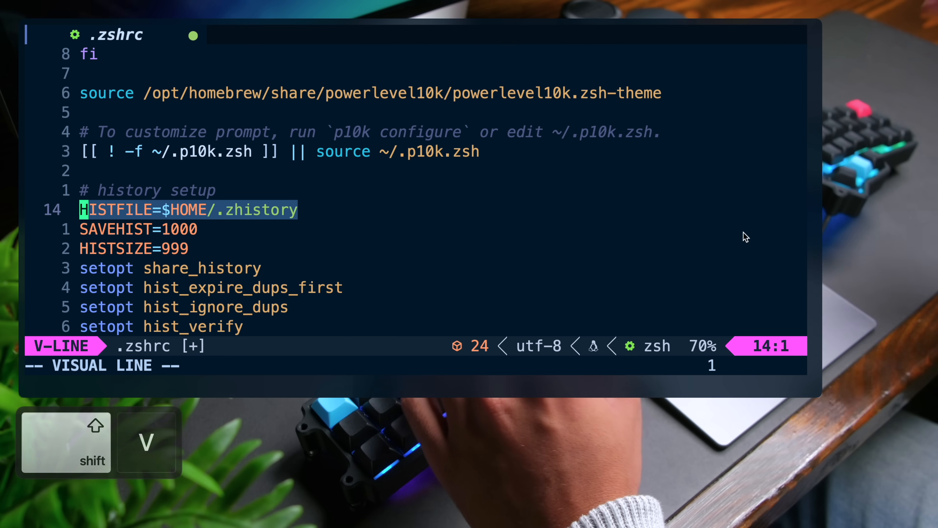
{"action": "key", "text": "Escape"}
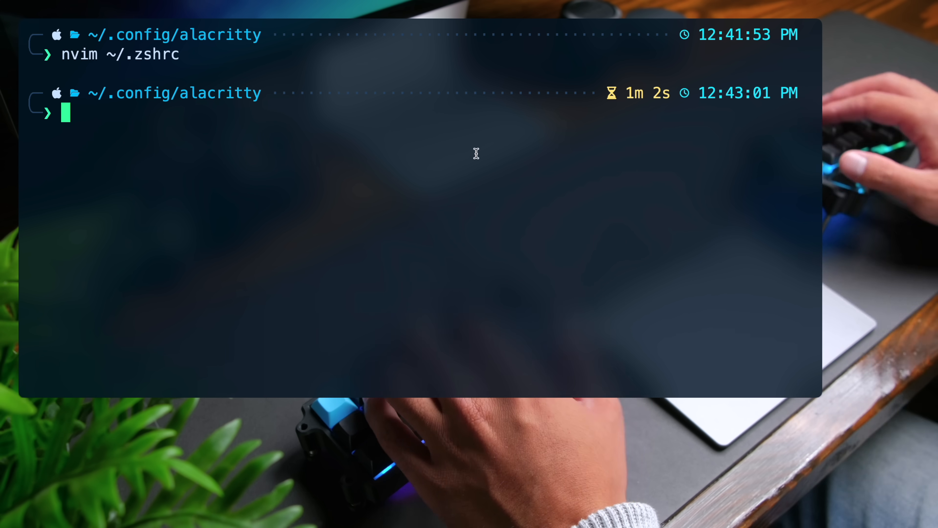
Run cat -v to reveal the ^[[A and ^[[B arrow key codes, then return to ~/.zshrc.
{"action": "type", "text": "cat -v"}
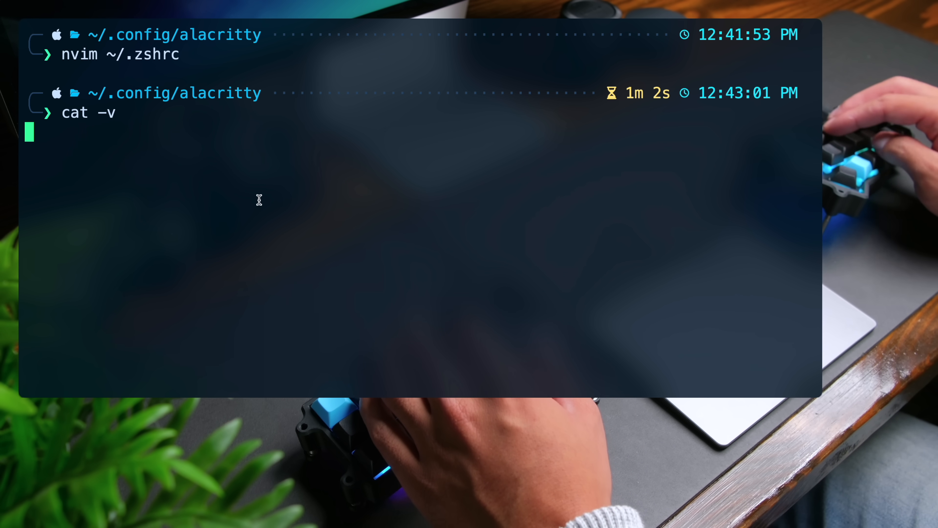
{"action": "key", "text": "up"}
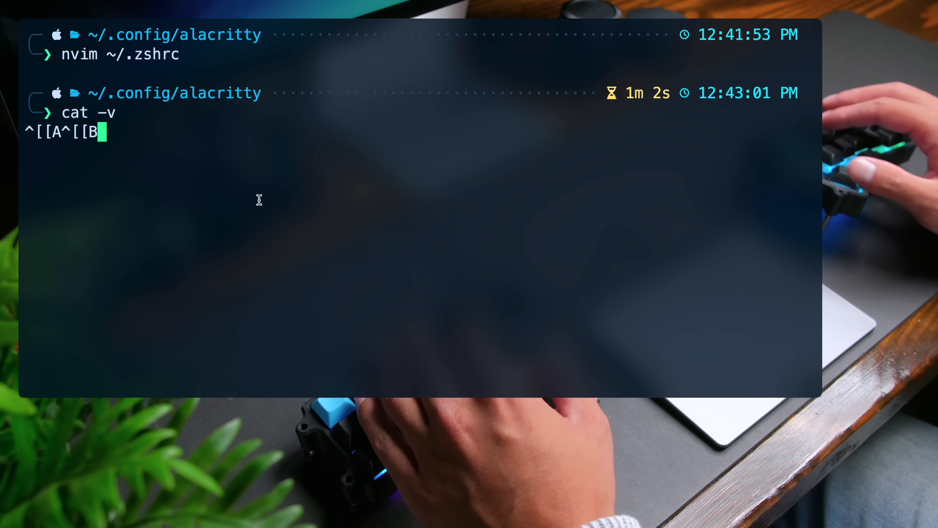
{"action": "key", "text": "ctrl+c"}
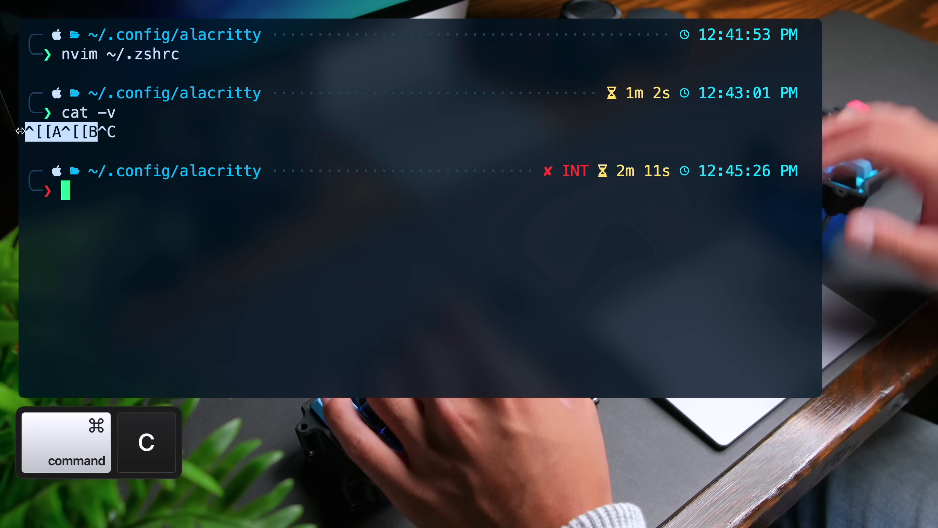
{"action": "type", "text": "nvim ~/."}
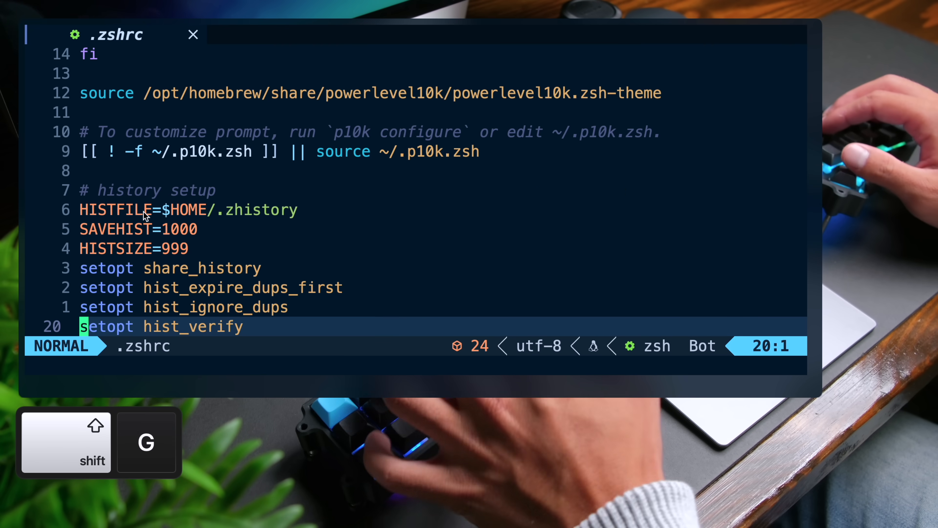
Add bindkey "^[[A" history-search-backward at the end of .zshrc using the pasted arrow code.
{"action": "key", "text": "o"}
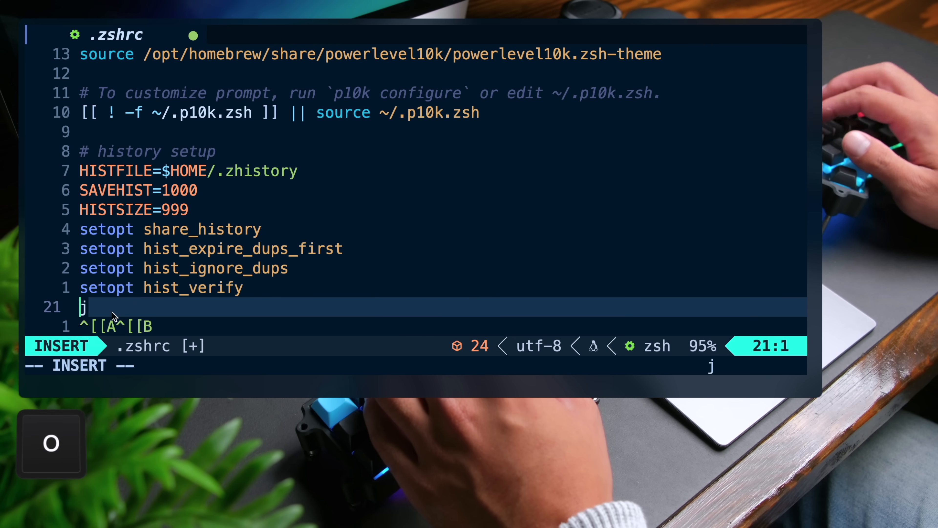
{"action": "type", "text": "bi"}
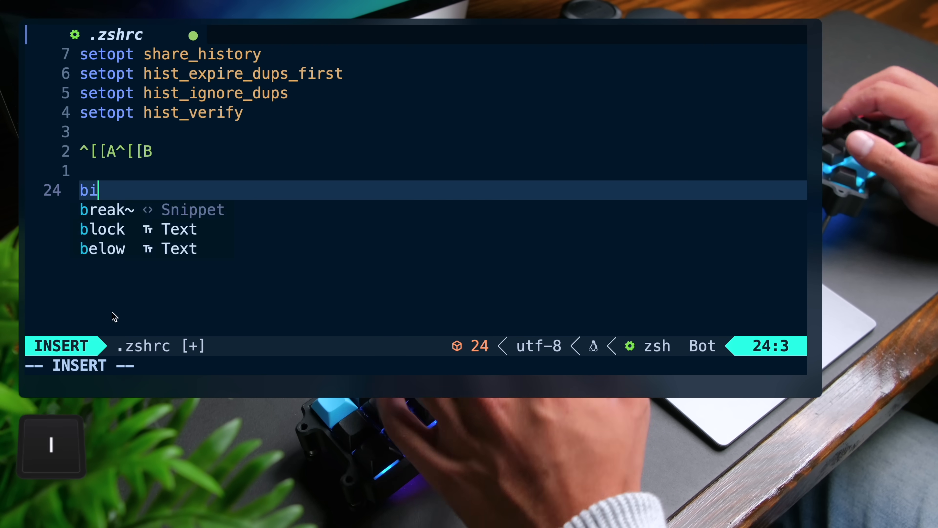
{"action": "key", "text": "Escape"}
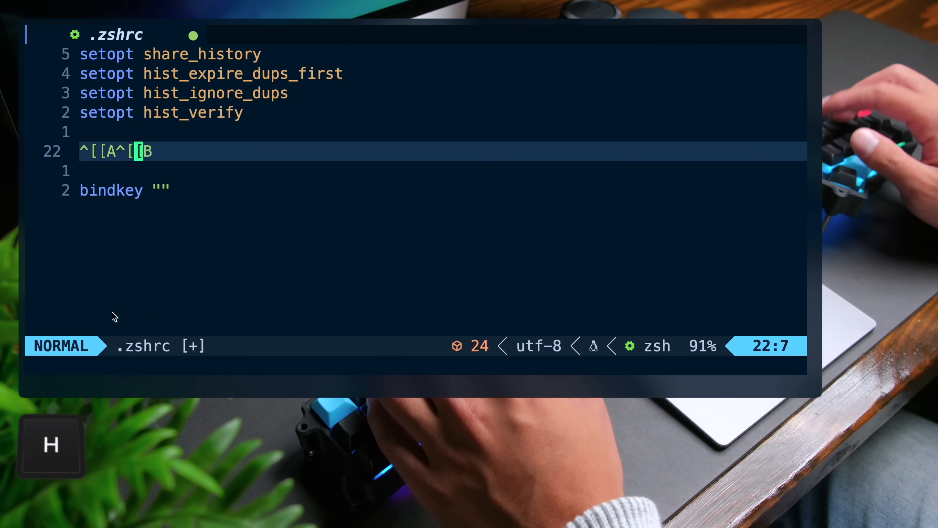
{"action": "key", "text": "shift+b"}
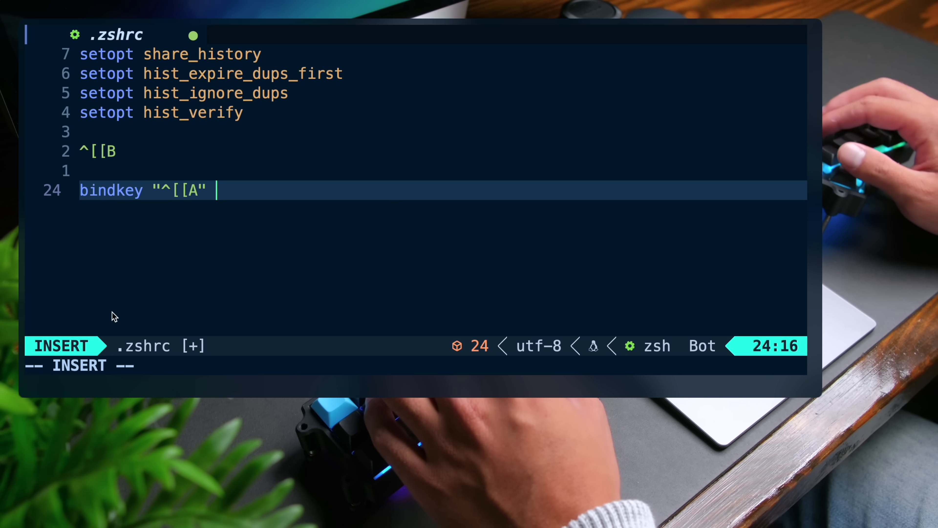
{"action": "type", "text": "history-search-backward"}
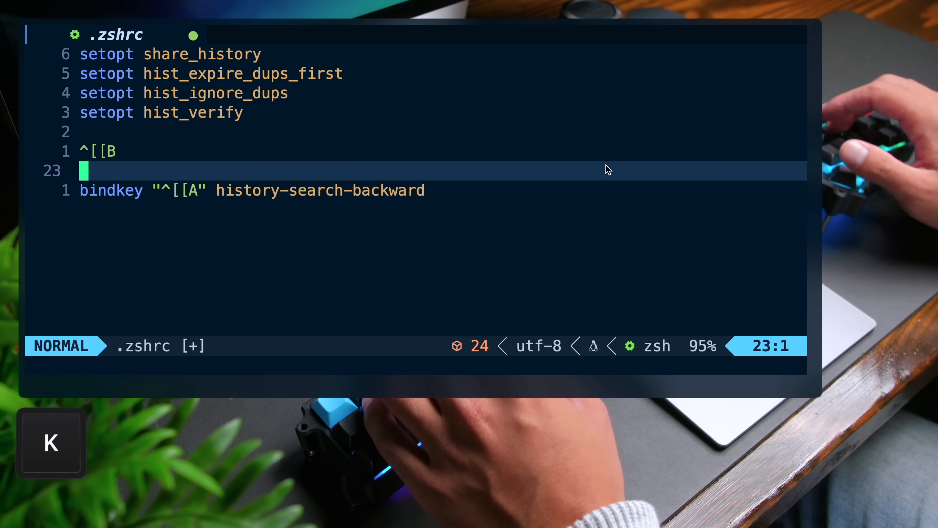
Add a second line bindkey "^[[B" history-search-forward for the down arrow.
{"action": "key", "text": "o"}
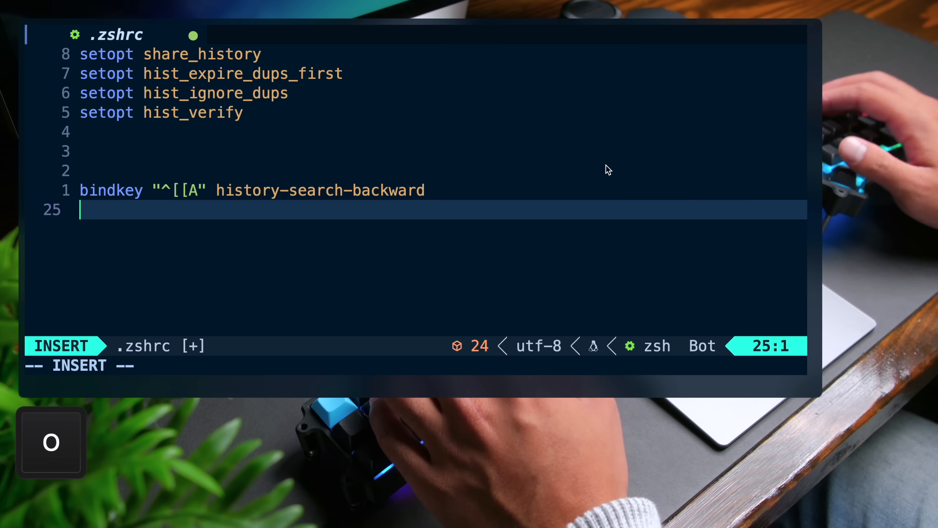
{"action": "type", "text": "bindkey"}
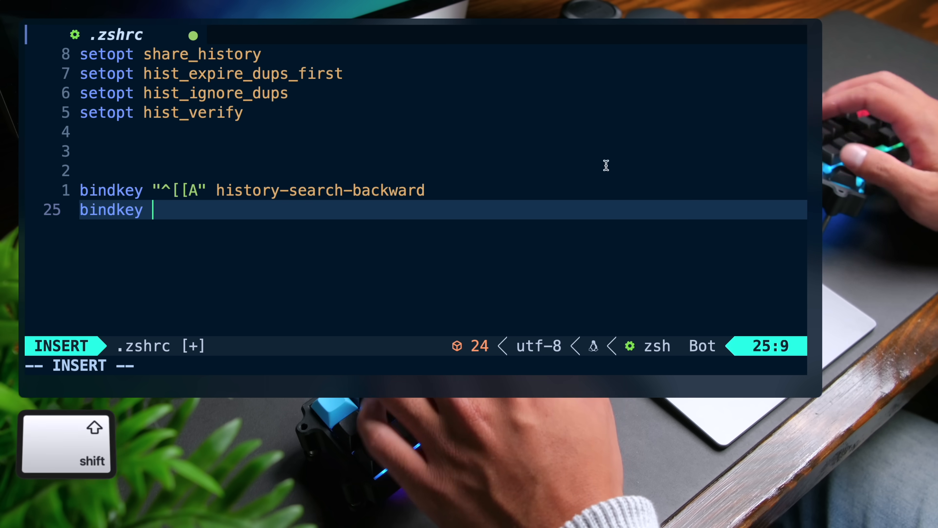
{"action": "type", "text": "\"^[[B\" histo"}
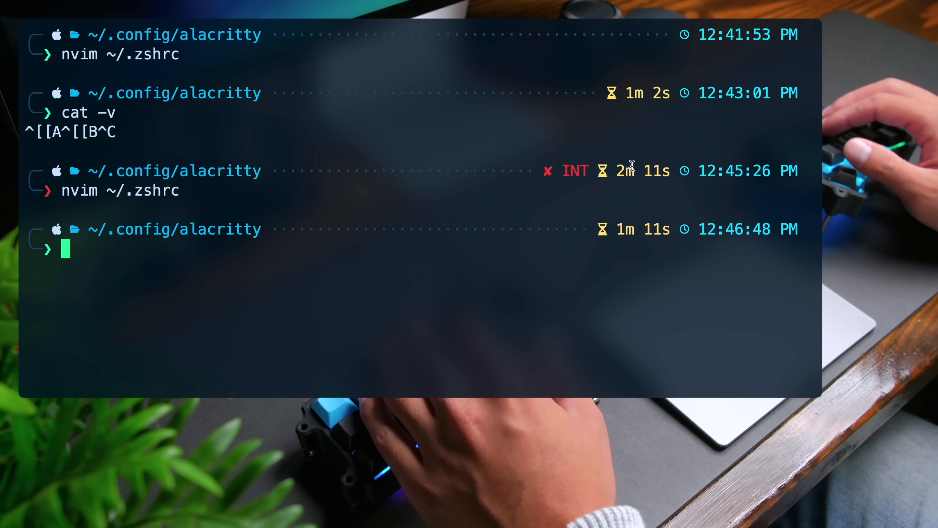
{"action": "type", "text": "source ~/."}
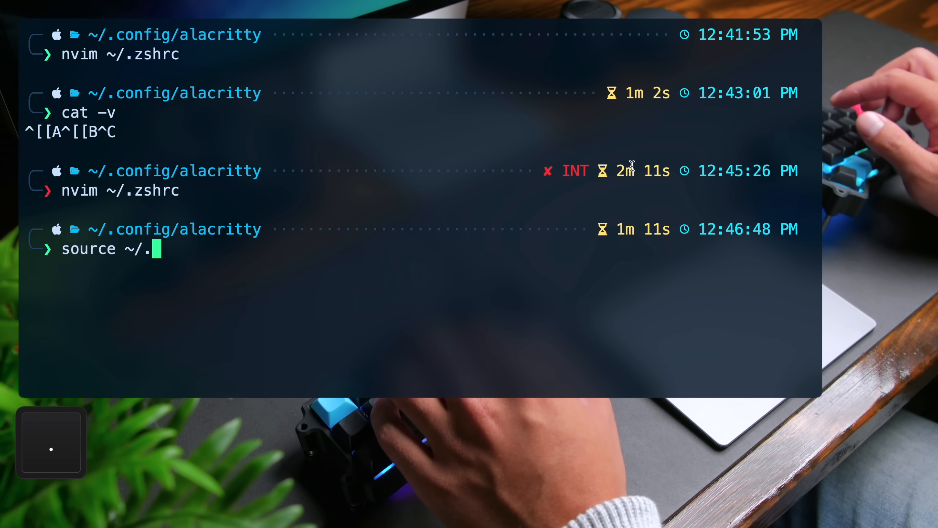
{"action": "key", "text": "Return"}
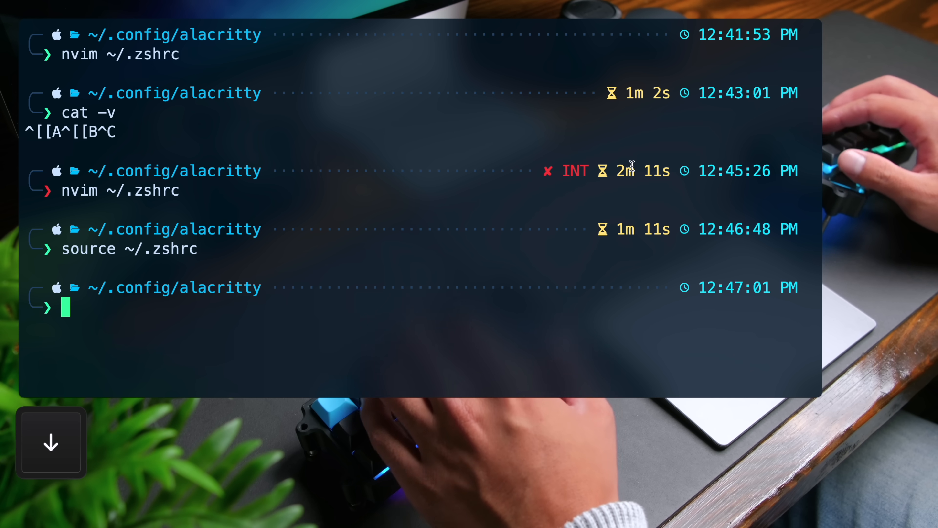
{"action": "type", "text": "nvim"}
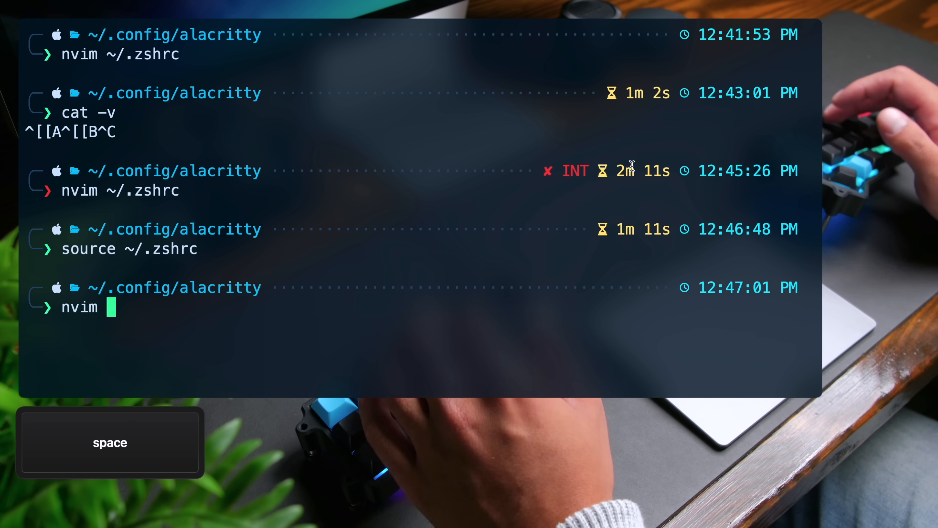
{"action": "type", "text": "~/.p10k.zsh"}
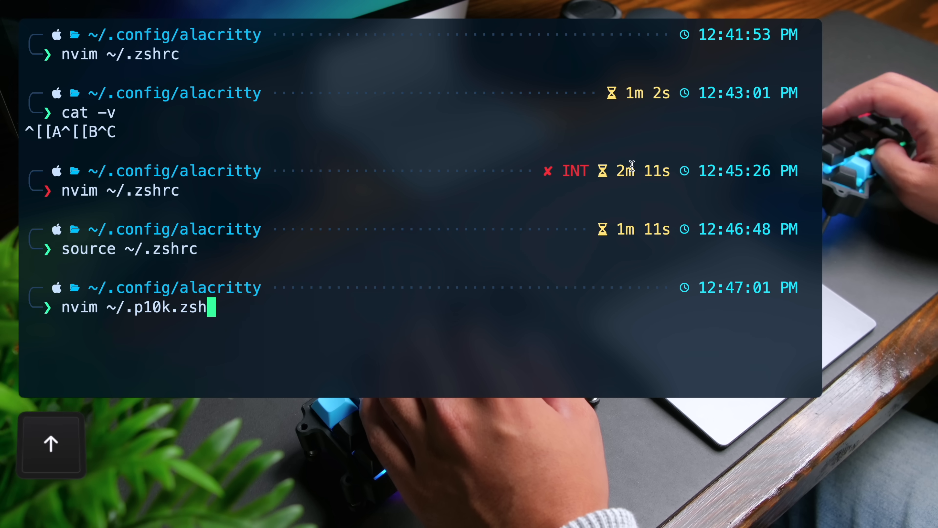
{"action": "type", "text": "~/.config/nvim"}
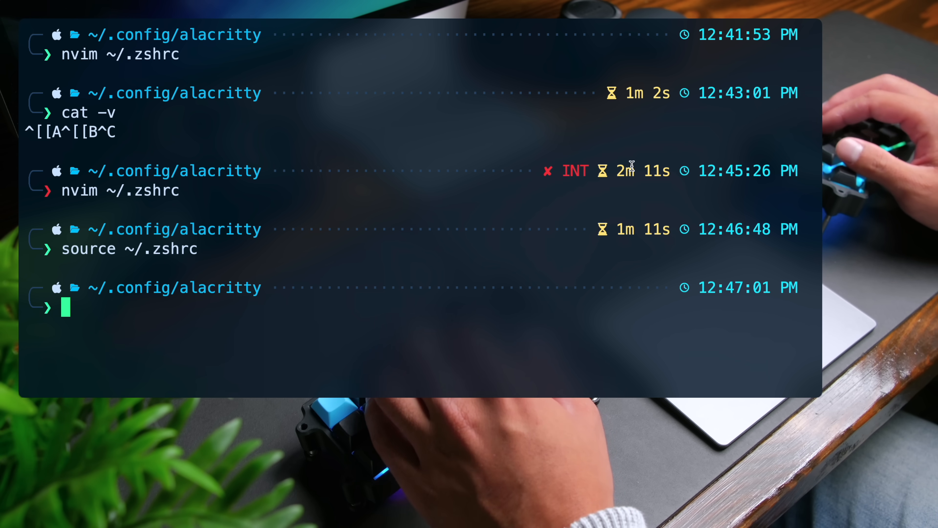
Install zsh-autosuggestions with brew install zsh-autosuggestions.
{"action": "type", "text": "brew in"}
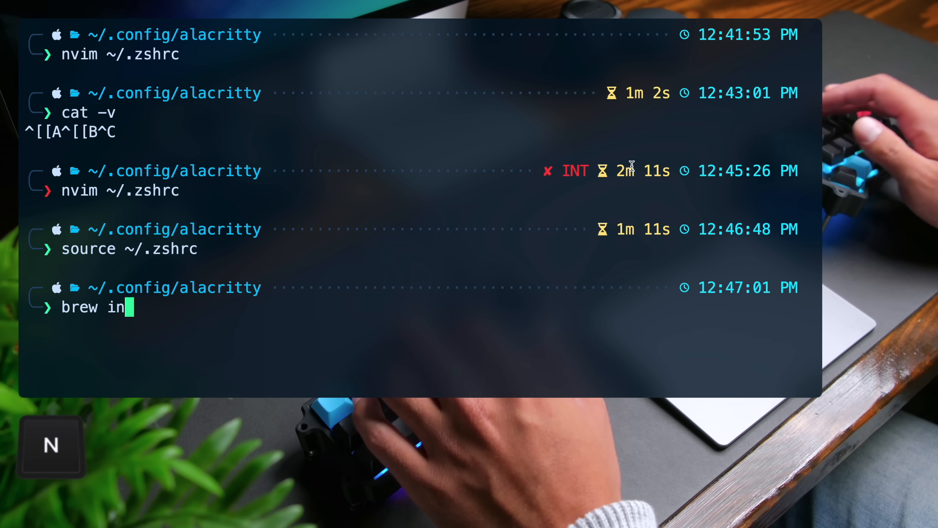
{"action": "type", "text": "stall zsh-aut"}
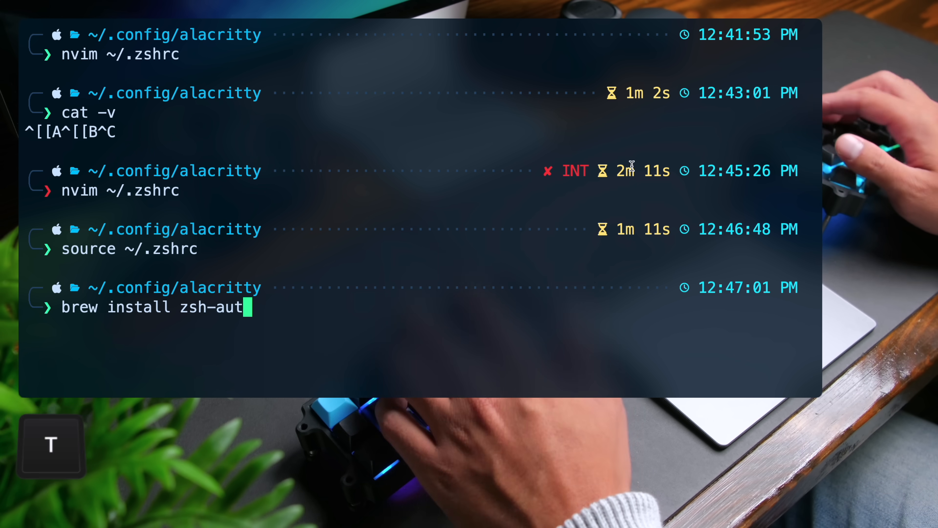
{"action": "type", "text": "osuggestions"}
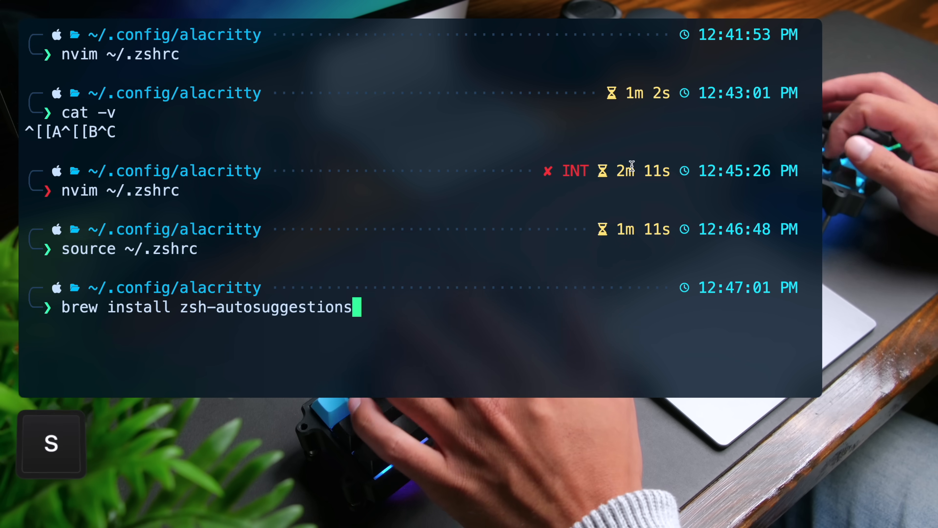
{"action": "key", "text": "Return"}
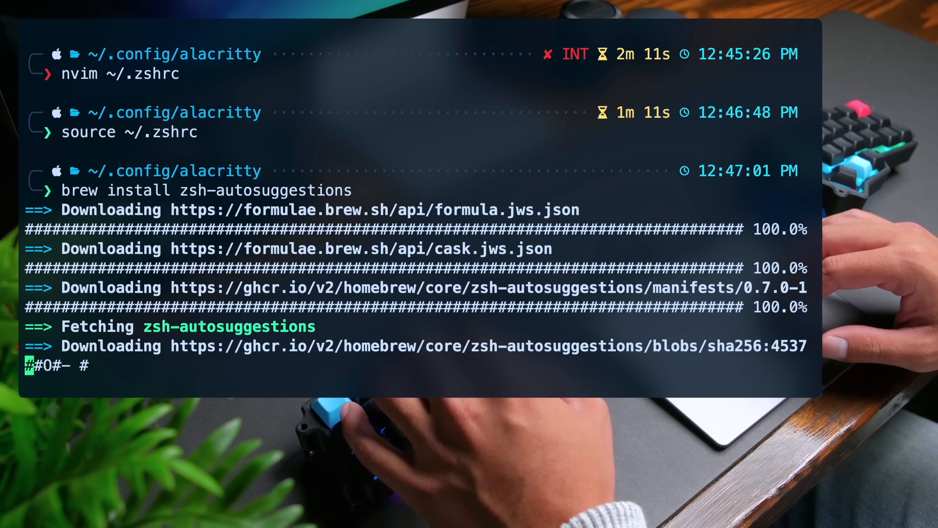
Append the autosuggestions source line to ~/.zshrc and reload it with source ~/.zshrc.
{"action": "key", "text": "cmd+v"}
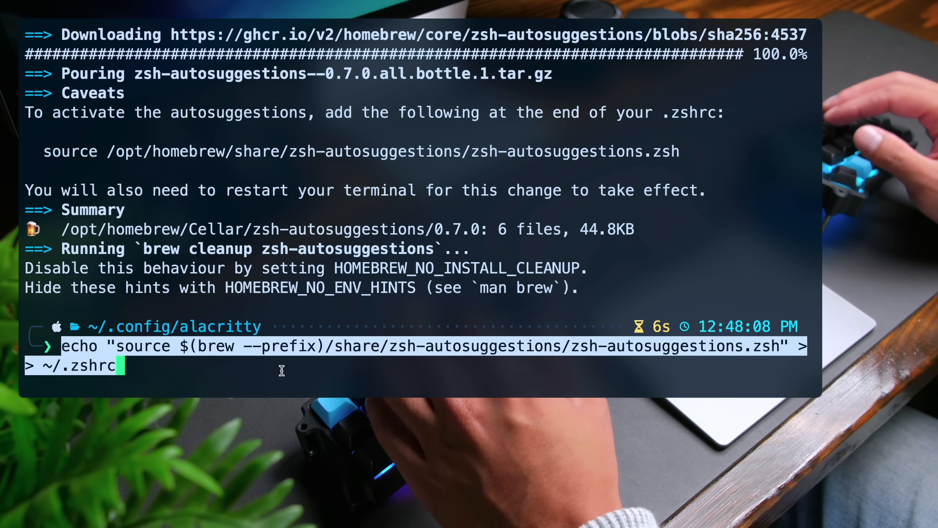
{"action": "type", "text": "source"}
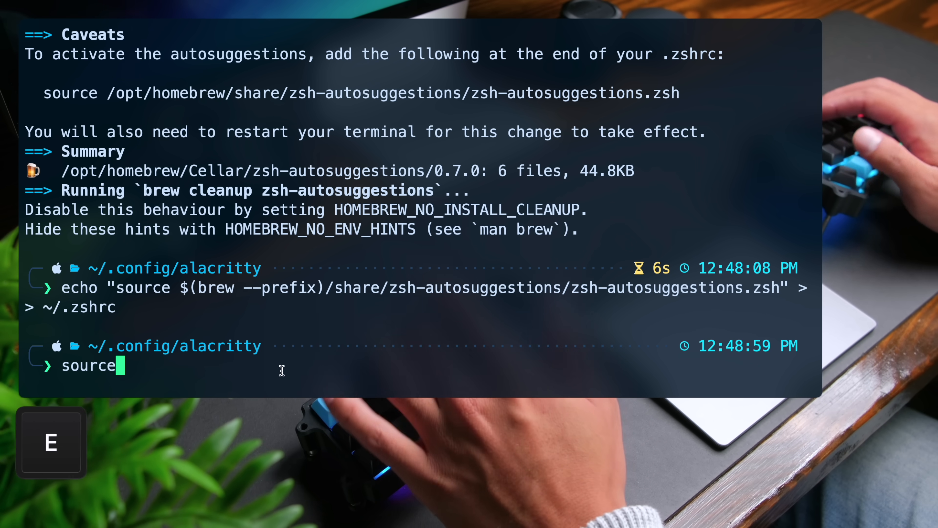
{"action": "type", "text": "~/.zshrc"}
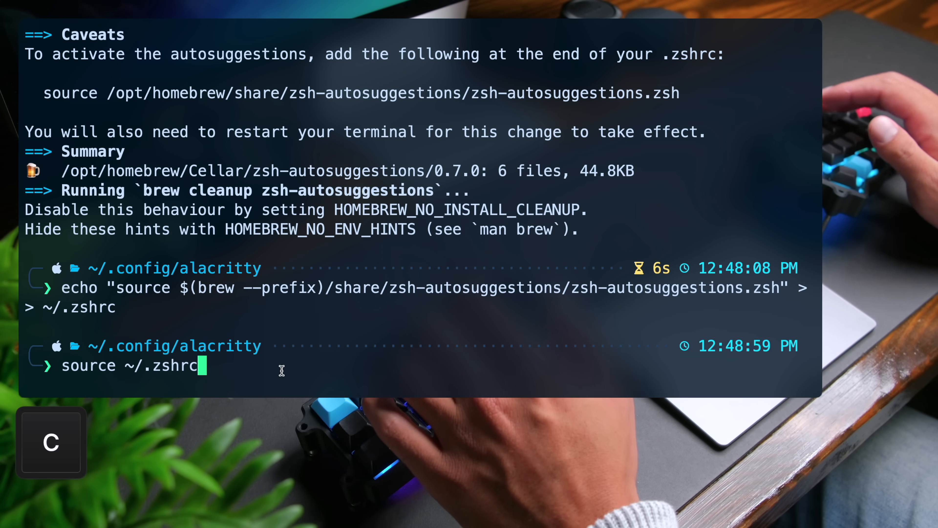
{"action": "key", "text": "Return"}
{"action": "type", "text": "brew install zsh-syntax-highlighting"}
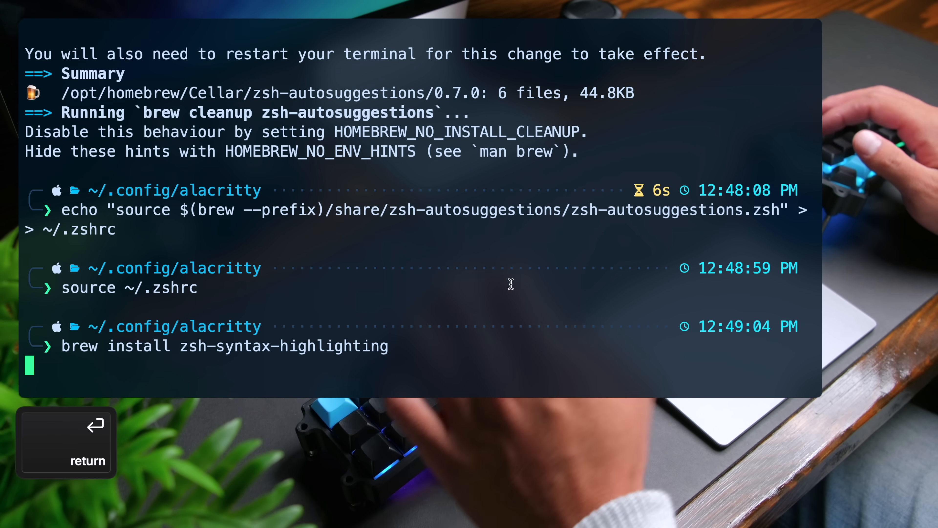
Install zsh-syntax-highlighting and append its source line to ~/.zshrc.
{"action": "key", "text": "Return"}
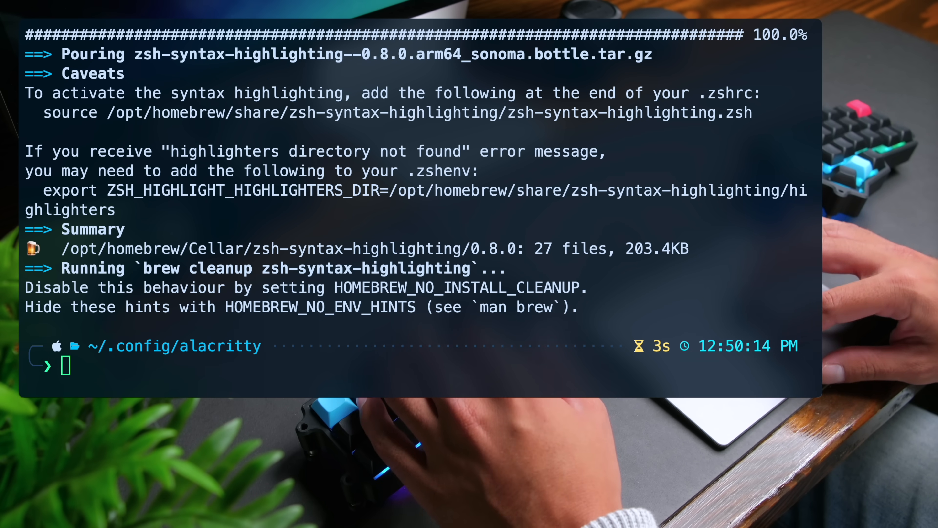
{"action": "key", "text": "cmd+v"}
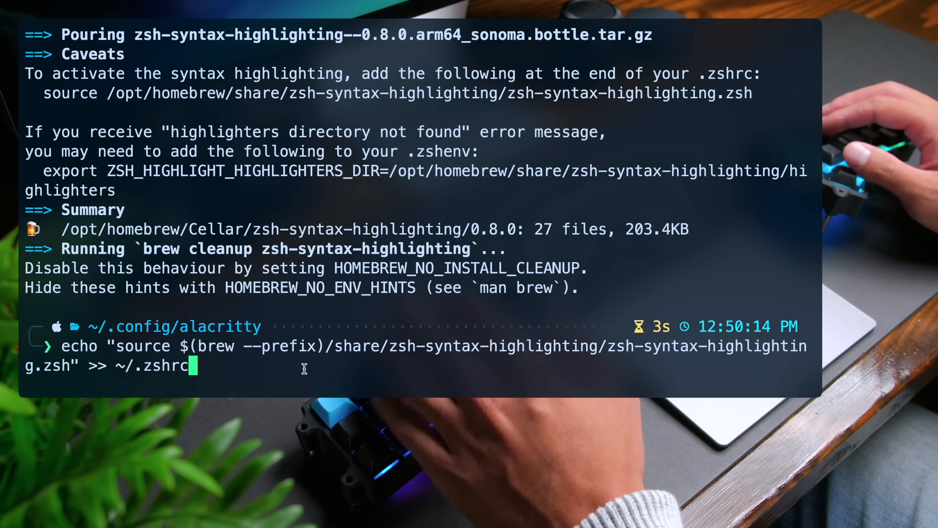
{"action": "key", "text": "Return"}
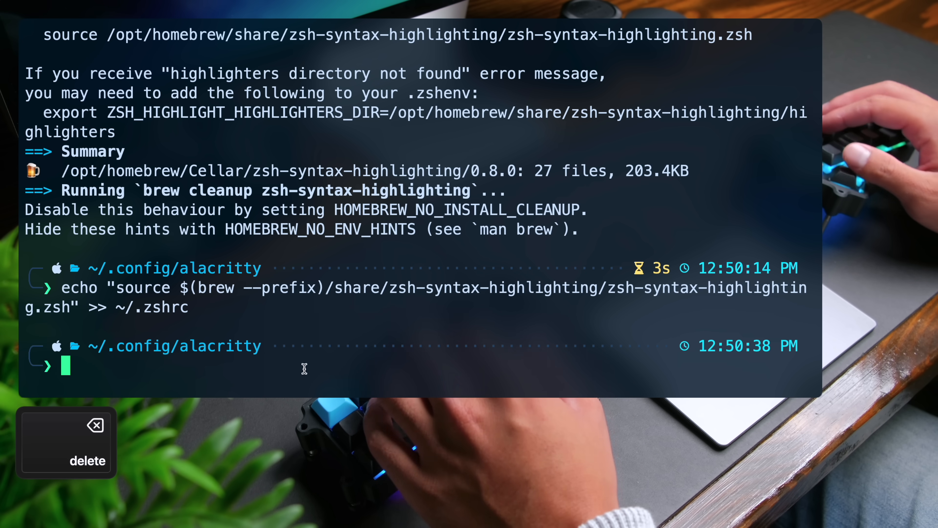
Reload the configuration with source ~/.zshrc.
{"action": "type", "text": "source ~/.zshrc"}
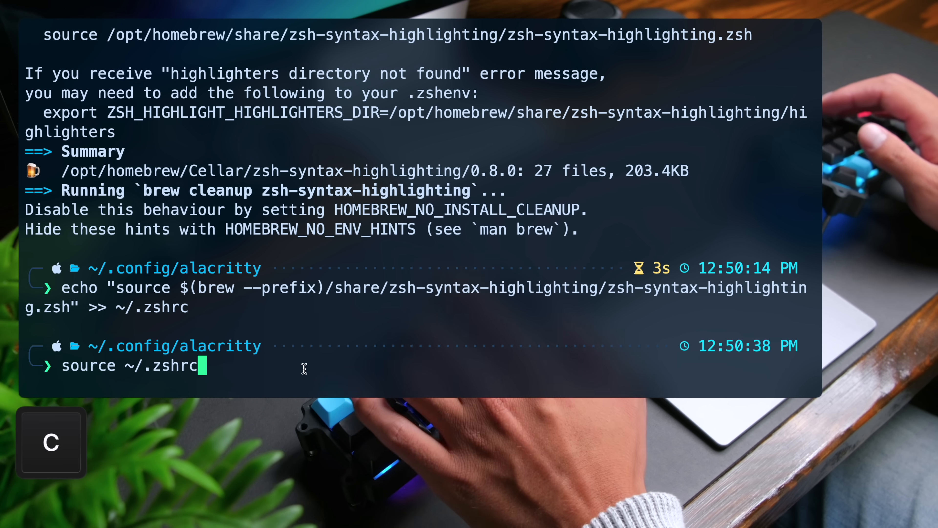
{"action": "key", "text": "Return"}
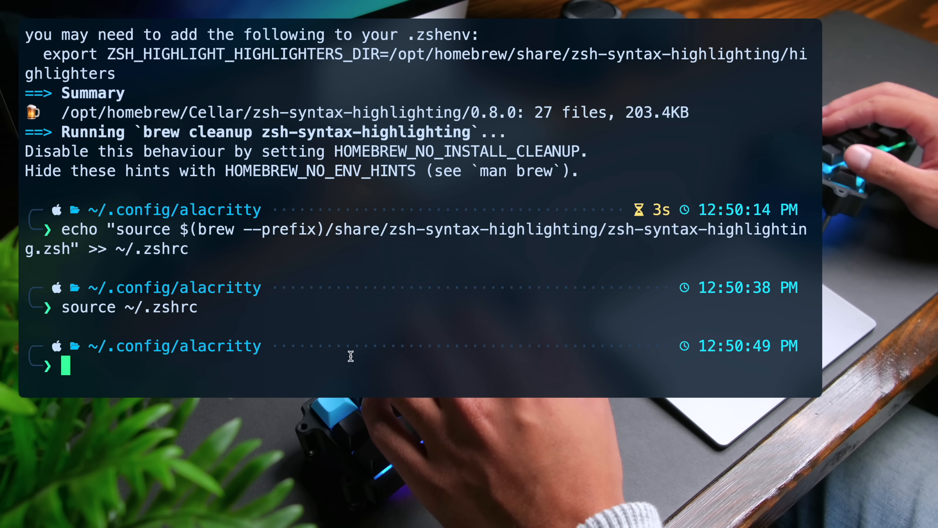
{"action": "type", "text": "source ~/.zshrc"}
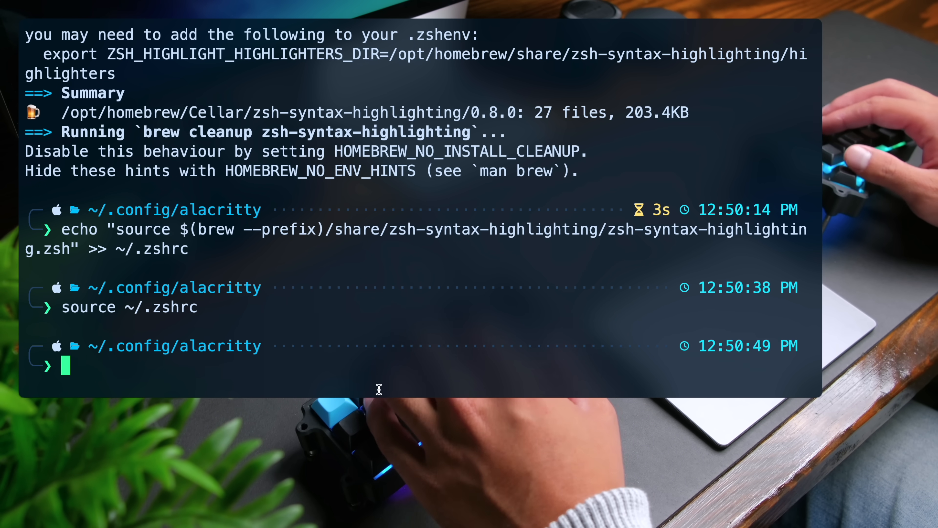
Install eza with brew install eza.
{"action": "type", "text": "brew install eza"}
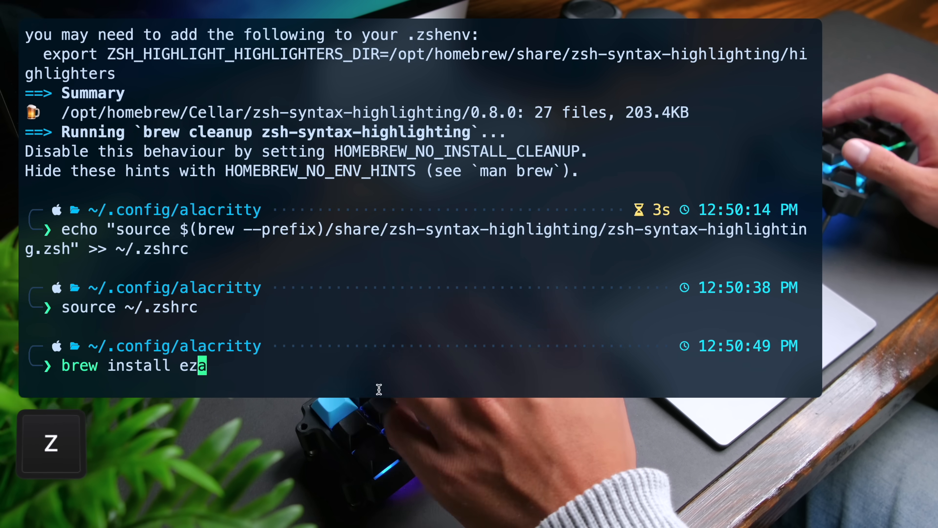
{"action": "key", "text": "Return"}
{"action": "type", "text": "nvim ~"}
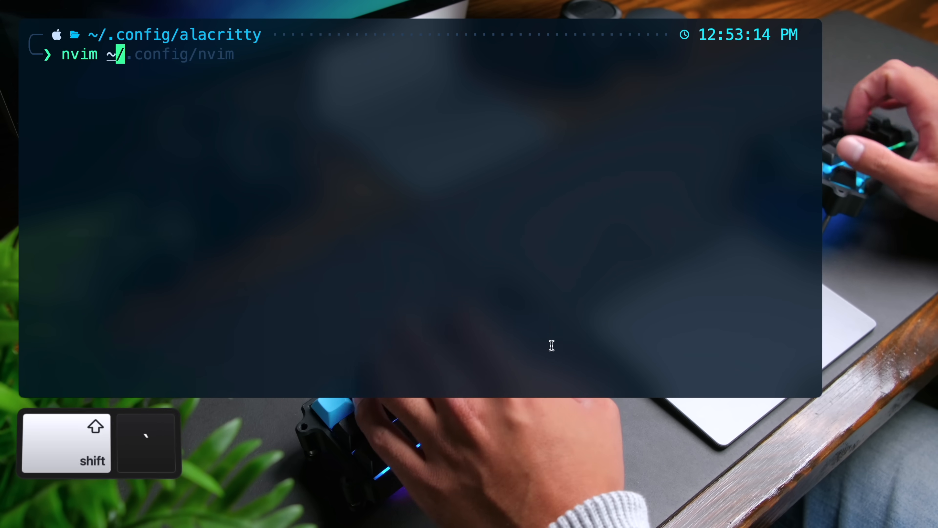
Paste the alias ls="eza …" line at the end of ~/.zshrc in nvim and save with :wq.
{"action": "key", "text": "Return"}
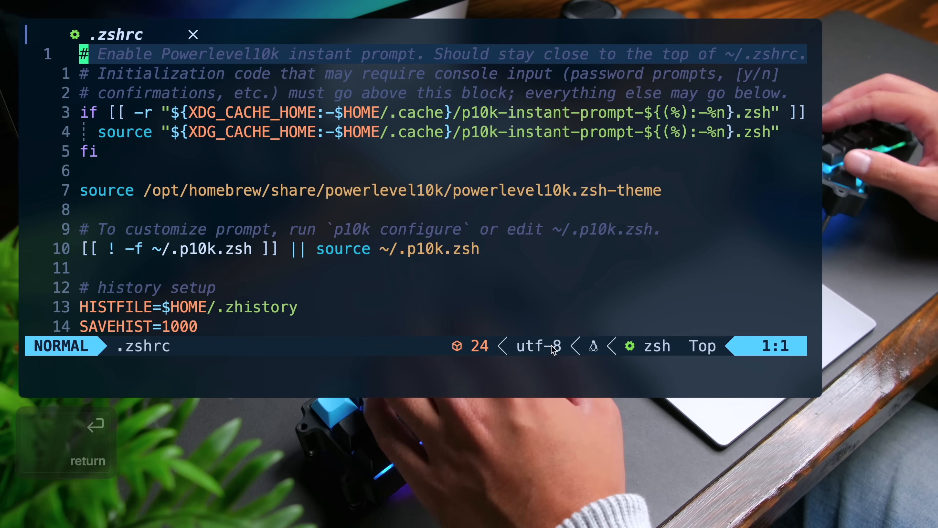
{"action": "key", "text": "u"}
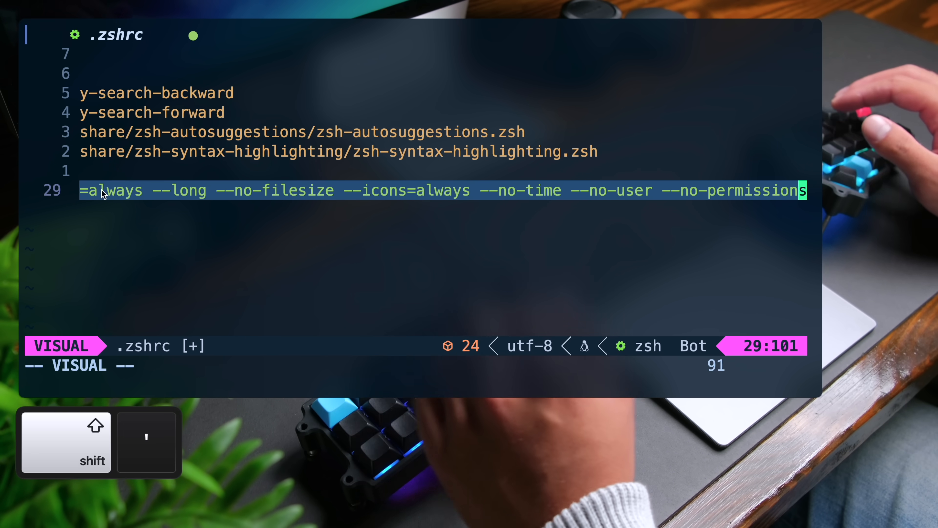
{"action": "key", "text": "Escape"}
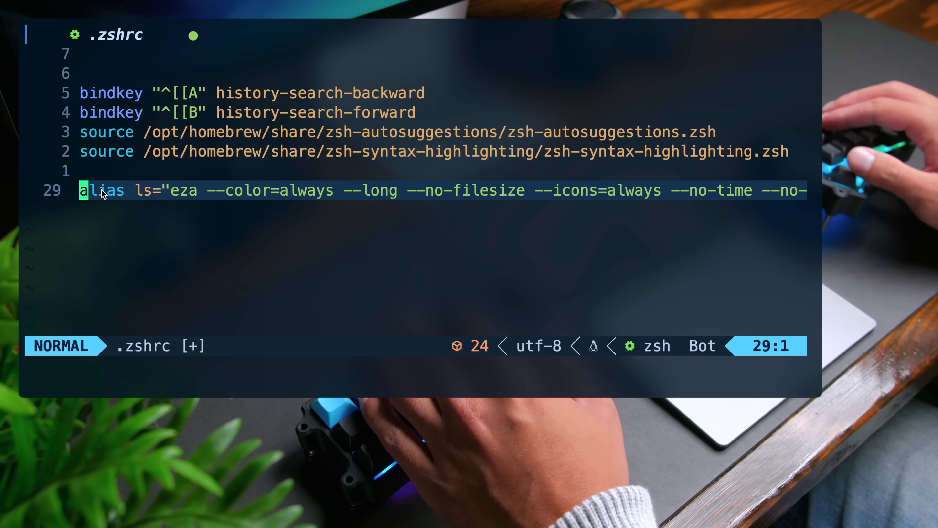
{"action": "type", "text": ":wq"}
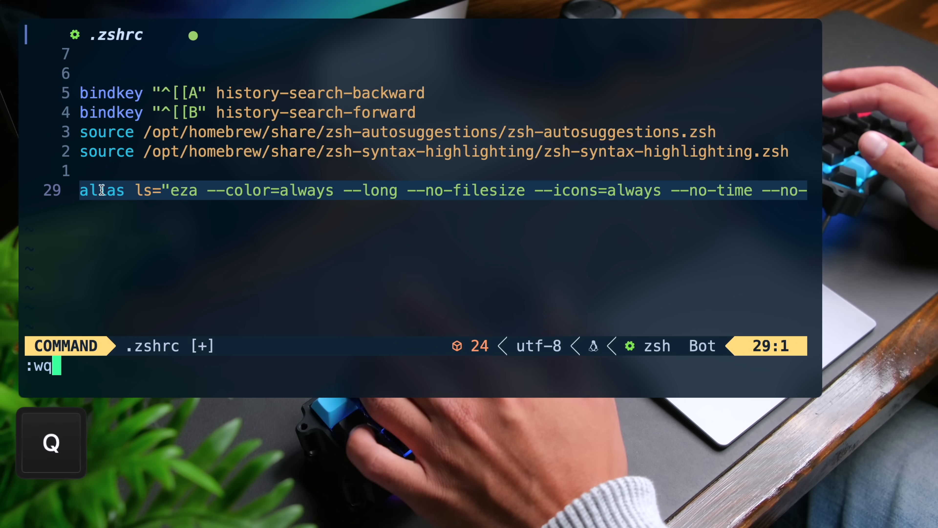
{"action": "key", "text": "Return"}
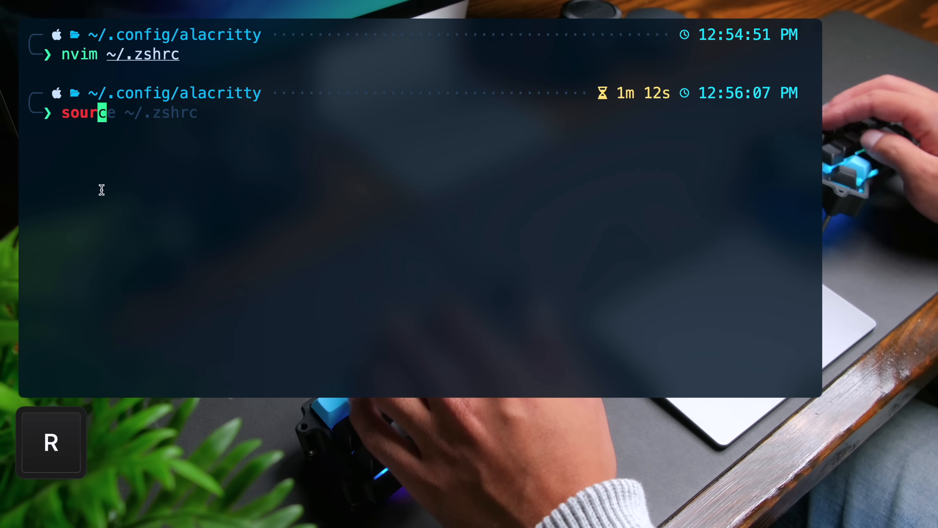
Reload ~/.zshrc and run ls to see eza's icon listing of alacritty.toml and themes.
{"action": "key", "text": "Return"}
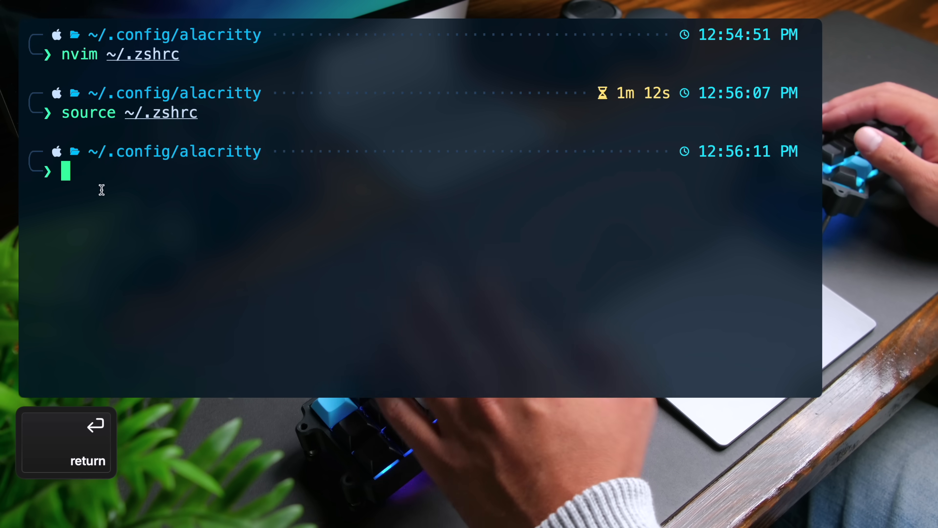
{"action": "type", "text": "ls"}
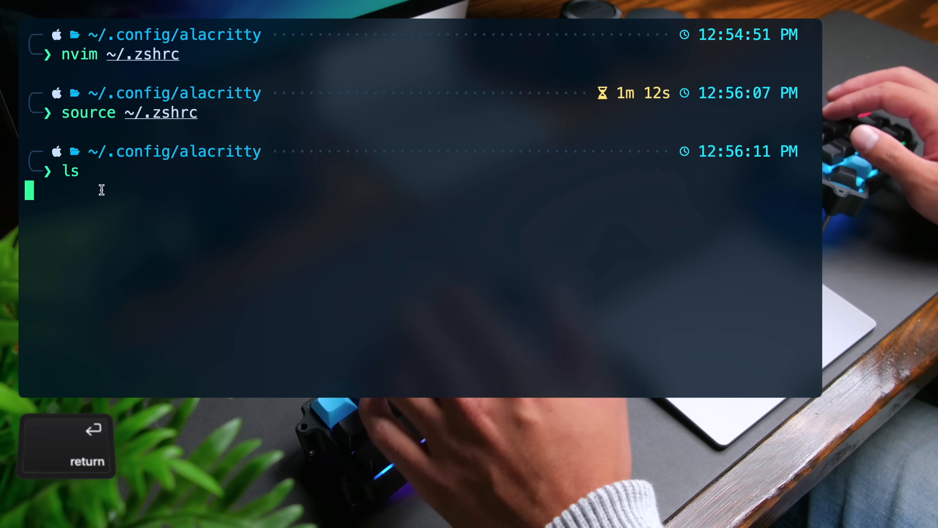
{"action": "key", "text": "Return"}
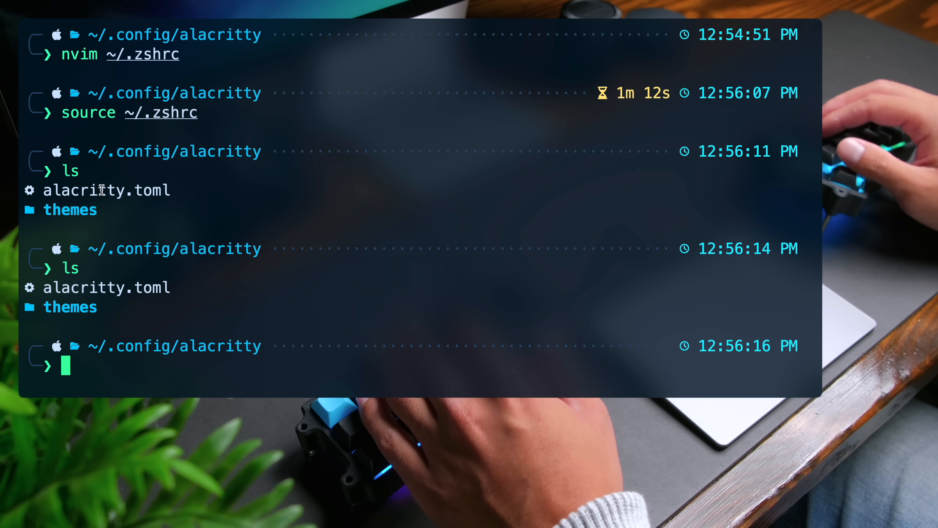
{"action": "mouse_move", "coordinate": [181, 366]}
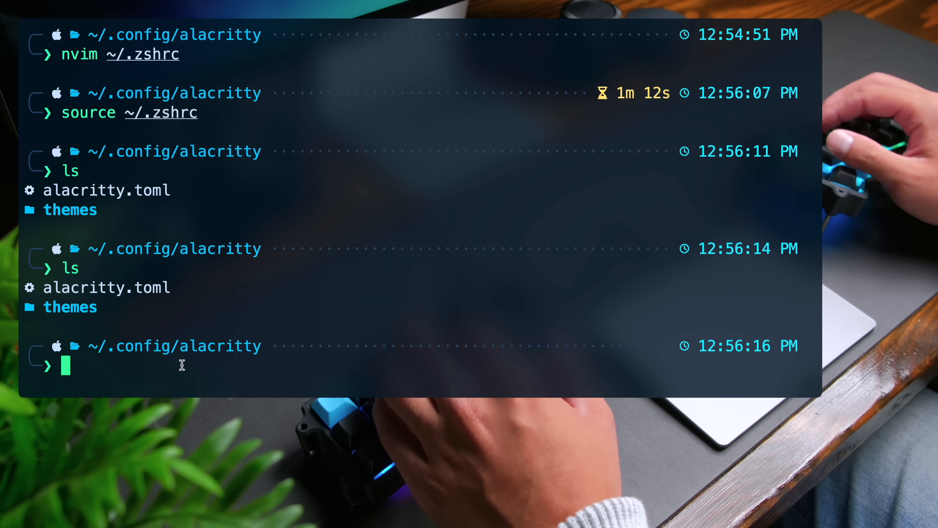
Install zoxide with brew install zoxide.
{"action": "type", "text": "brew install eza"}
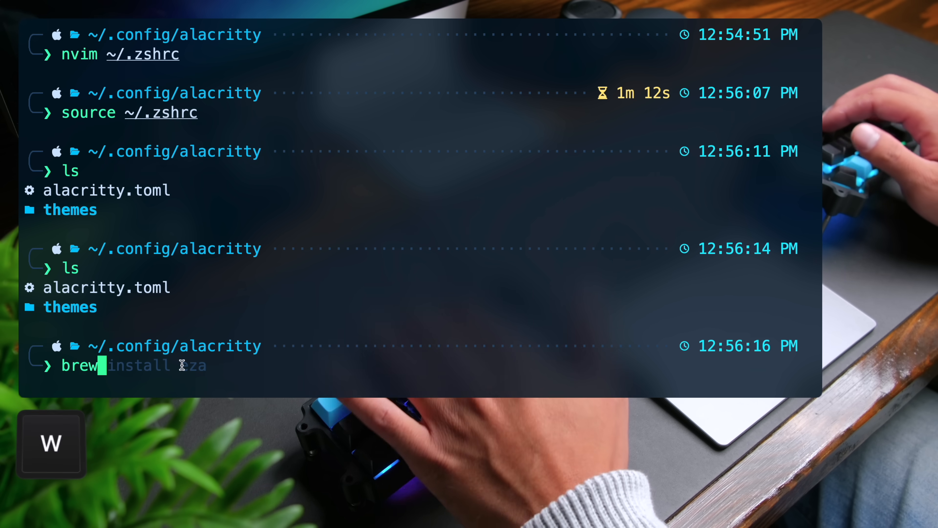
{"action": "type", "text": "zoxide"}
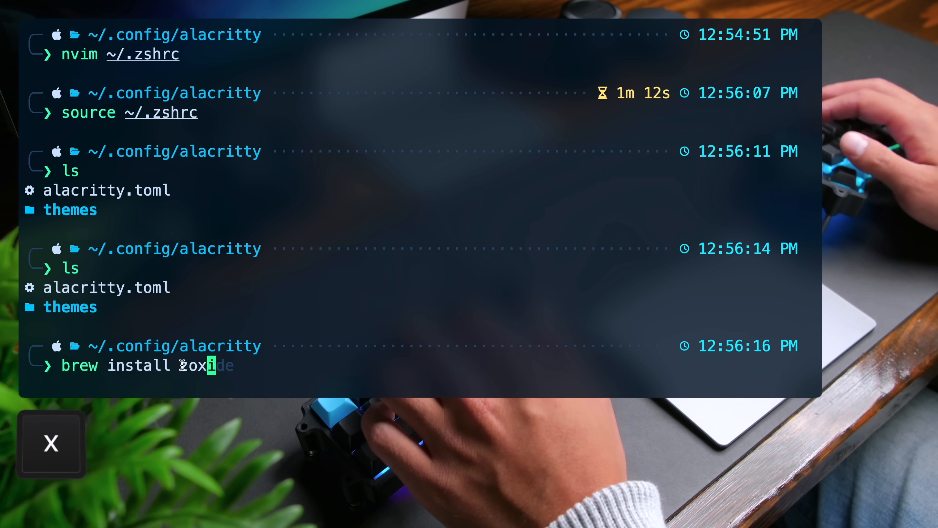
{"action": "key", "text": "Return"}
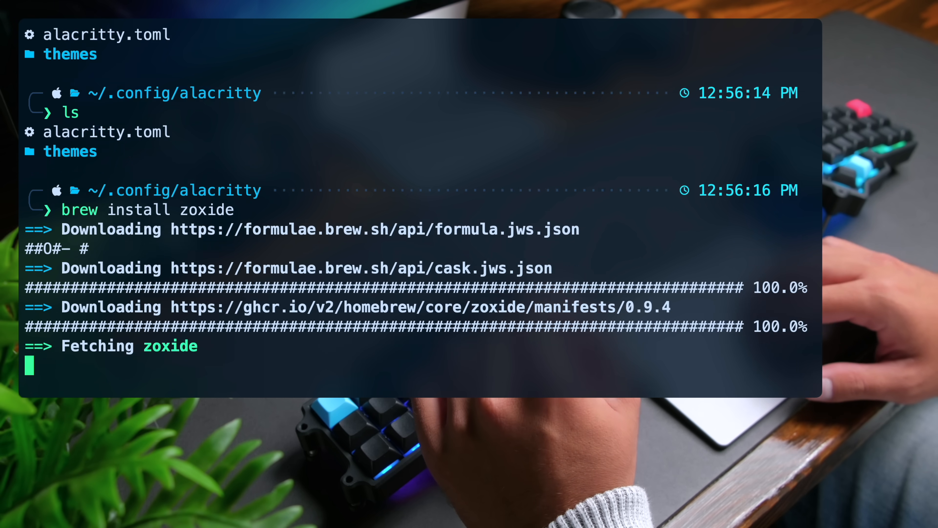
{"action": "type", "text": "nvim ~/.zshrc"}
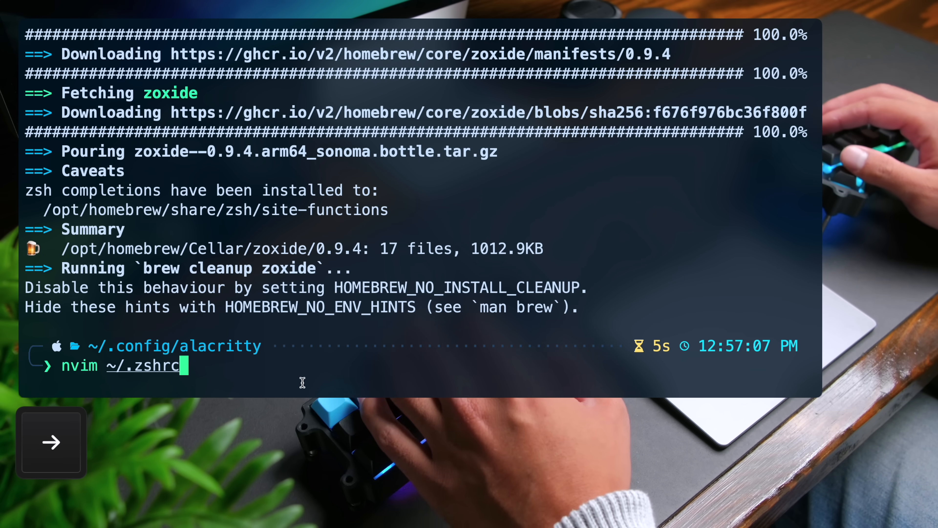
Paste alias cd="z" and eval "$(zoxide init zsh)" into ~/.zshrc and save.
{"action": "key", "text": "Return"}
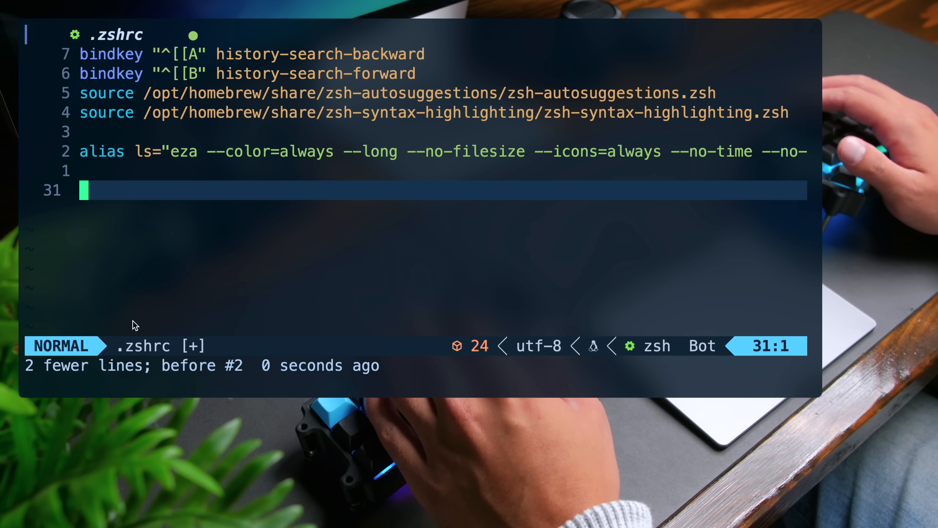
{"action": "key", "text": "p"}
{"action": "type", "text": ":w"}
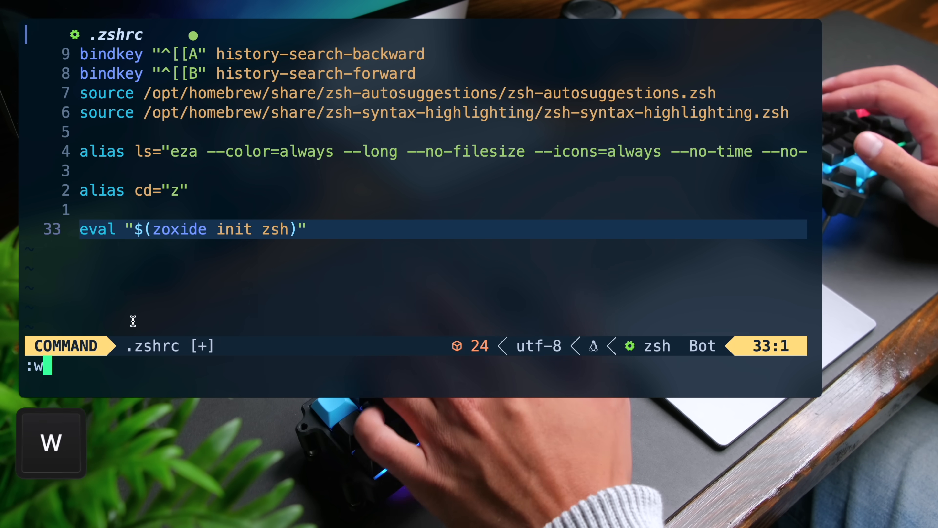
{"action": "key", "text": "Return"}
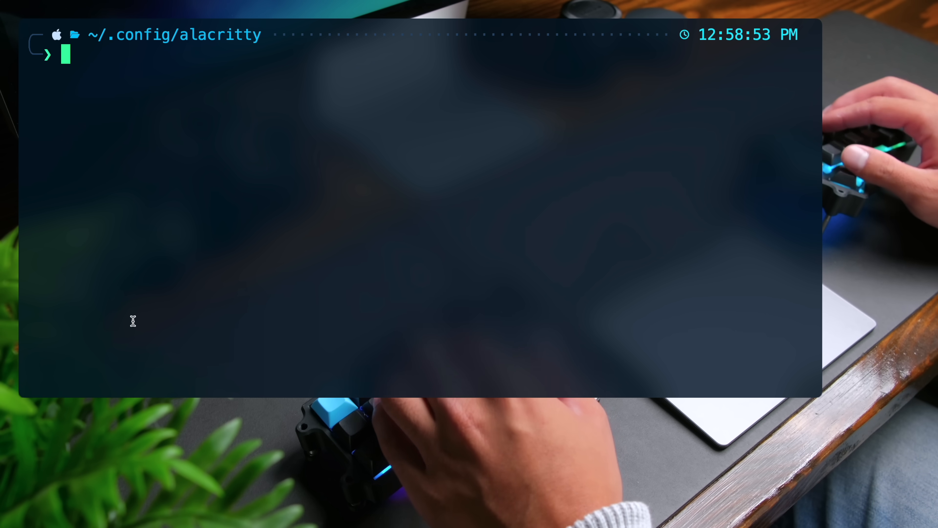
Go home, jump back to sveltekit-blog with a partial 'cd svelte' via zoxide, and clear the screen.
{"action": "type", "text": "cd ~/.config"}
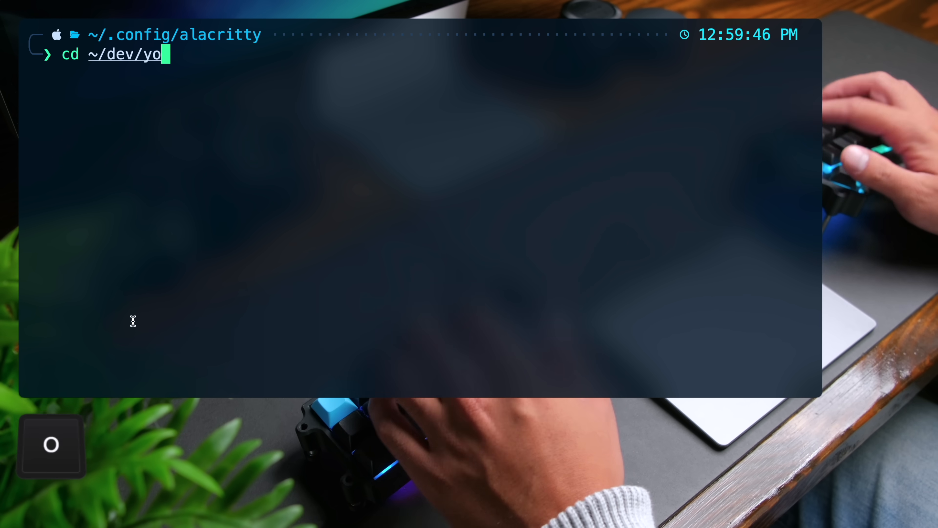
{"action": "type", "text": "utube/sveltekit-blog"}
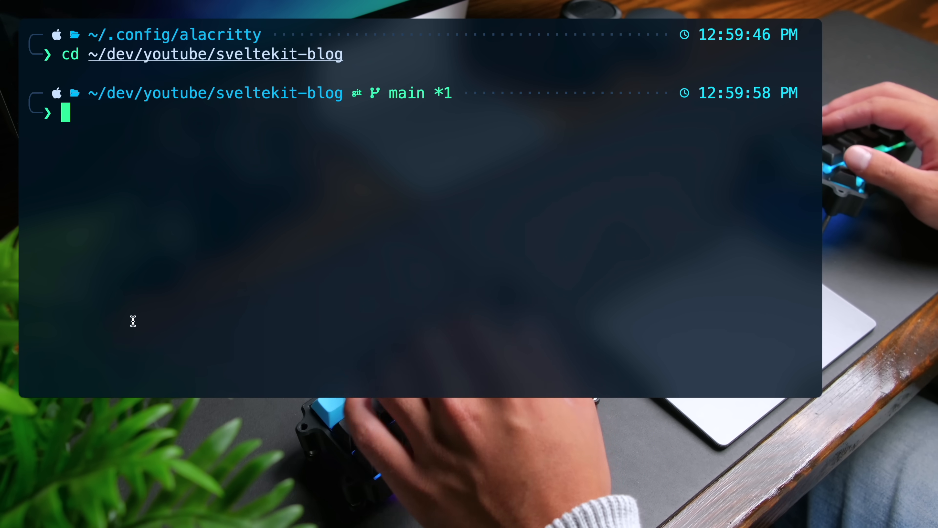
{"action": "key", "text": "Return"}
{"action": "type", "text": "cd svelte"}
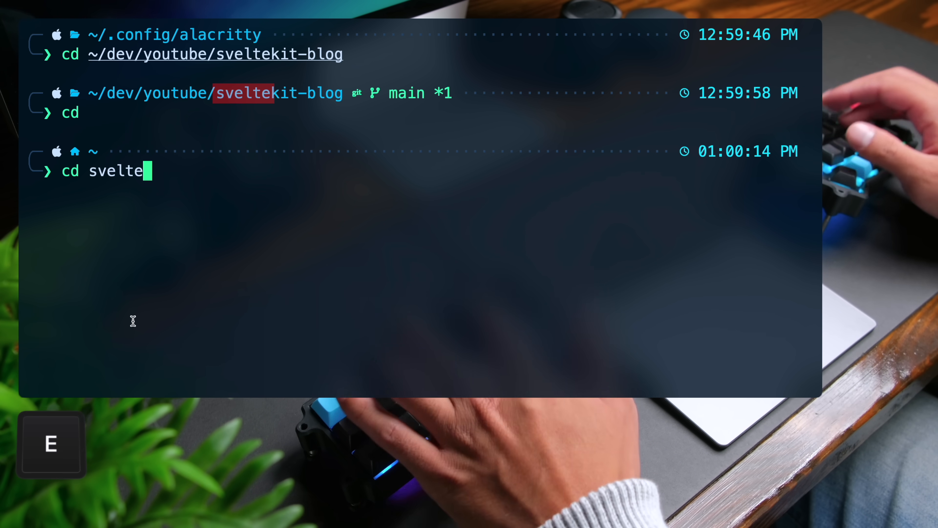
{"action": "key", "text": "Return"}
{"action": "type", "text": "ls"}
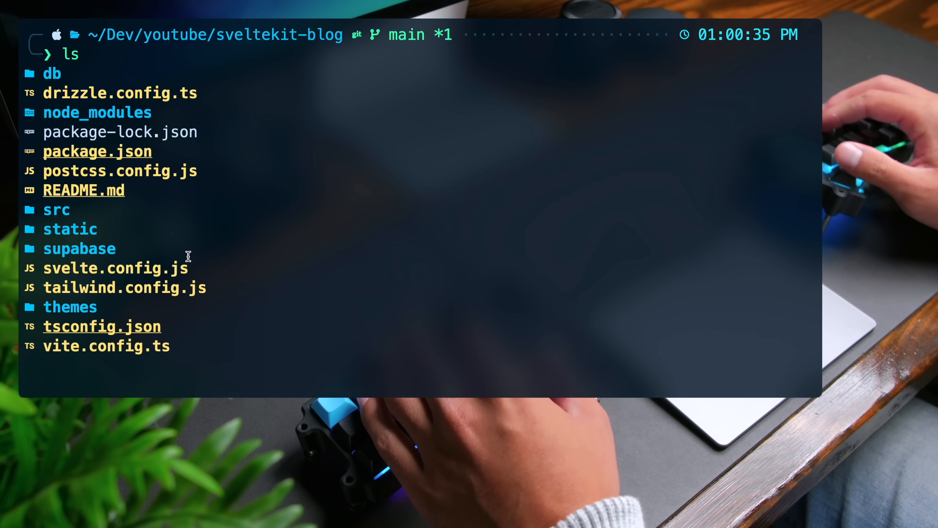
{"action": "key", "text": "ctrl+l"}
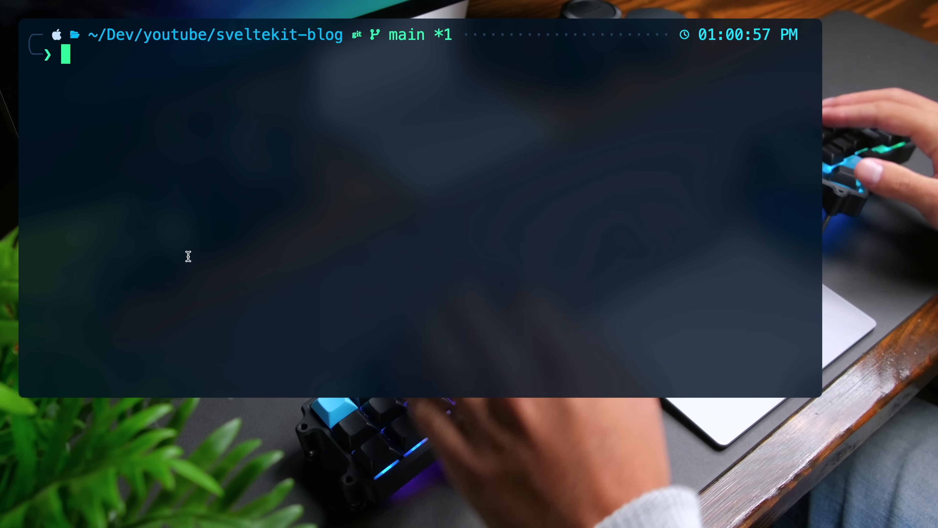
Install tmux with brew install tmux and clear the output.
{"action": "type", "text": "brew install zoxide"}
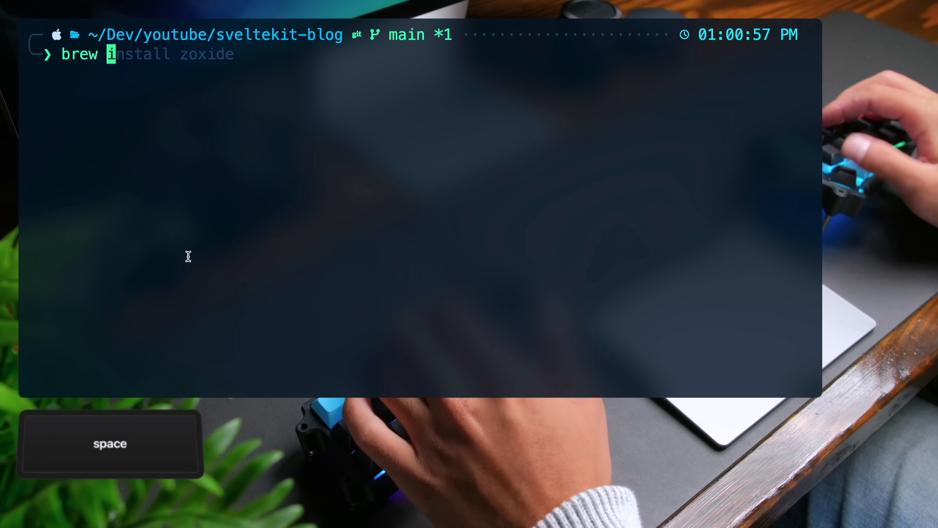
{"action": "key", "text": "Return"}
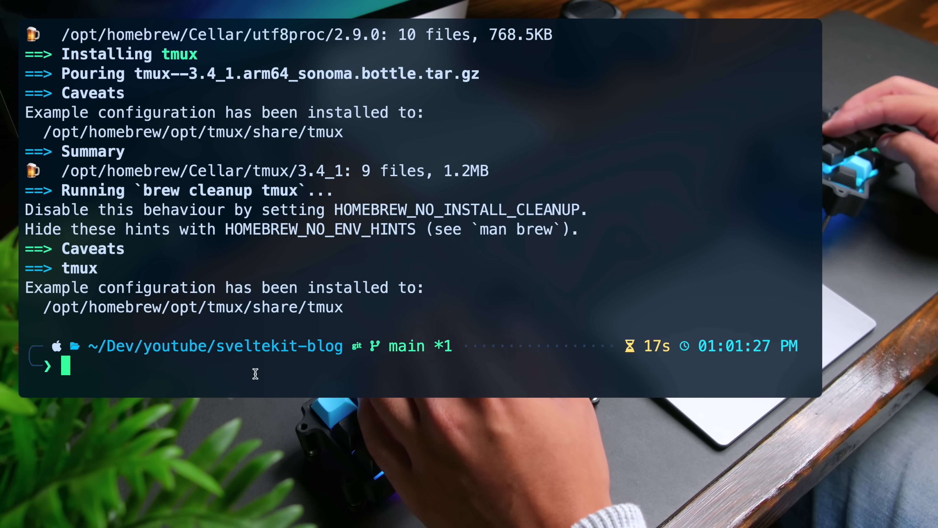
{"action": "key", "text": "cmd+v"}
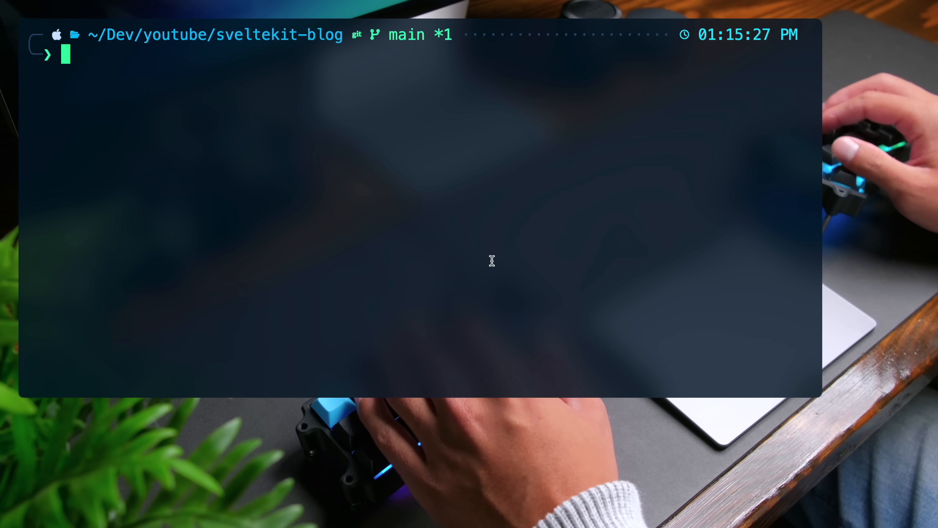
Echo $TERM in the reopened window to confirm it reports xterm-256color, then enter 'tmux kill-server'.
{"action": "type", "text": "echo \"source $(brew --prefix)/share/zsh-syntax-highlighting/zsh-syntax-highlighting.zsh\" >> ~/.zshrc"}
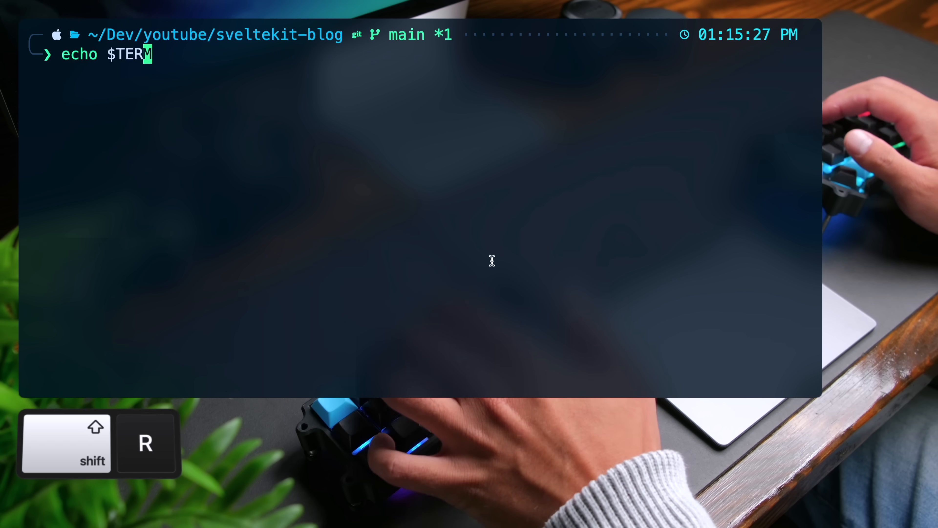
{"action": "key", "text": "Return"}
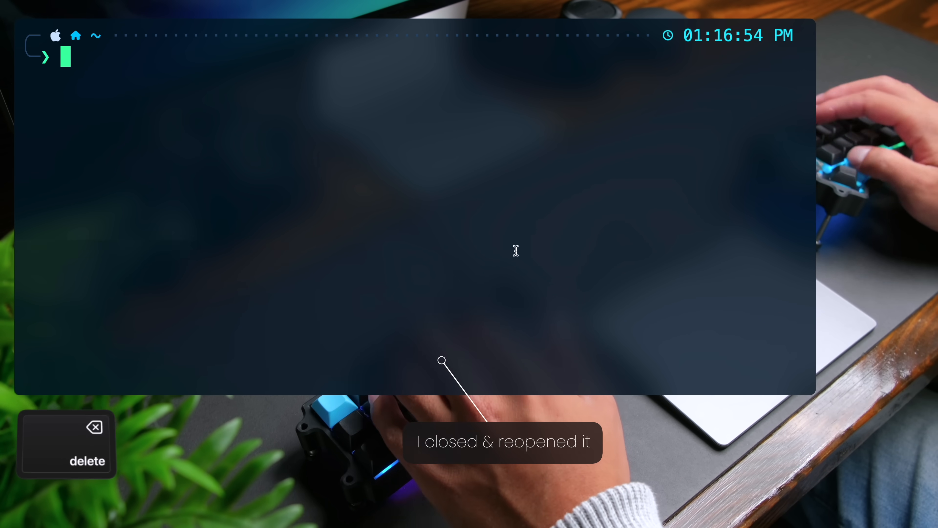
{"action": "key", "text": "Return"}
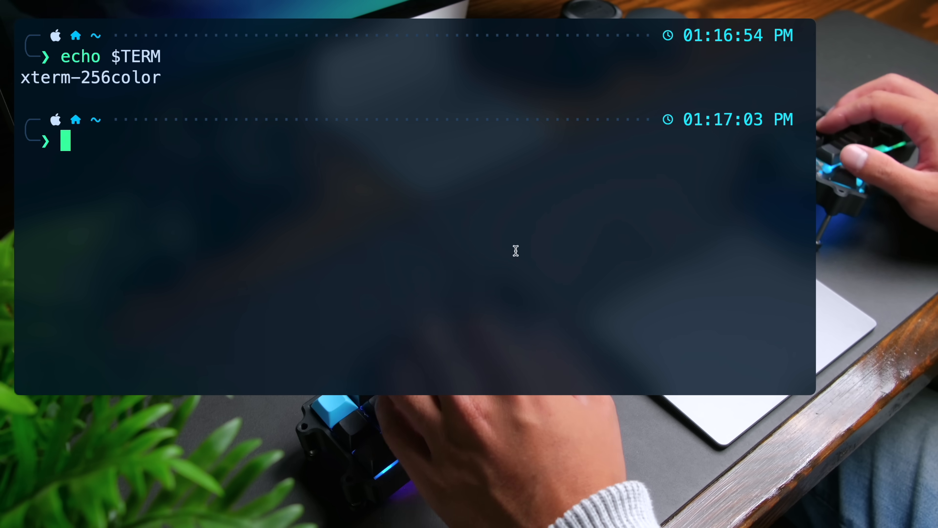
{"action": "type", "text": "tmux kill-server"}
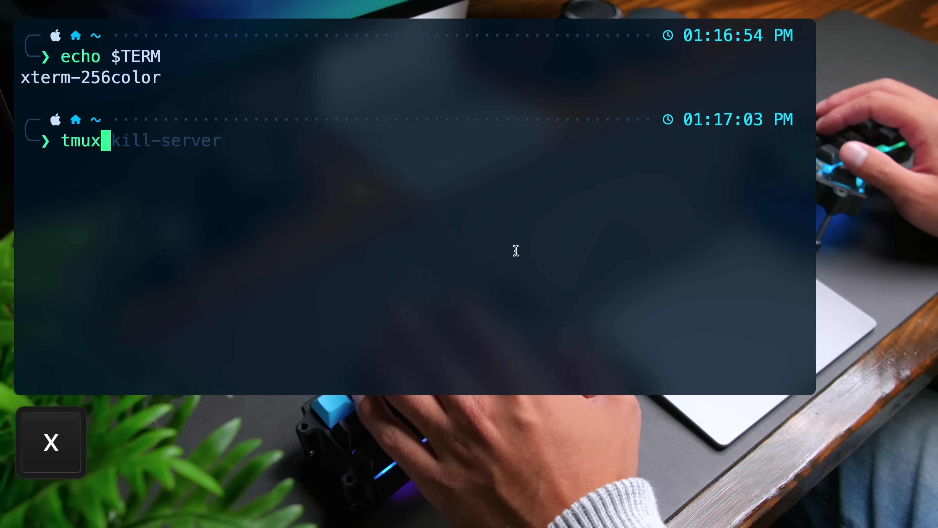
Start a tmux session, let TPM install its plugins and dismiss the installation summary.
{"action": "key", "text": "Return"}
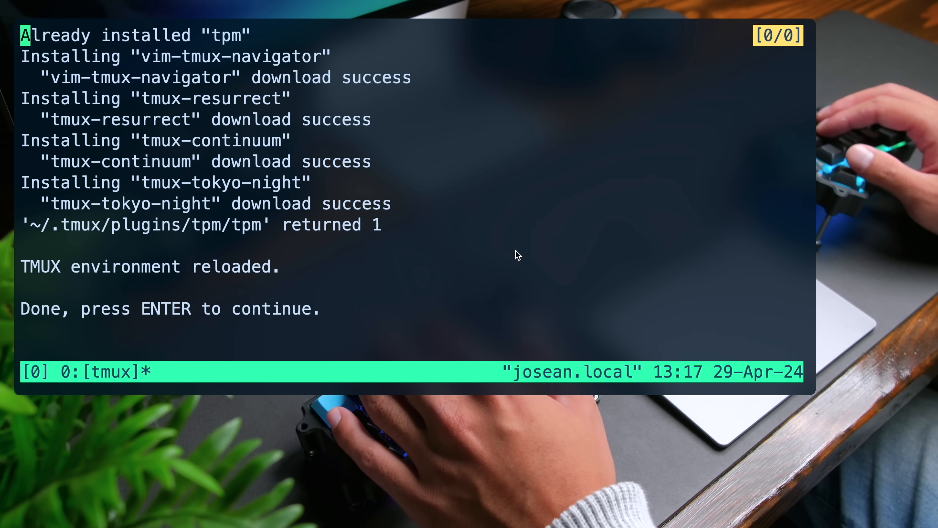
{"action": "key", "text": "Return"}
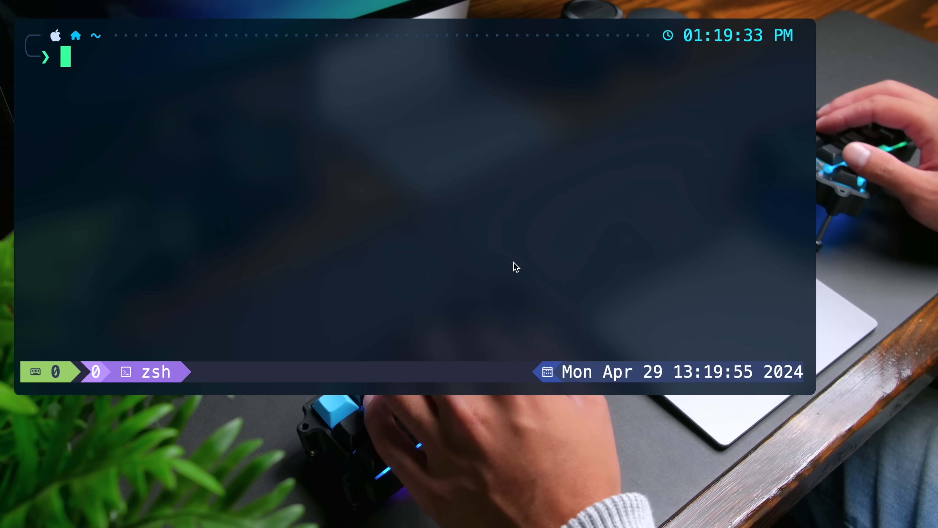
Run 'brew install bash' inside tmux, clear the screen and ready the Ctrl+A prefix for splitting.
{"action": "type", "text": "brew install bash"}
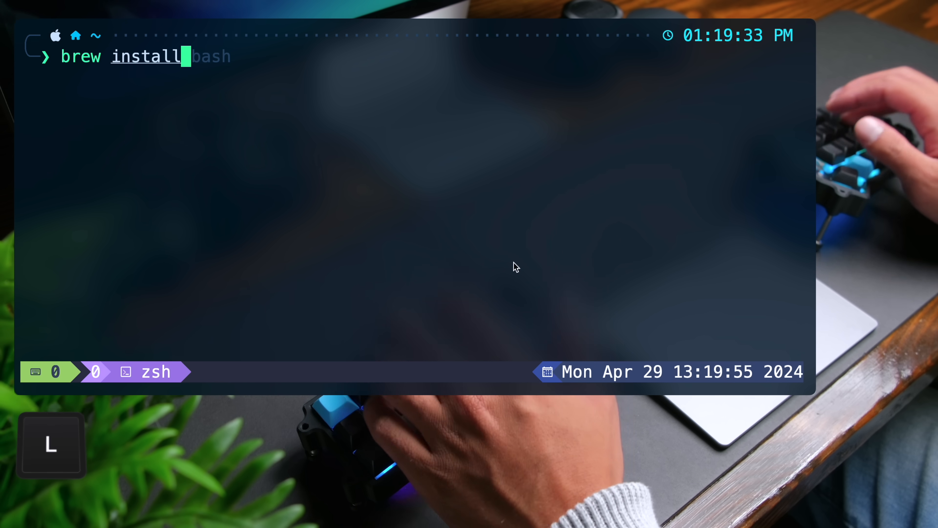
{"action": "key", "text": "return"}
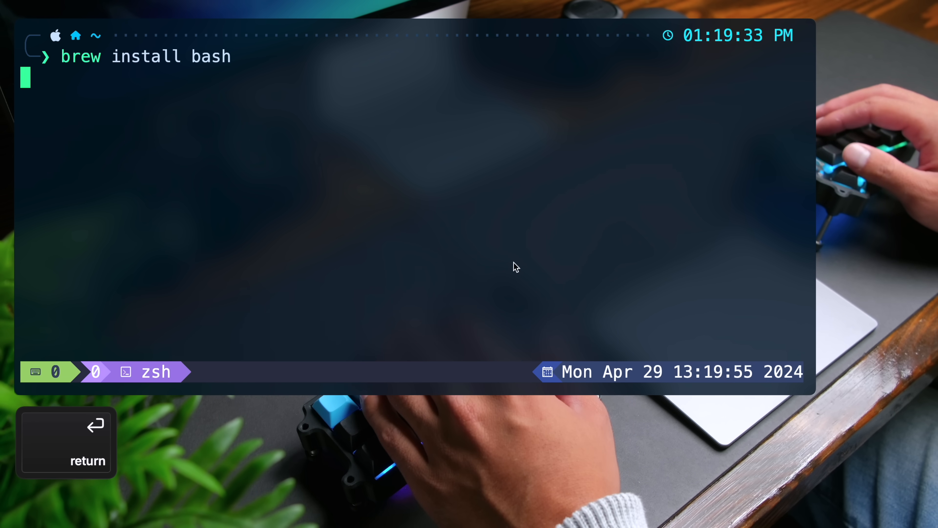
{"action": "key", "text": "ctrl+a"}
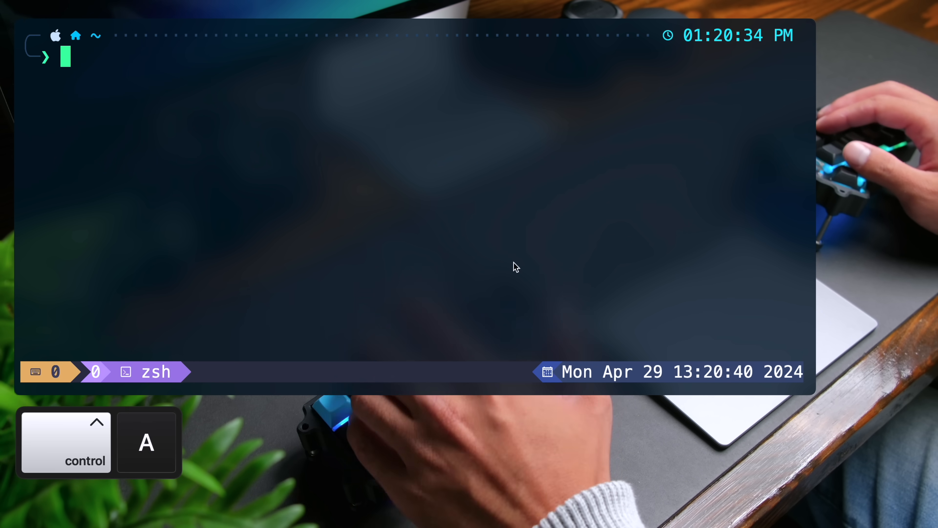
{"action": "key", "text": "ctrl+a"}
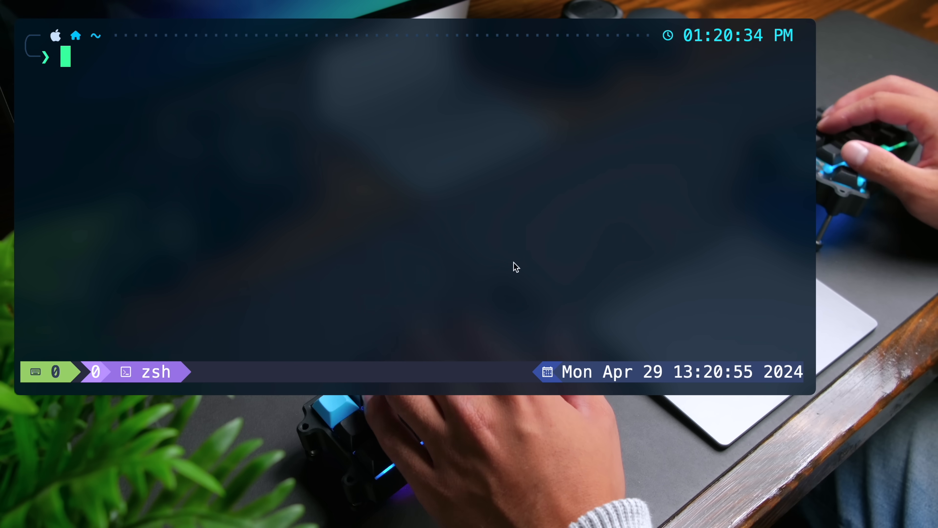
{"action": "key", "text": "ctrl+a"}
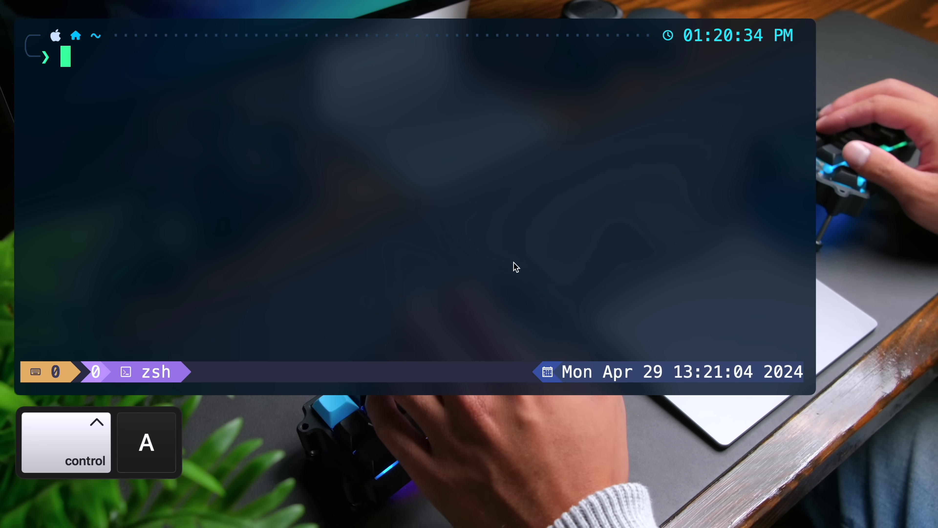
{"action": "key", "text": "ctrl+a"}
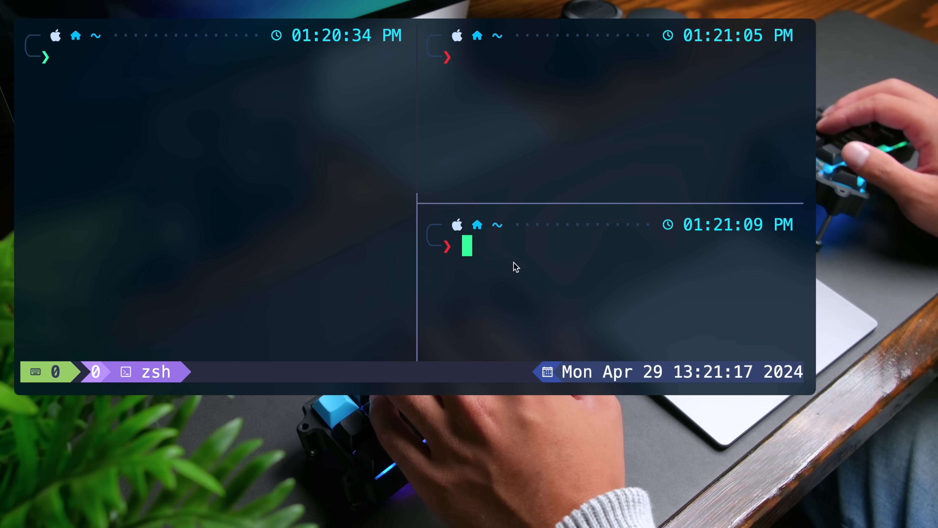
Move focus back to the full-height left pane with Ctrl+H.
{"action": "key", "text": "ctrl+h"}
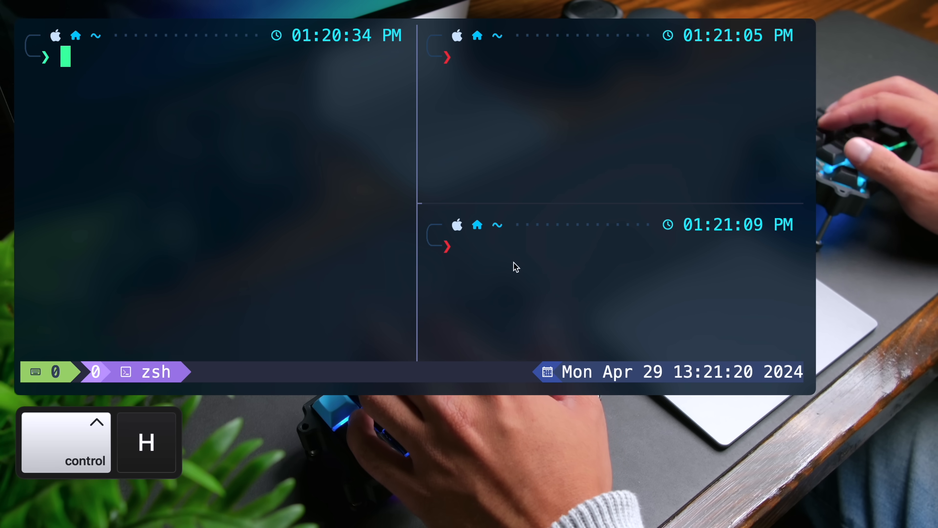